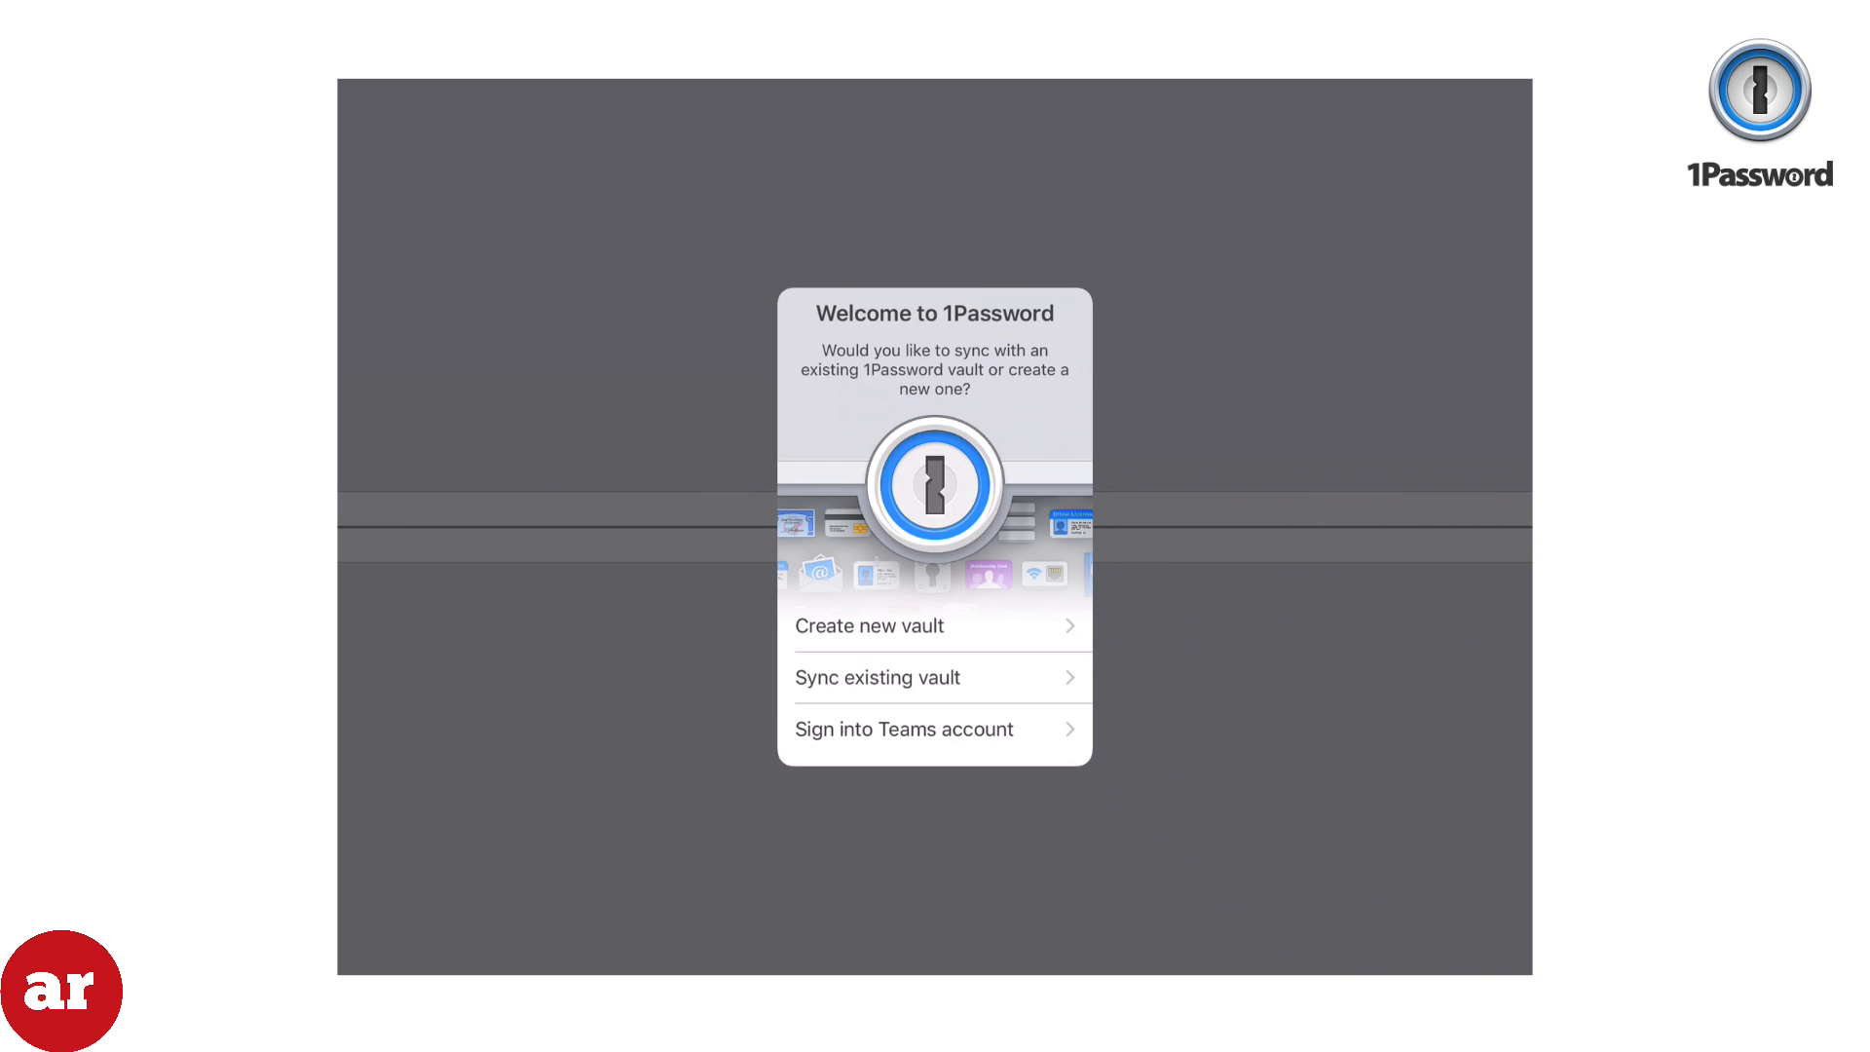
click(869, 625)
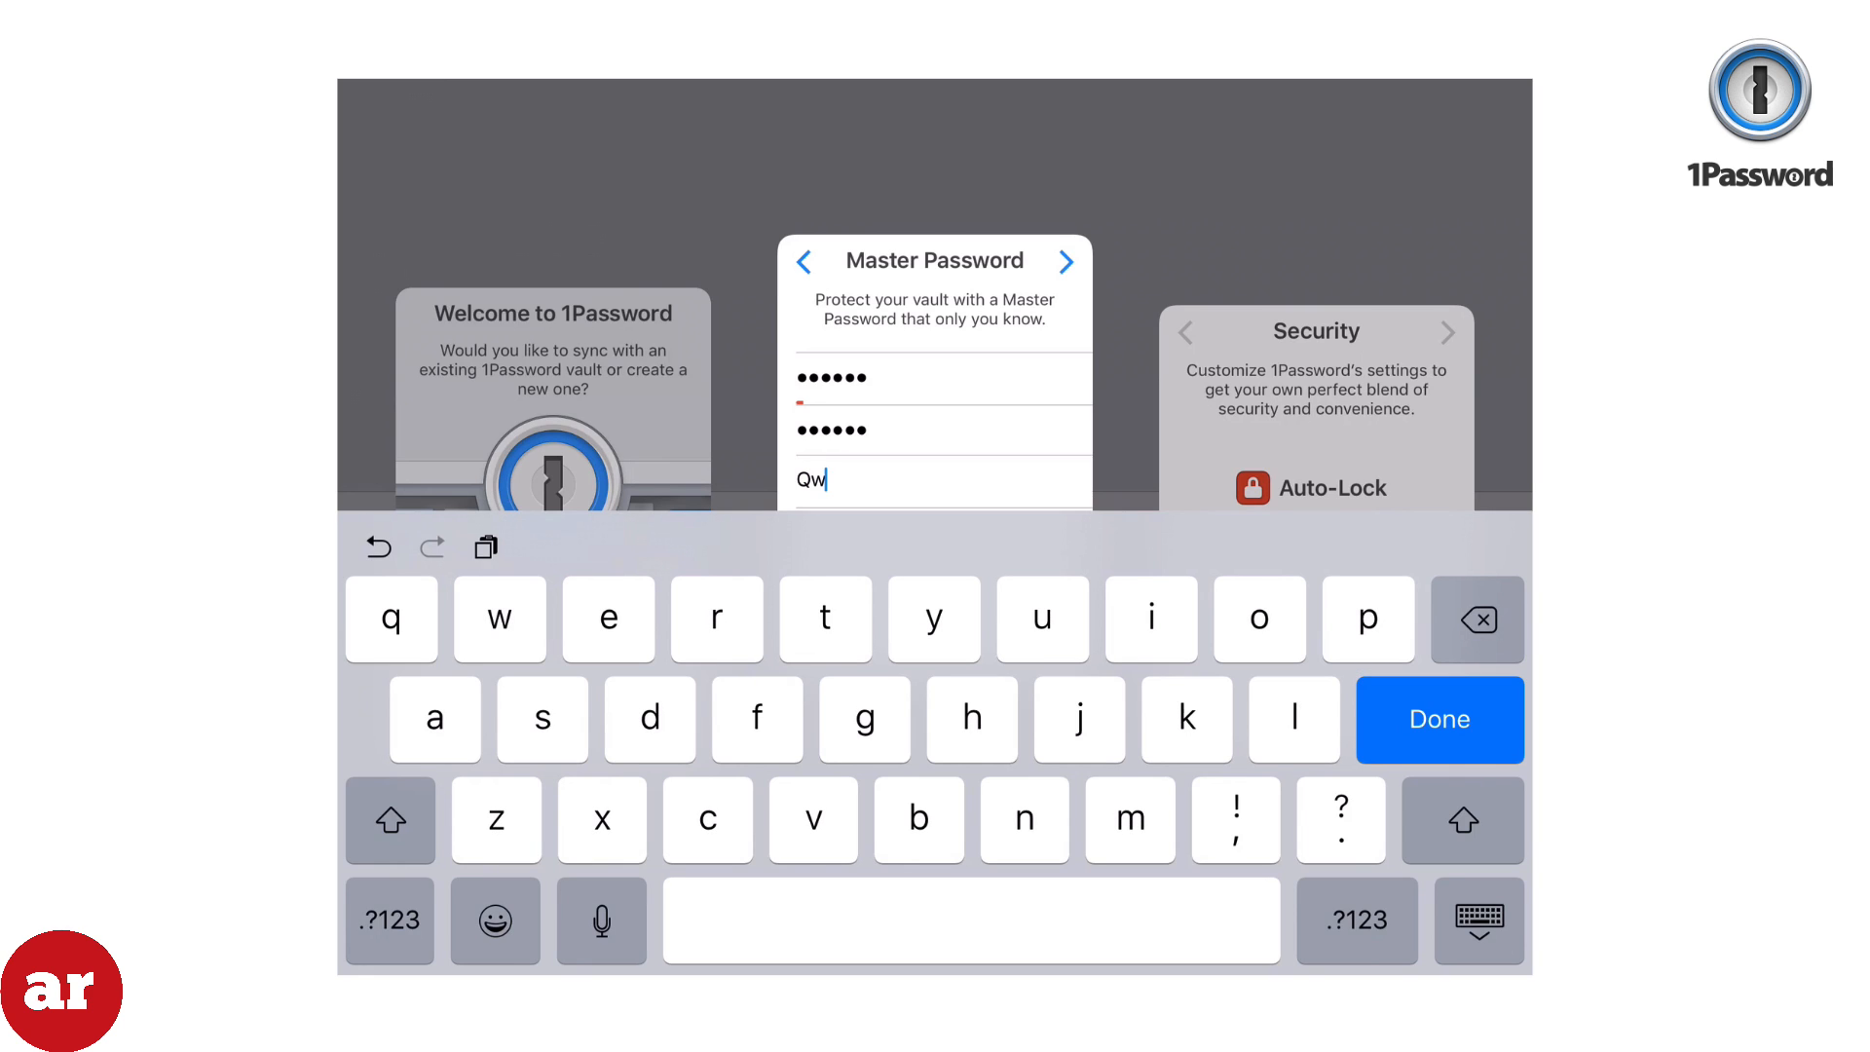
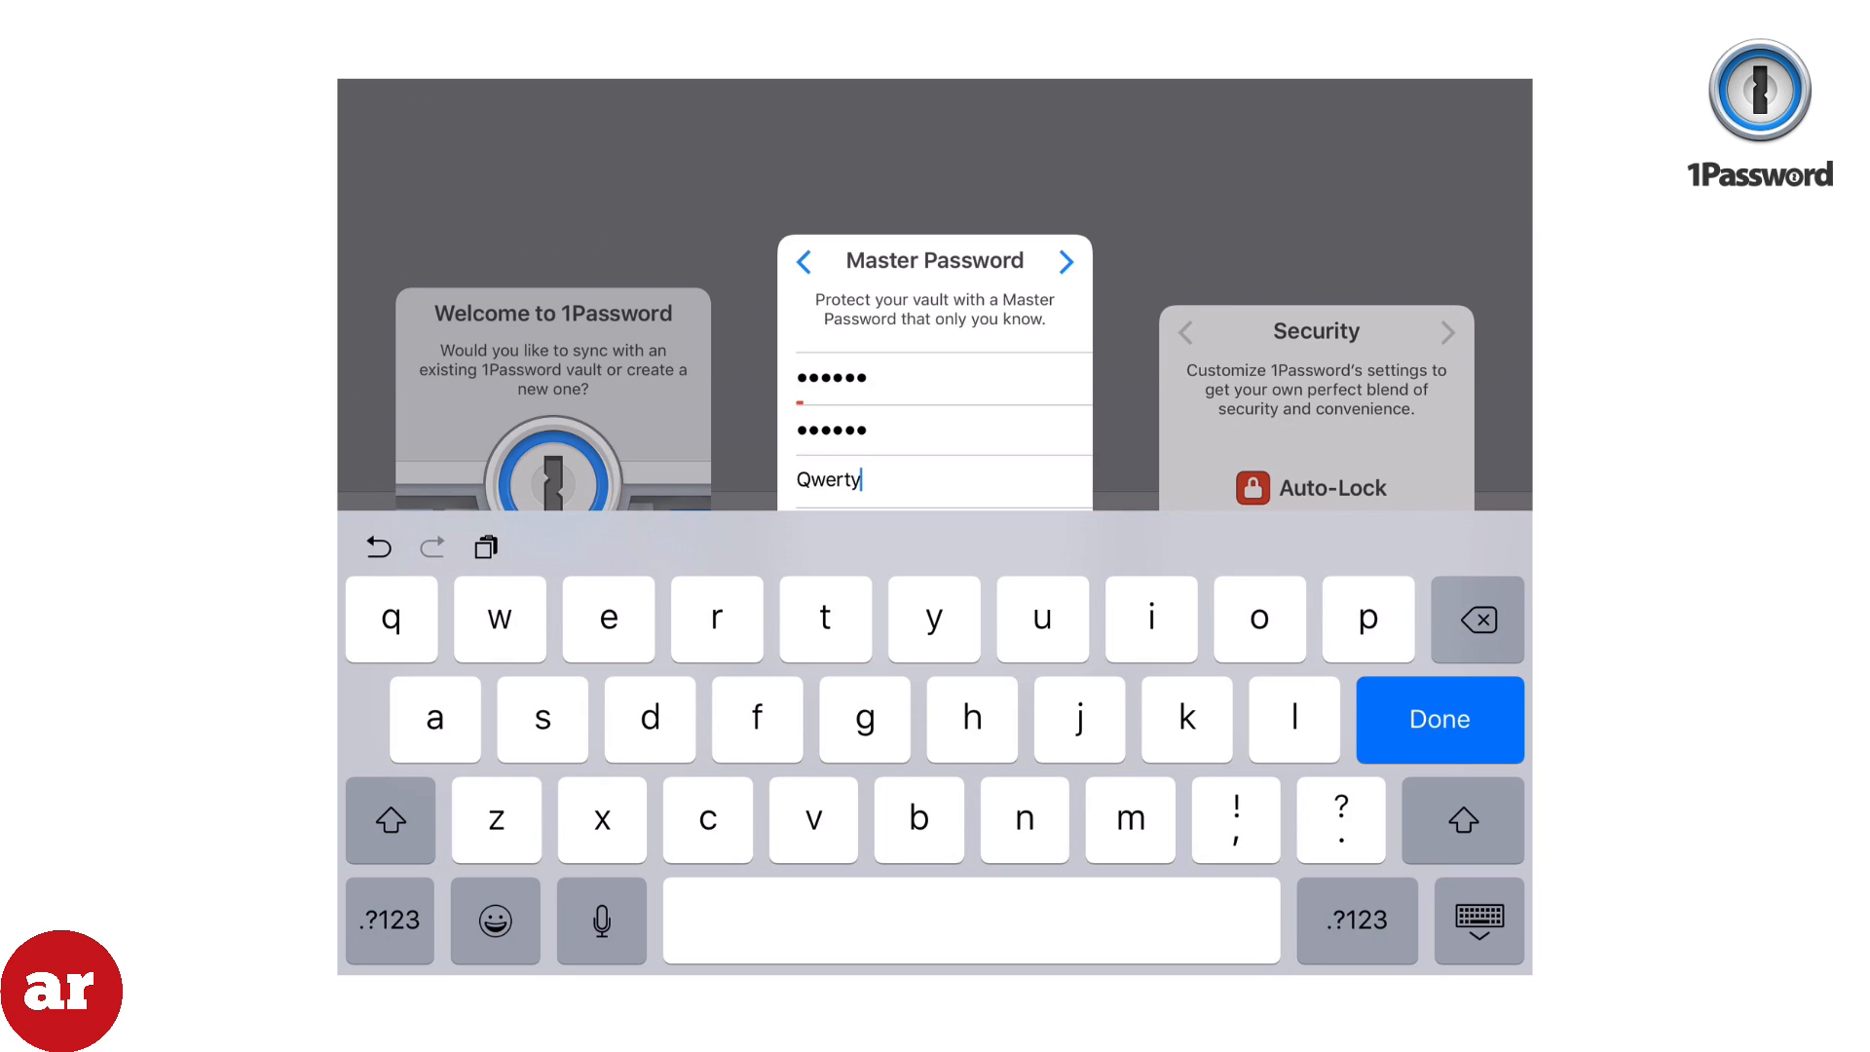
click(1439, 721)
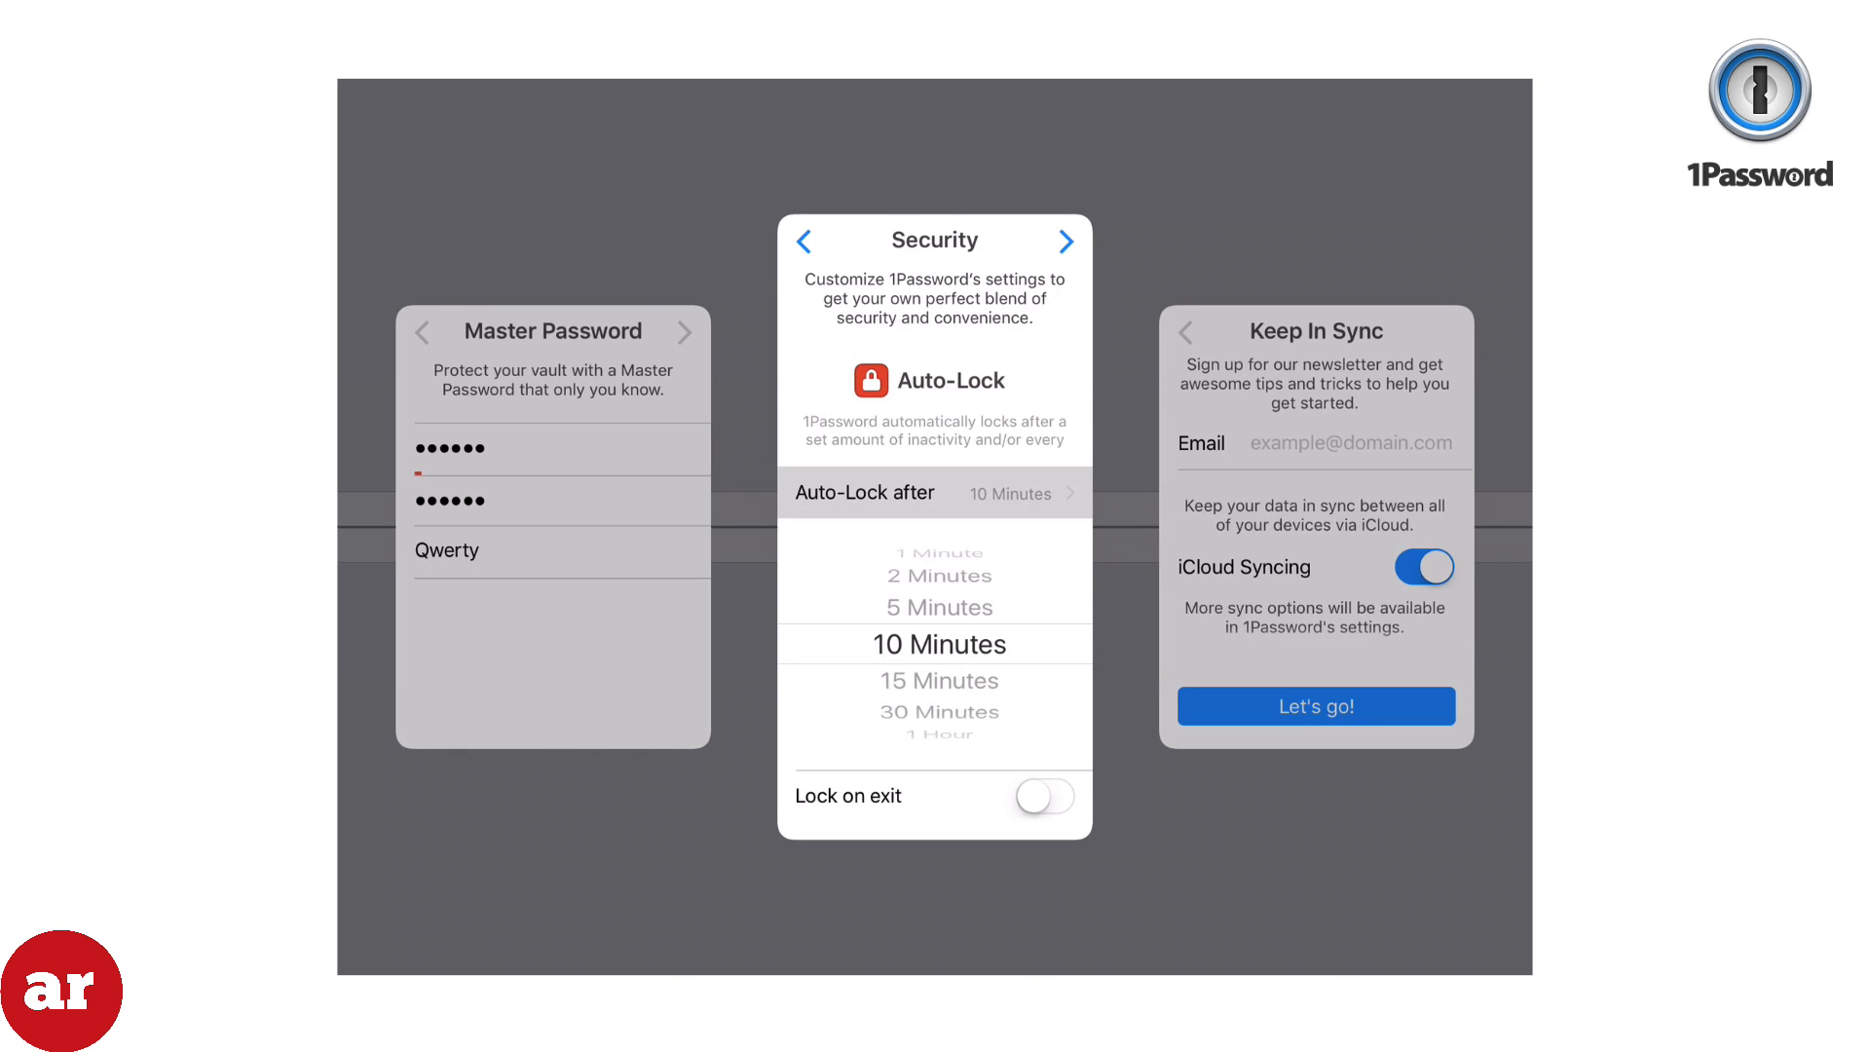
Enable Lock on exit with 10-minute auto-lock, disable iCloud Syncing, and finish setup.
click(1044, 795)
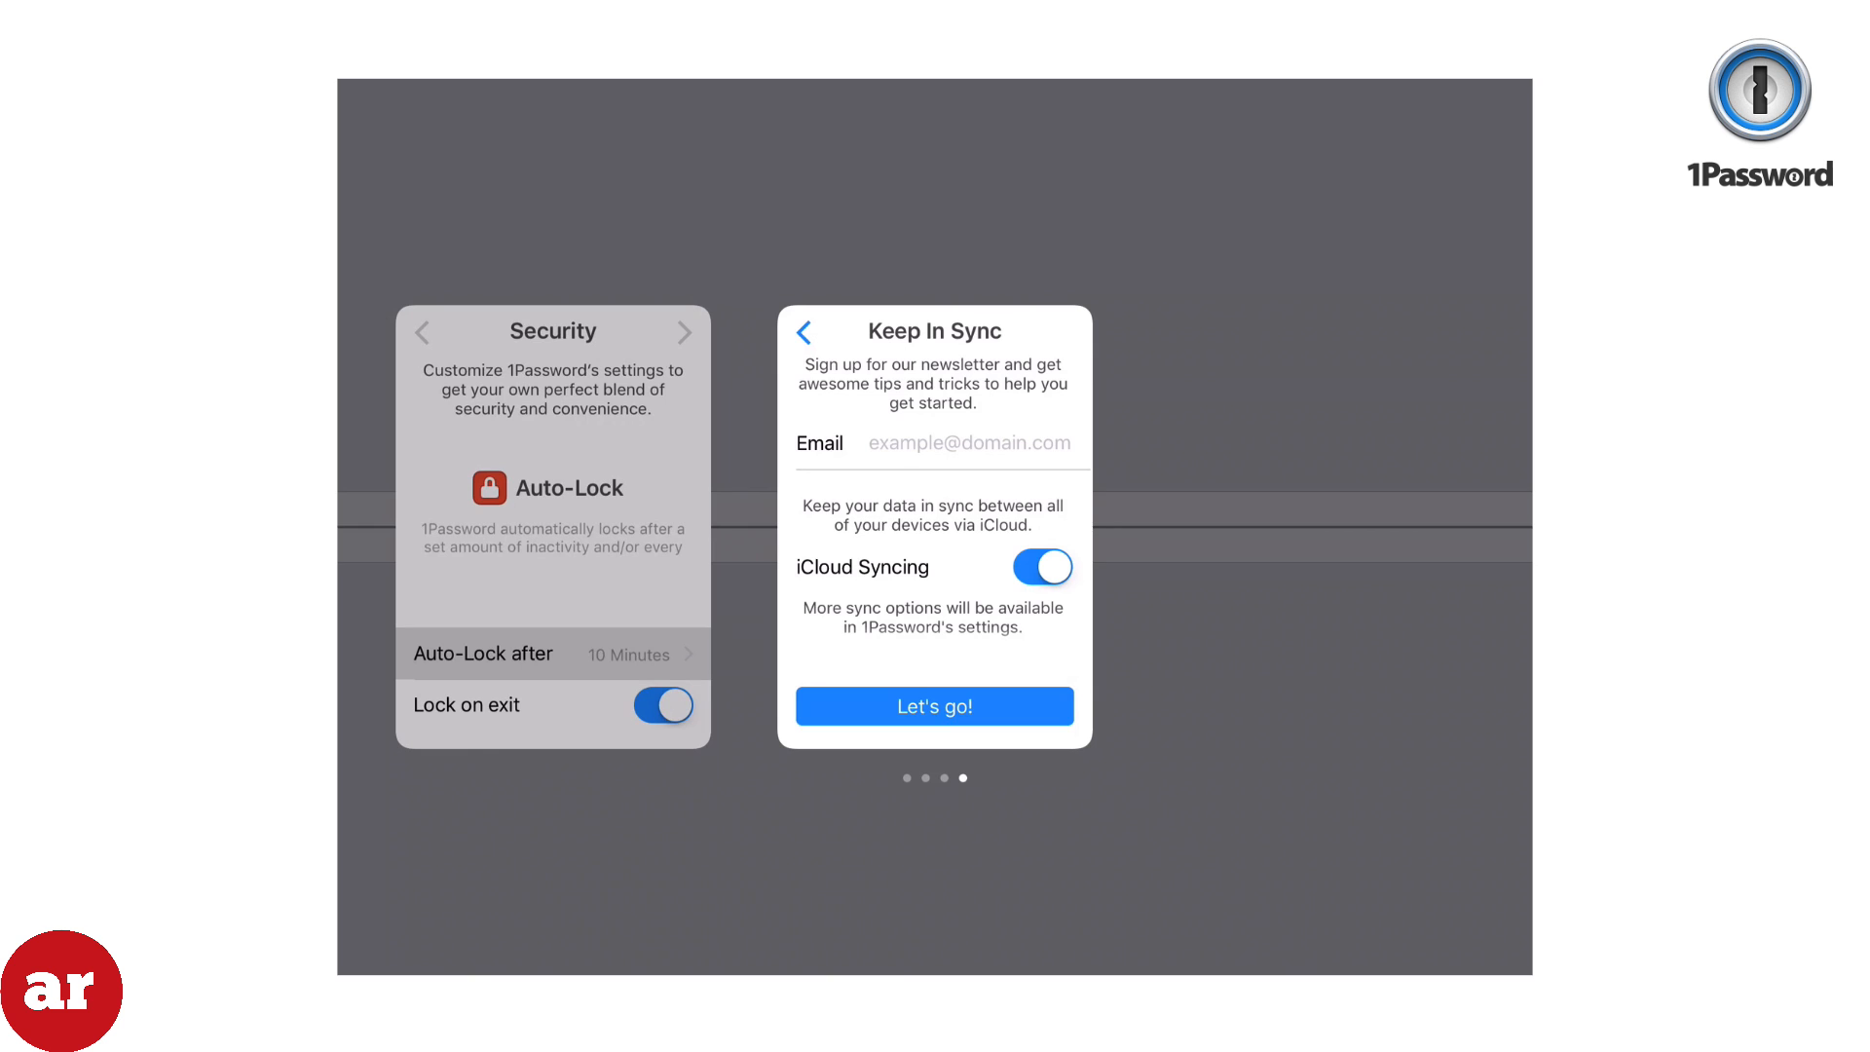
click(1040, 567)
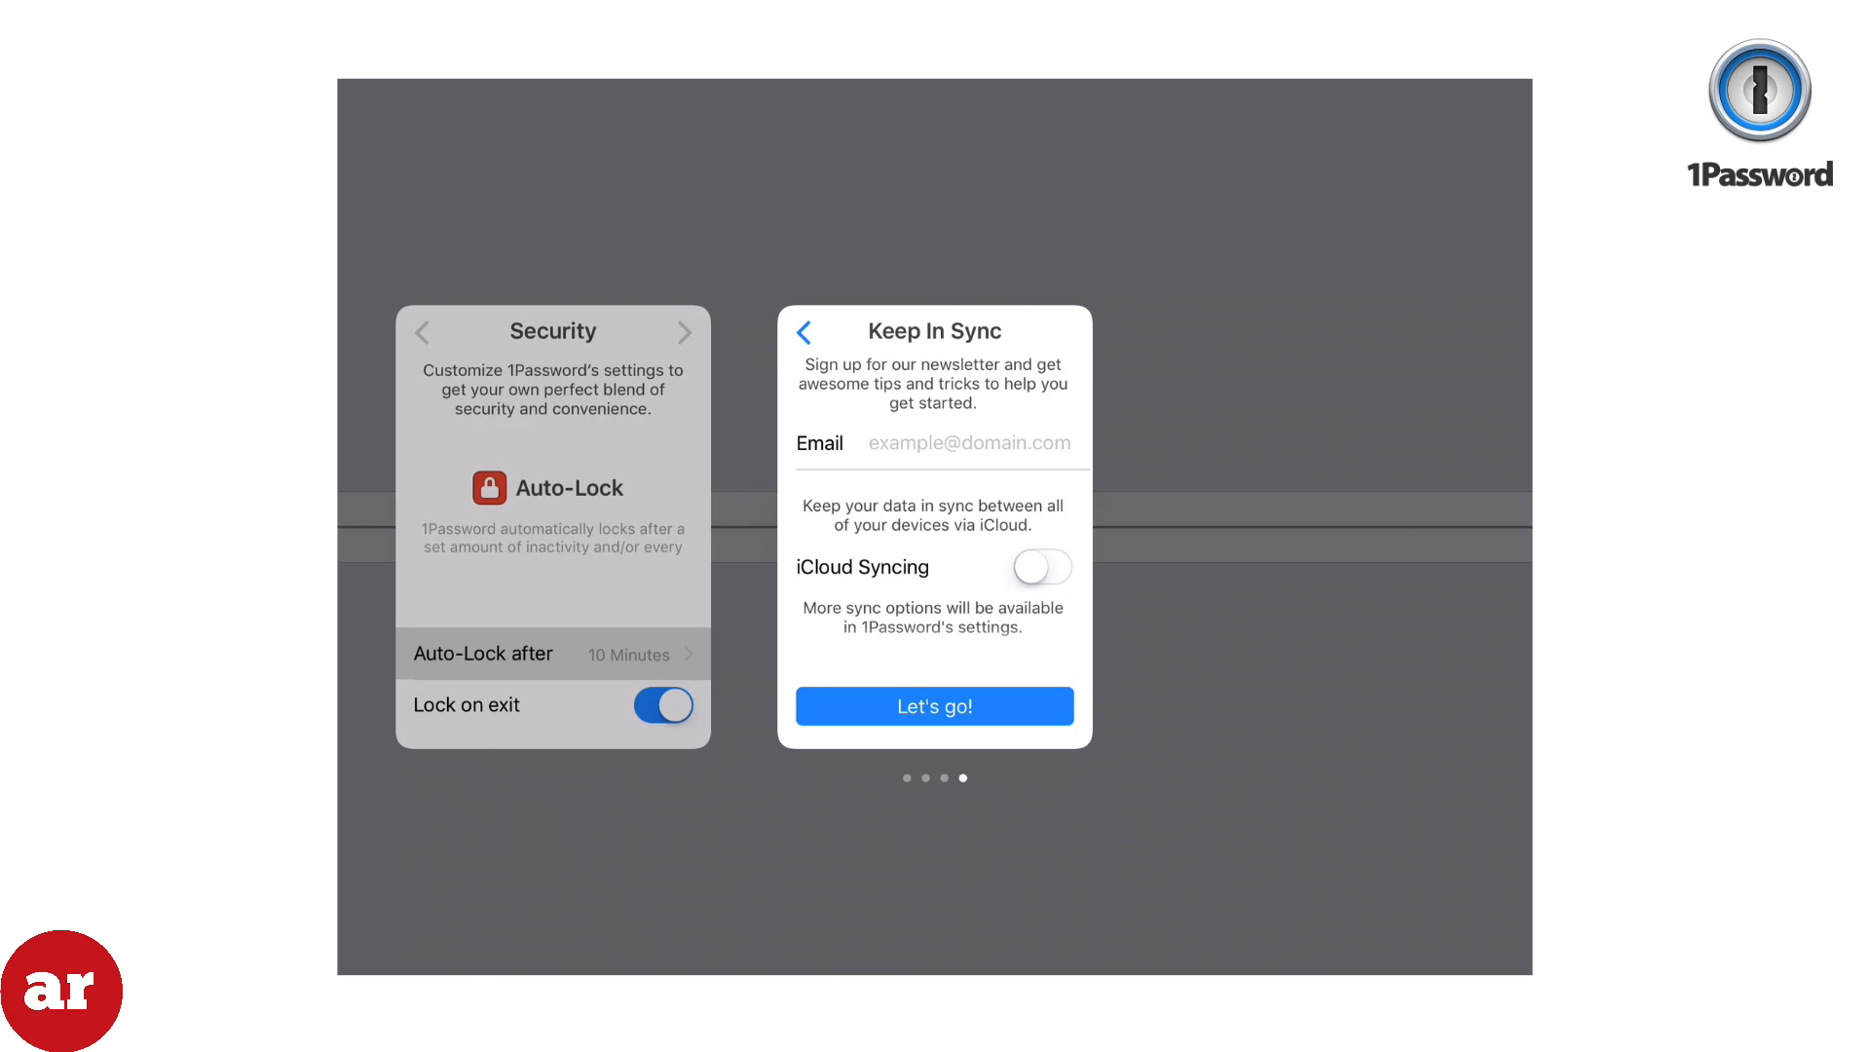
click(935, 706)
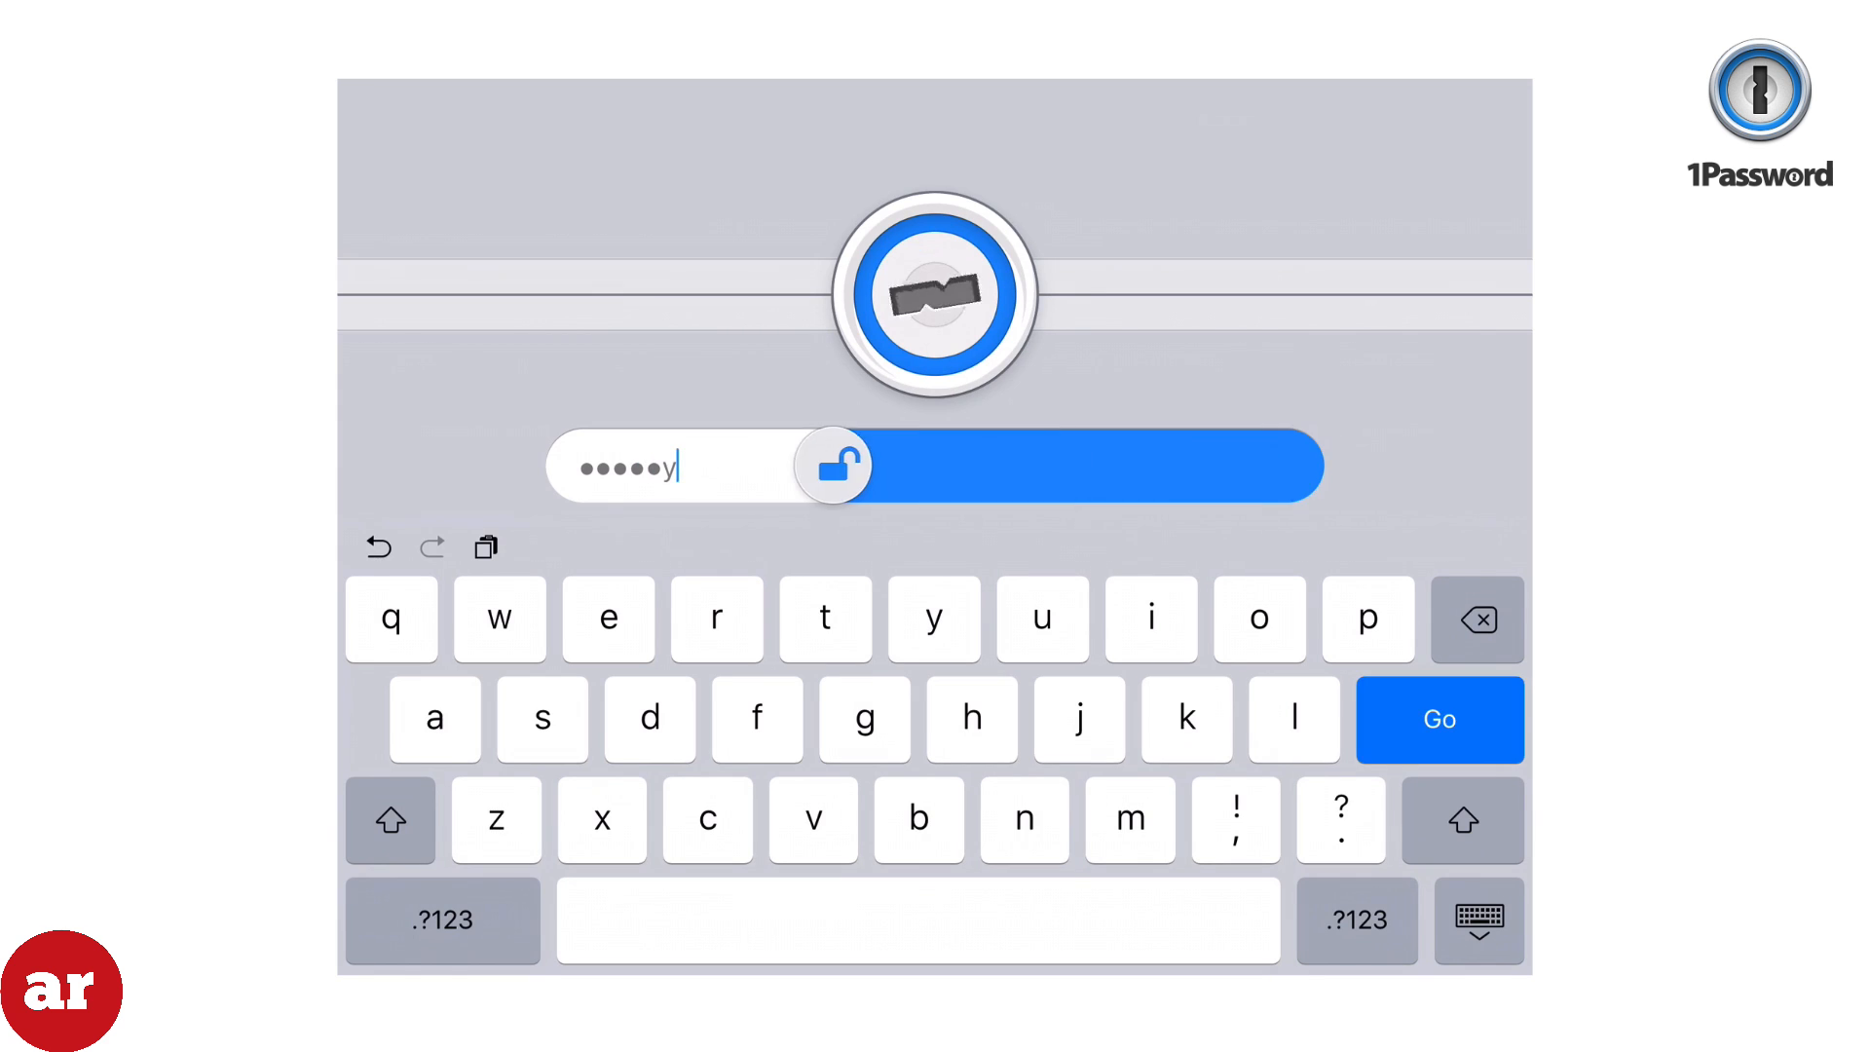
Unlock the vault with the master password and switch to the Categories view.
click(833, 467)
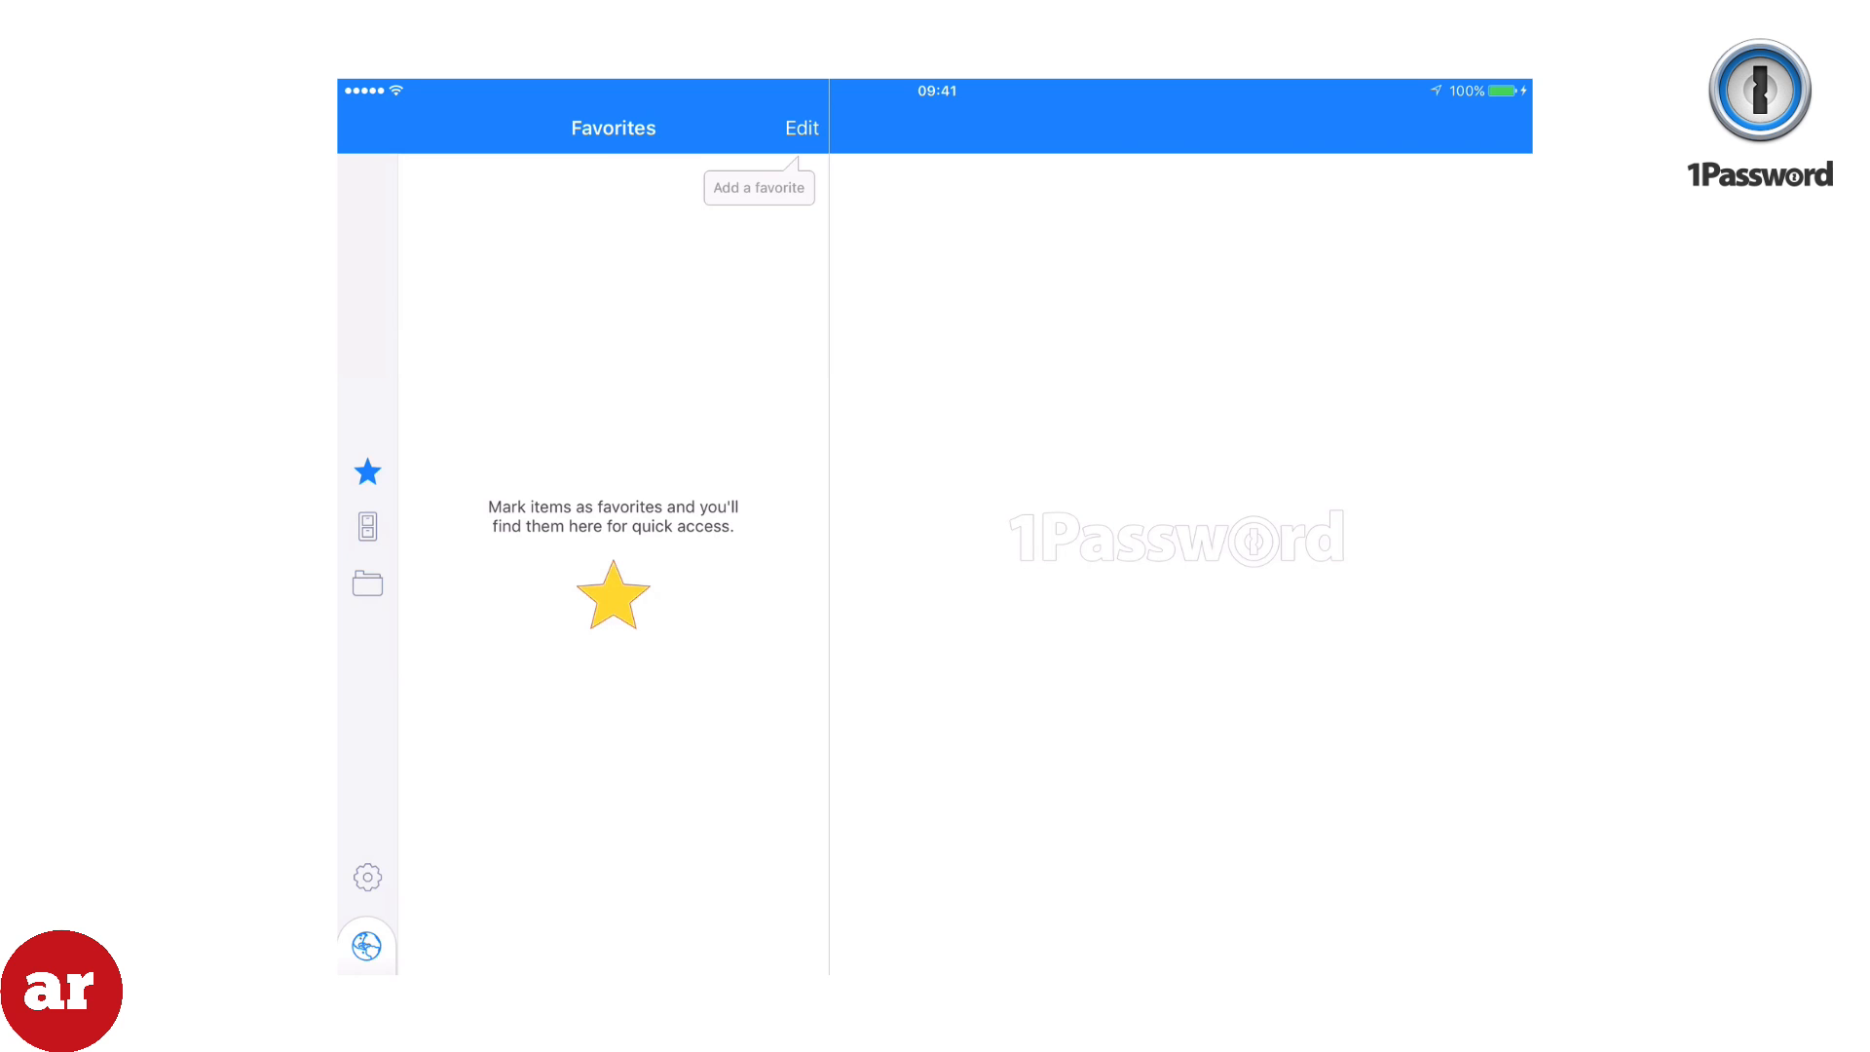
click(366, 526)
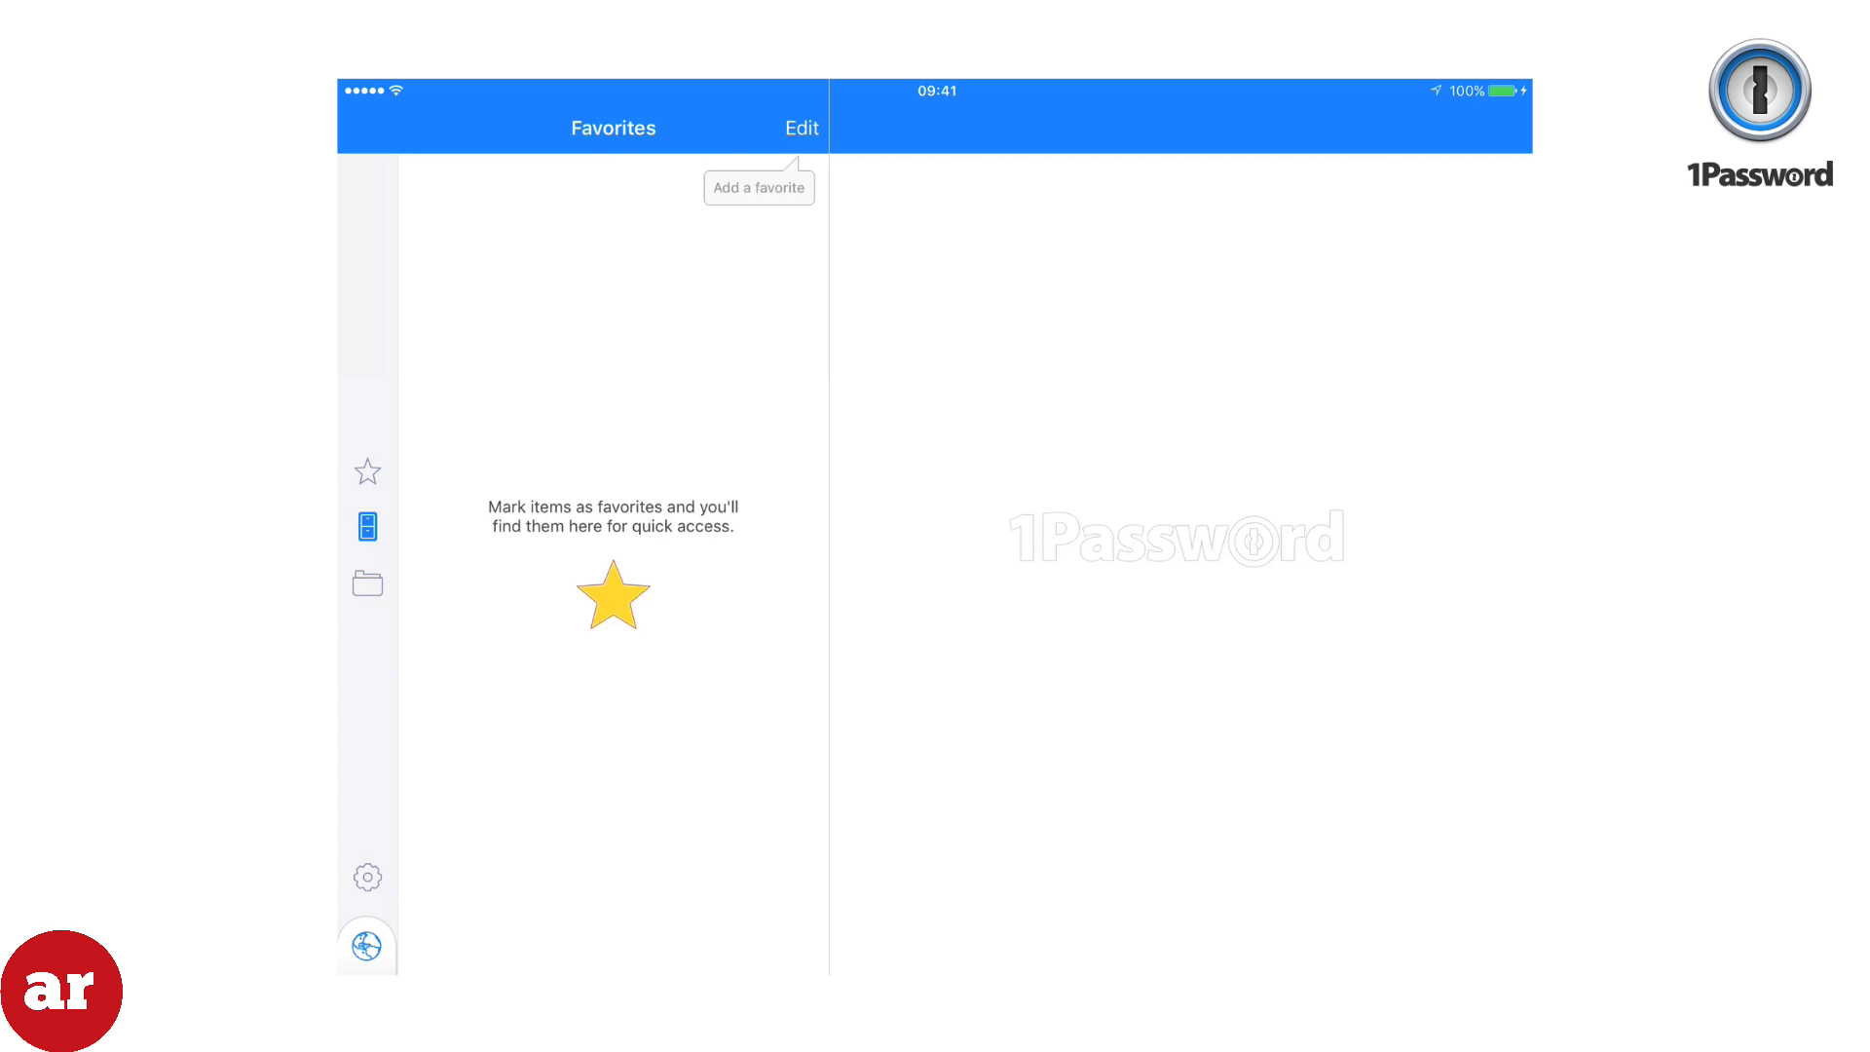
Start adding a new item and advance the guided tips to the item type grid.
click(366, 526)
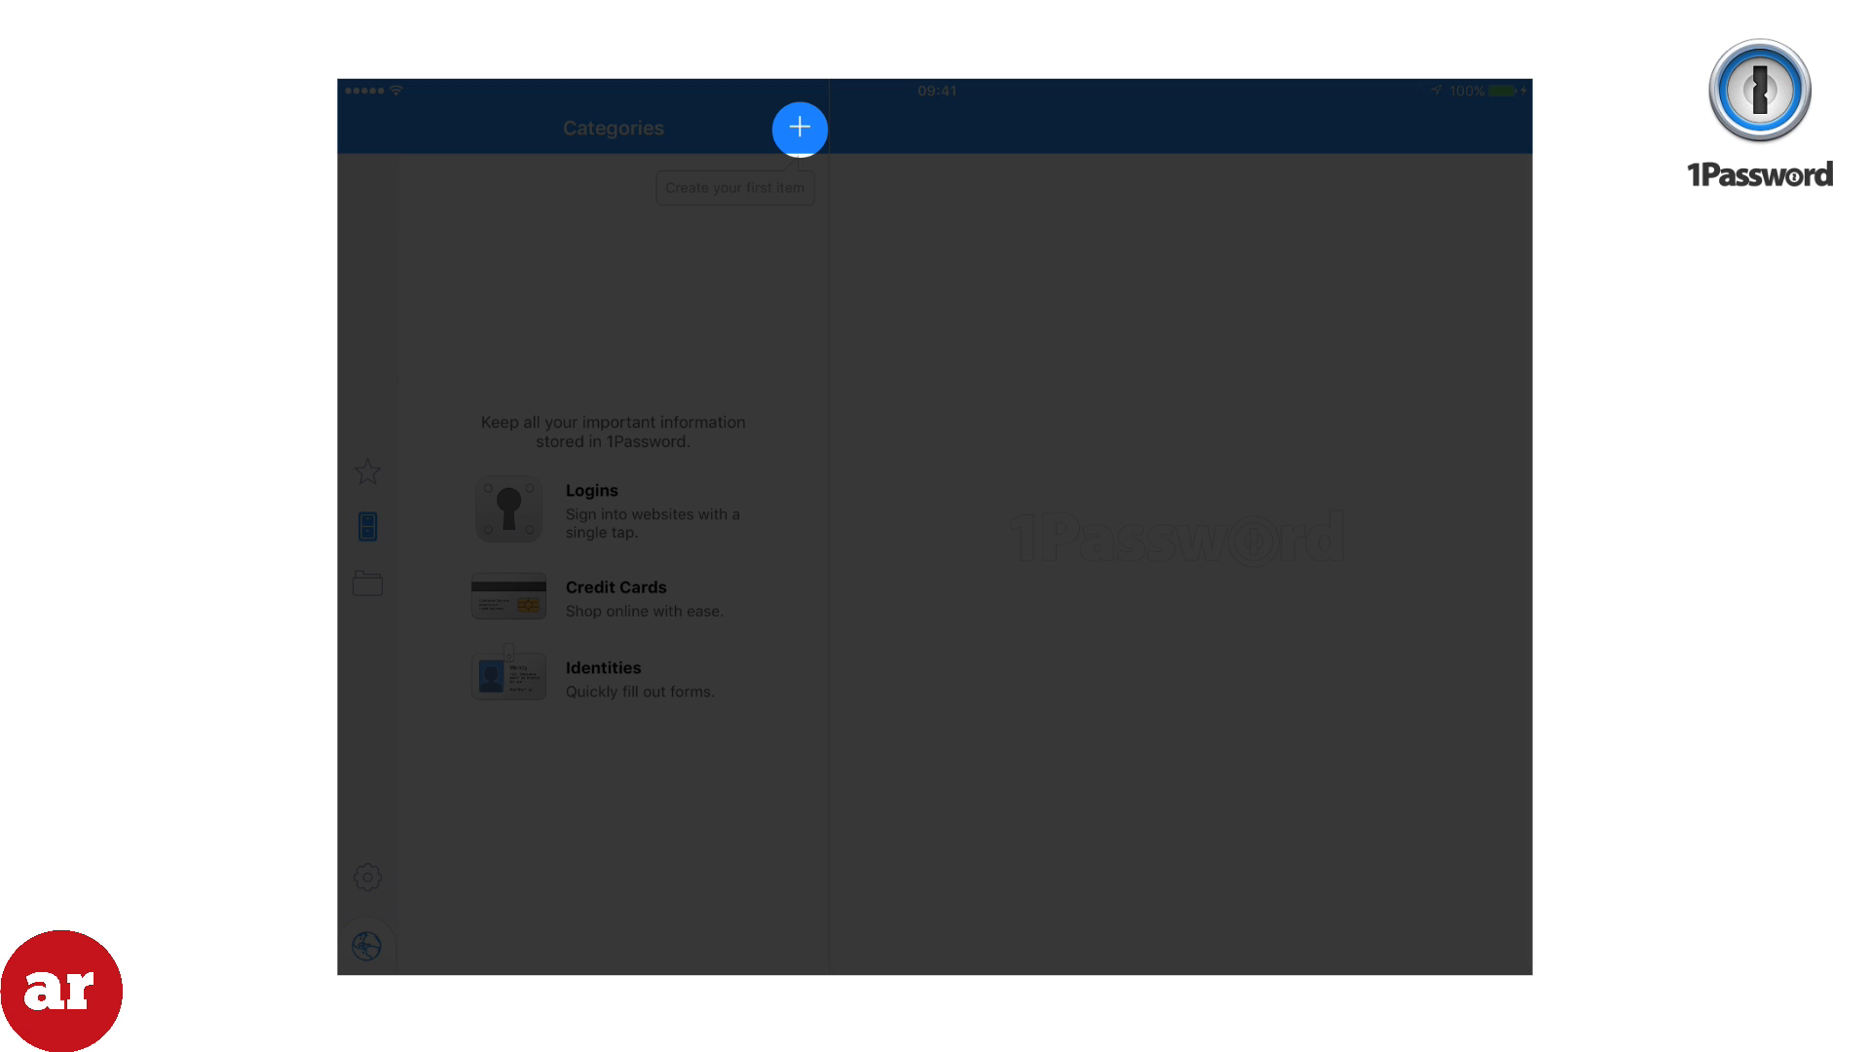
click(798, 129)
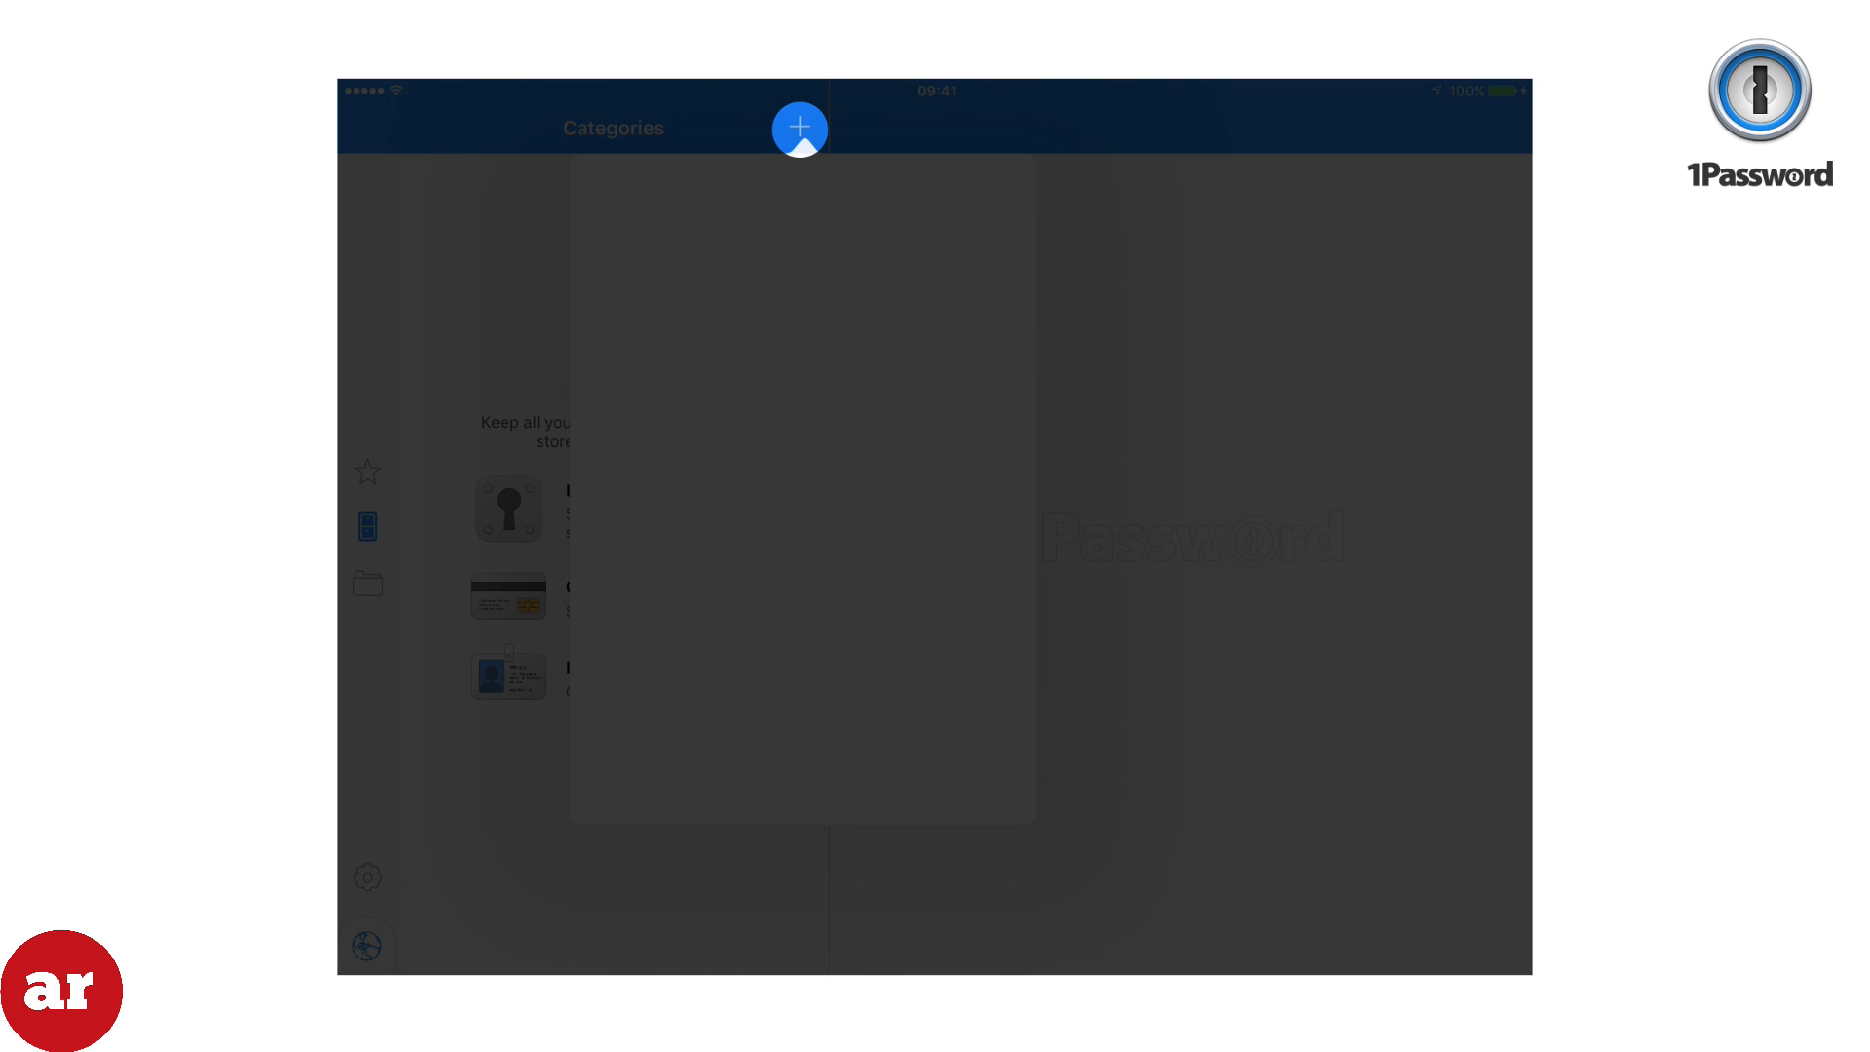
click(798, 129)
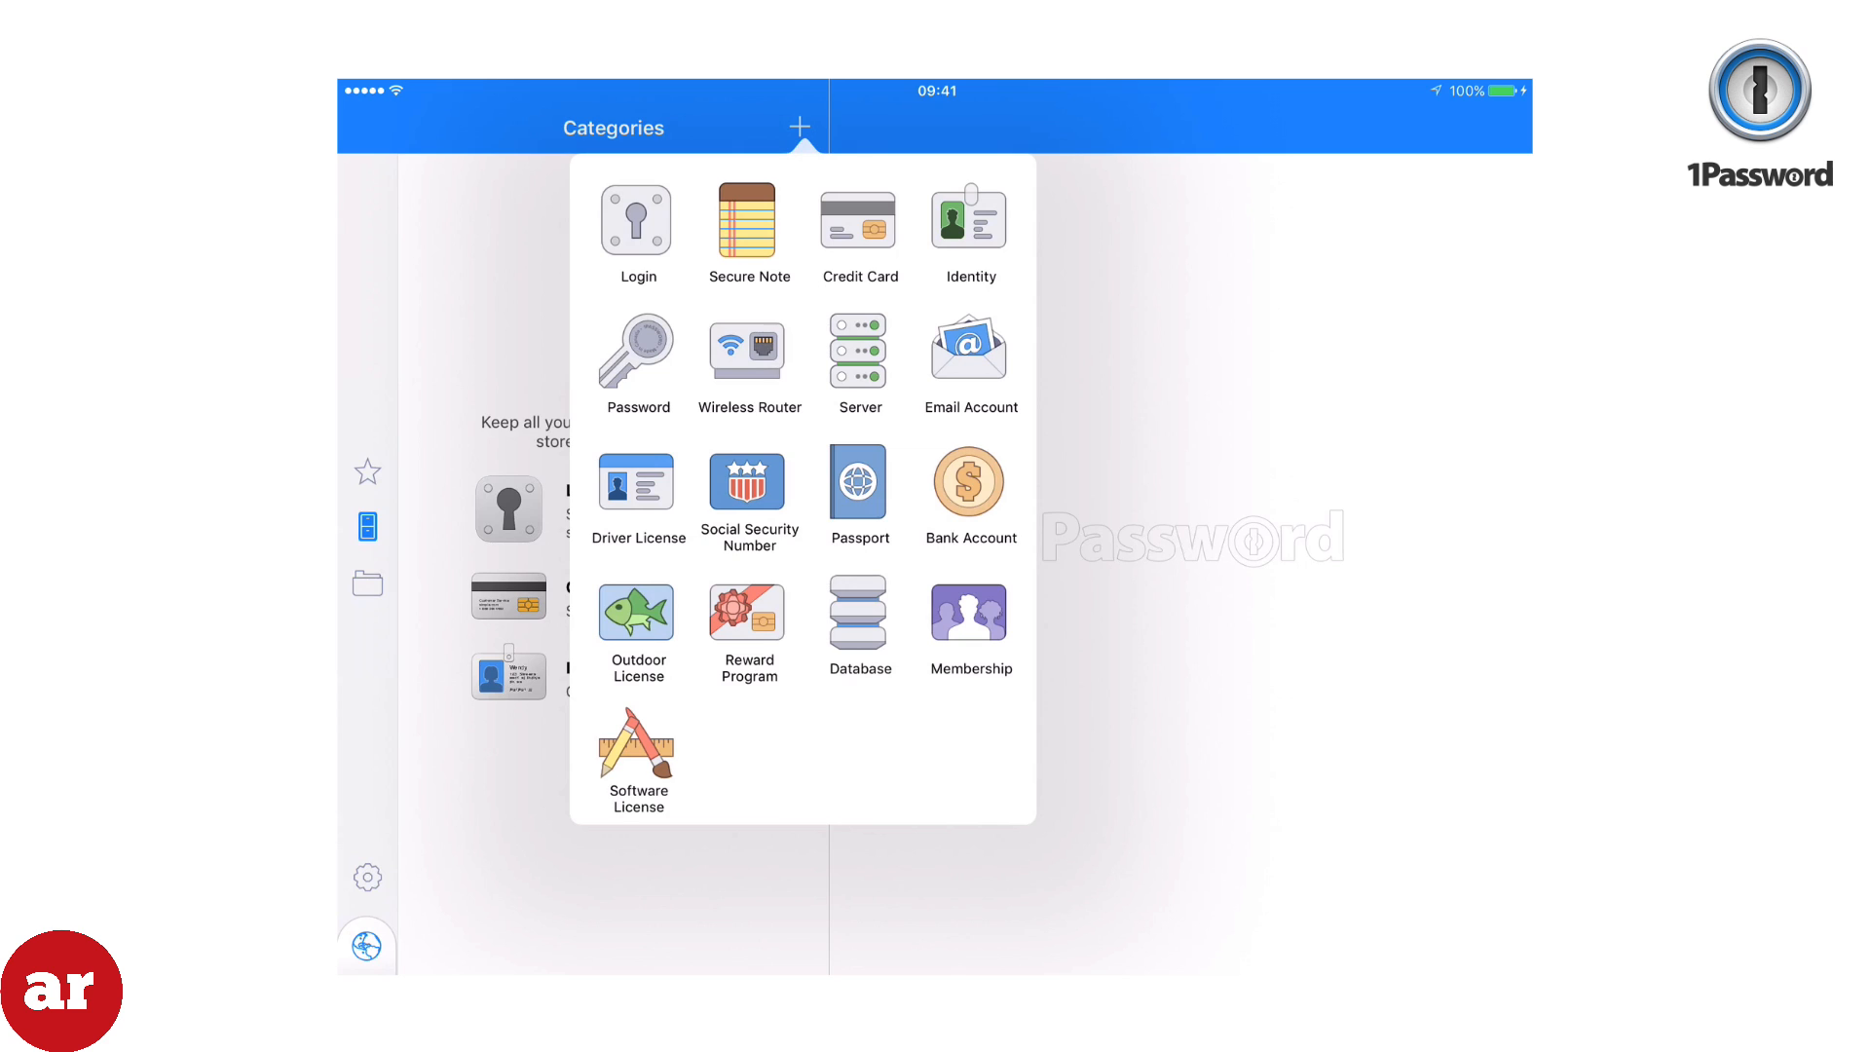
click(635, 220)
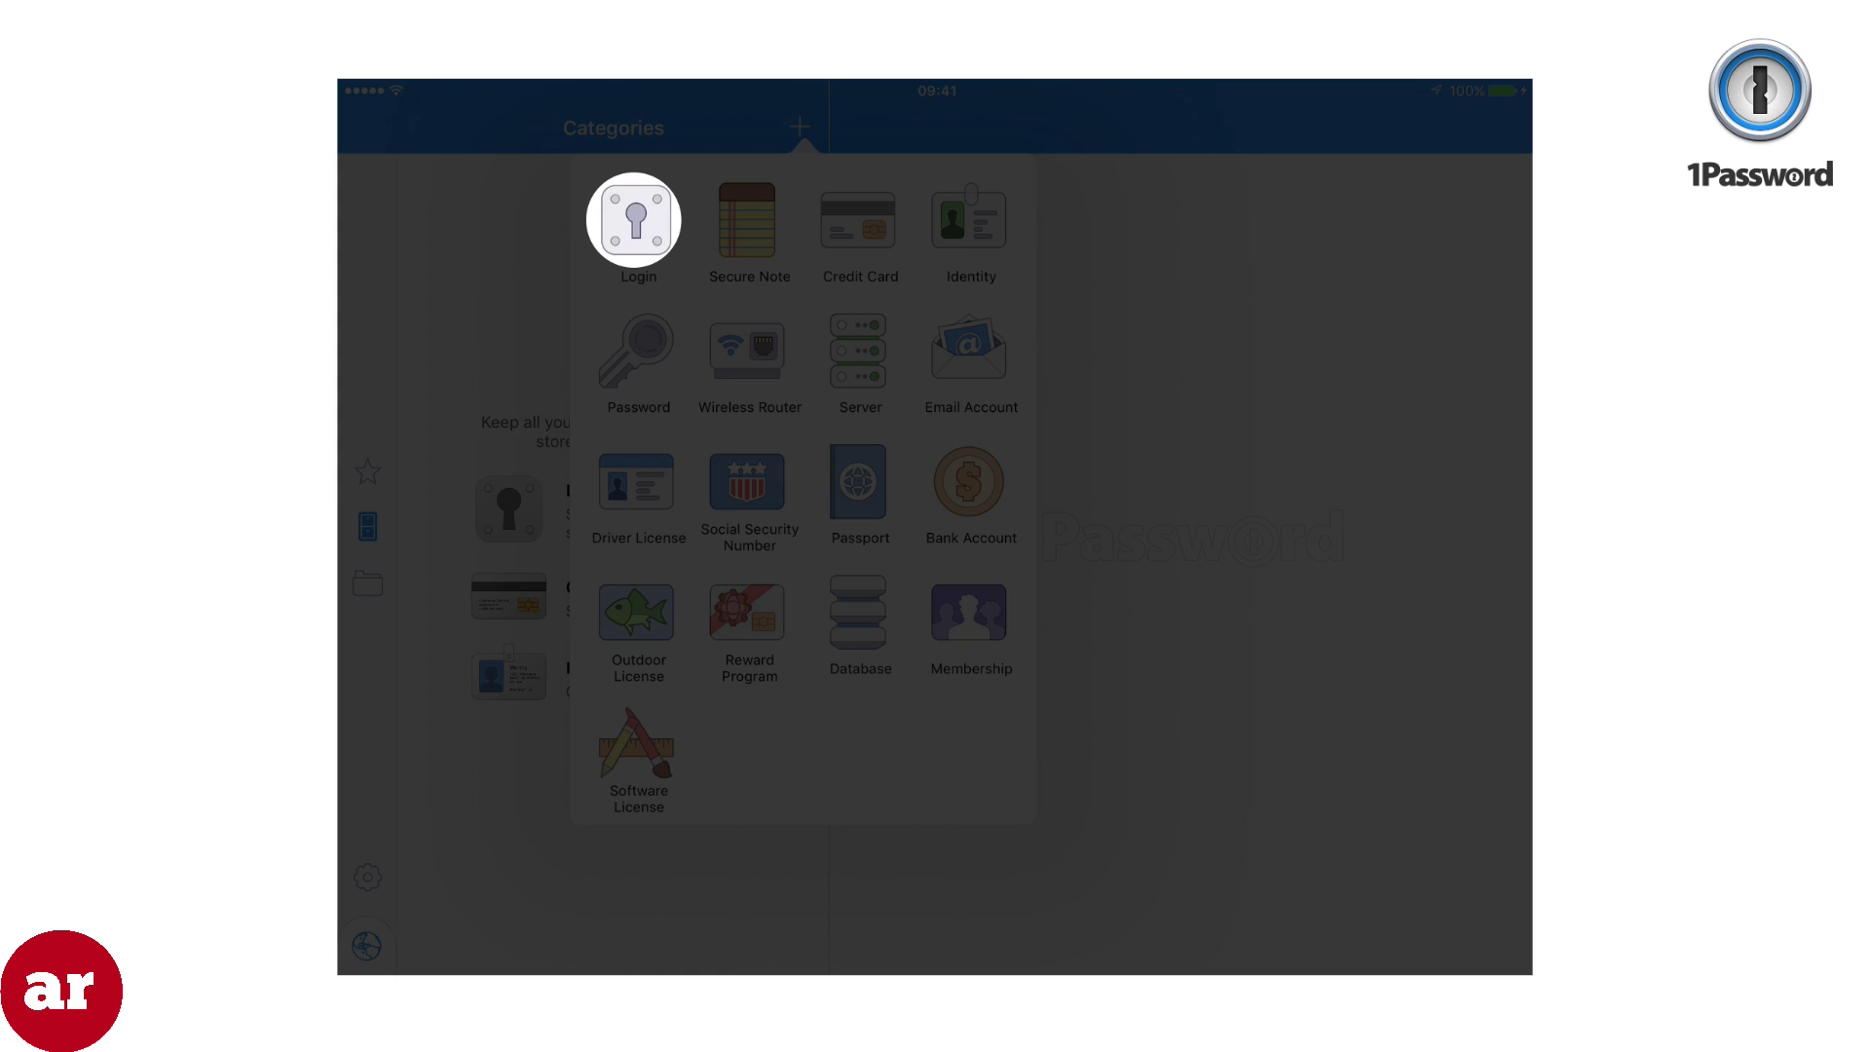
Begin a new Login item and scroll through the website template list.
click(638, 219)
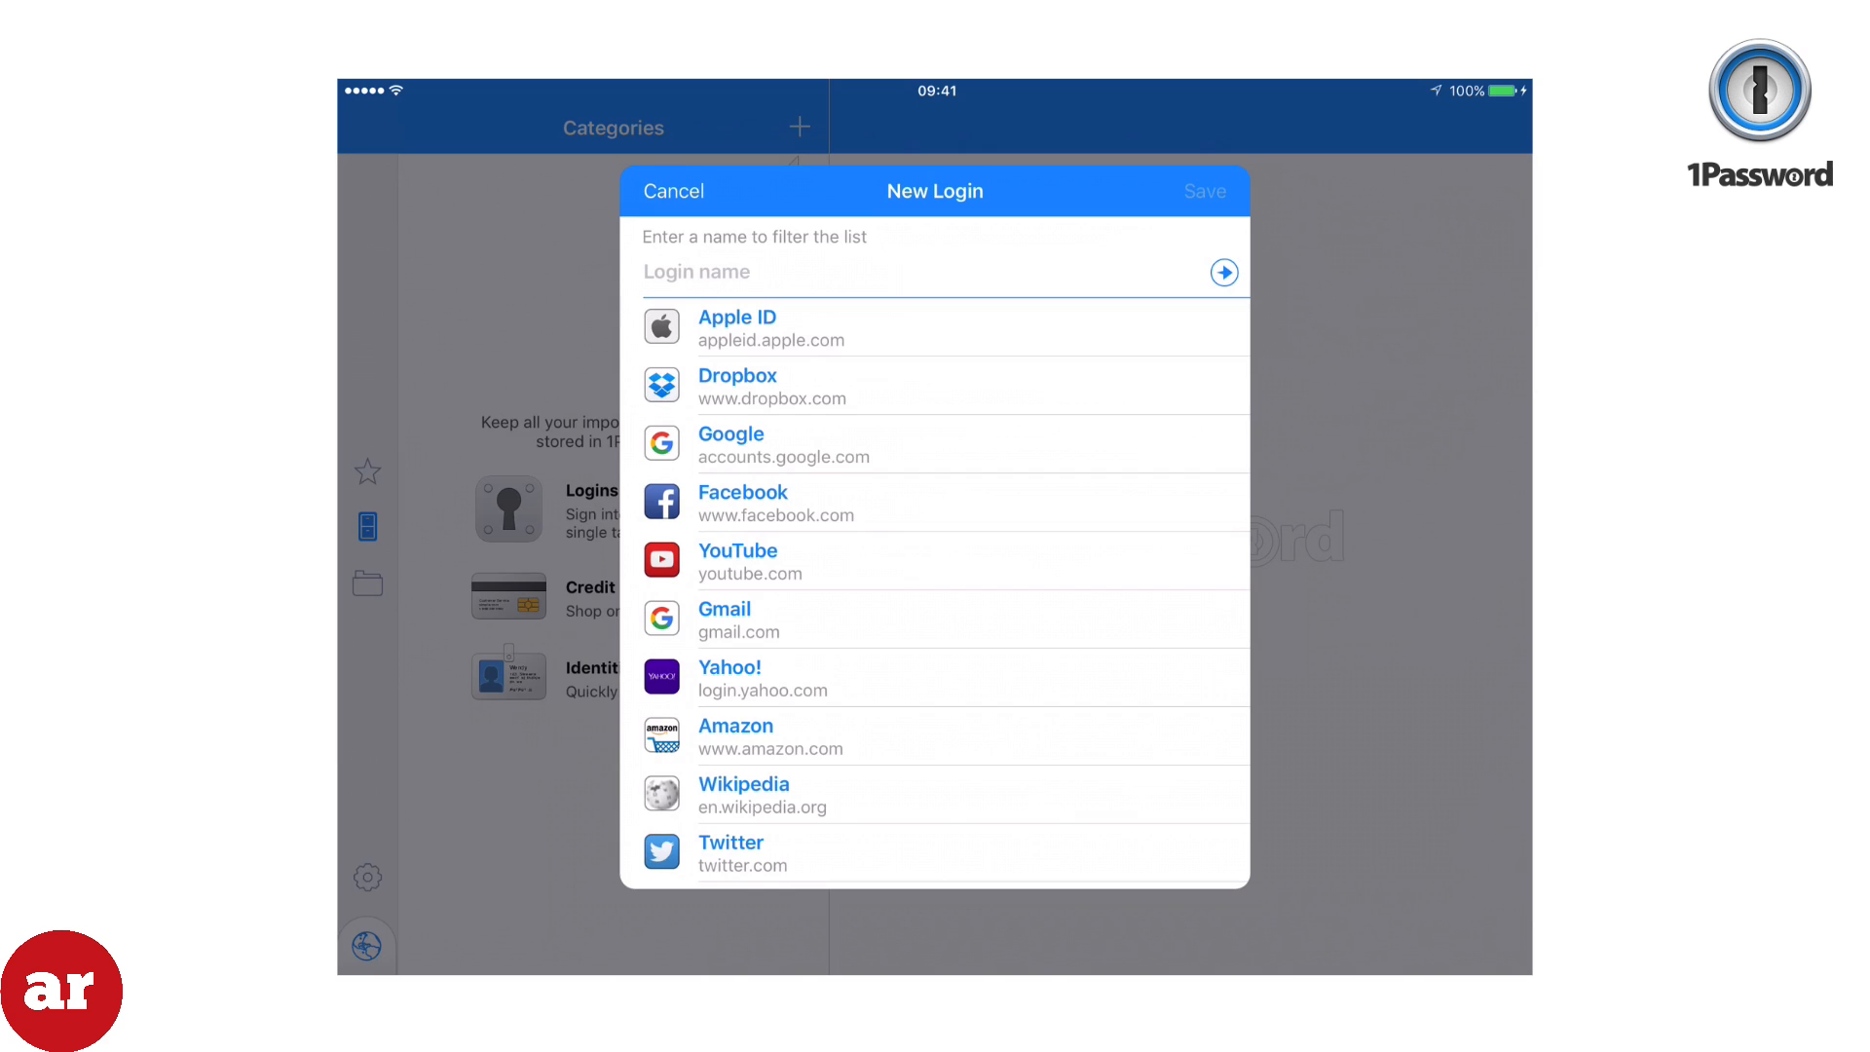
scroll(down, 3)
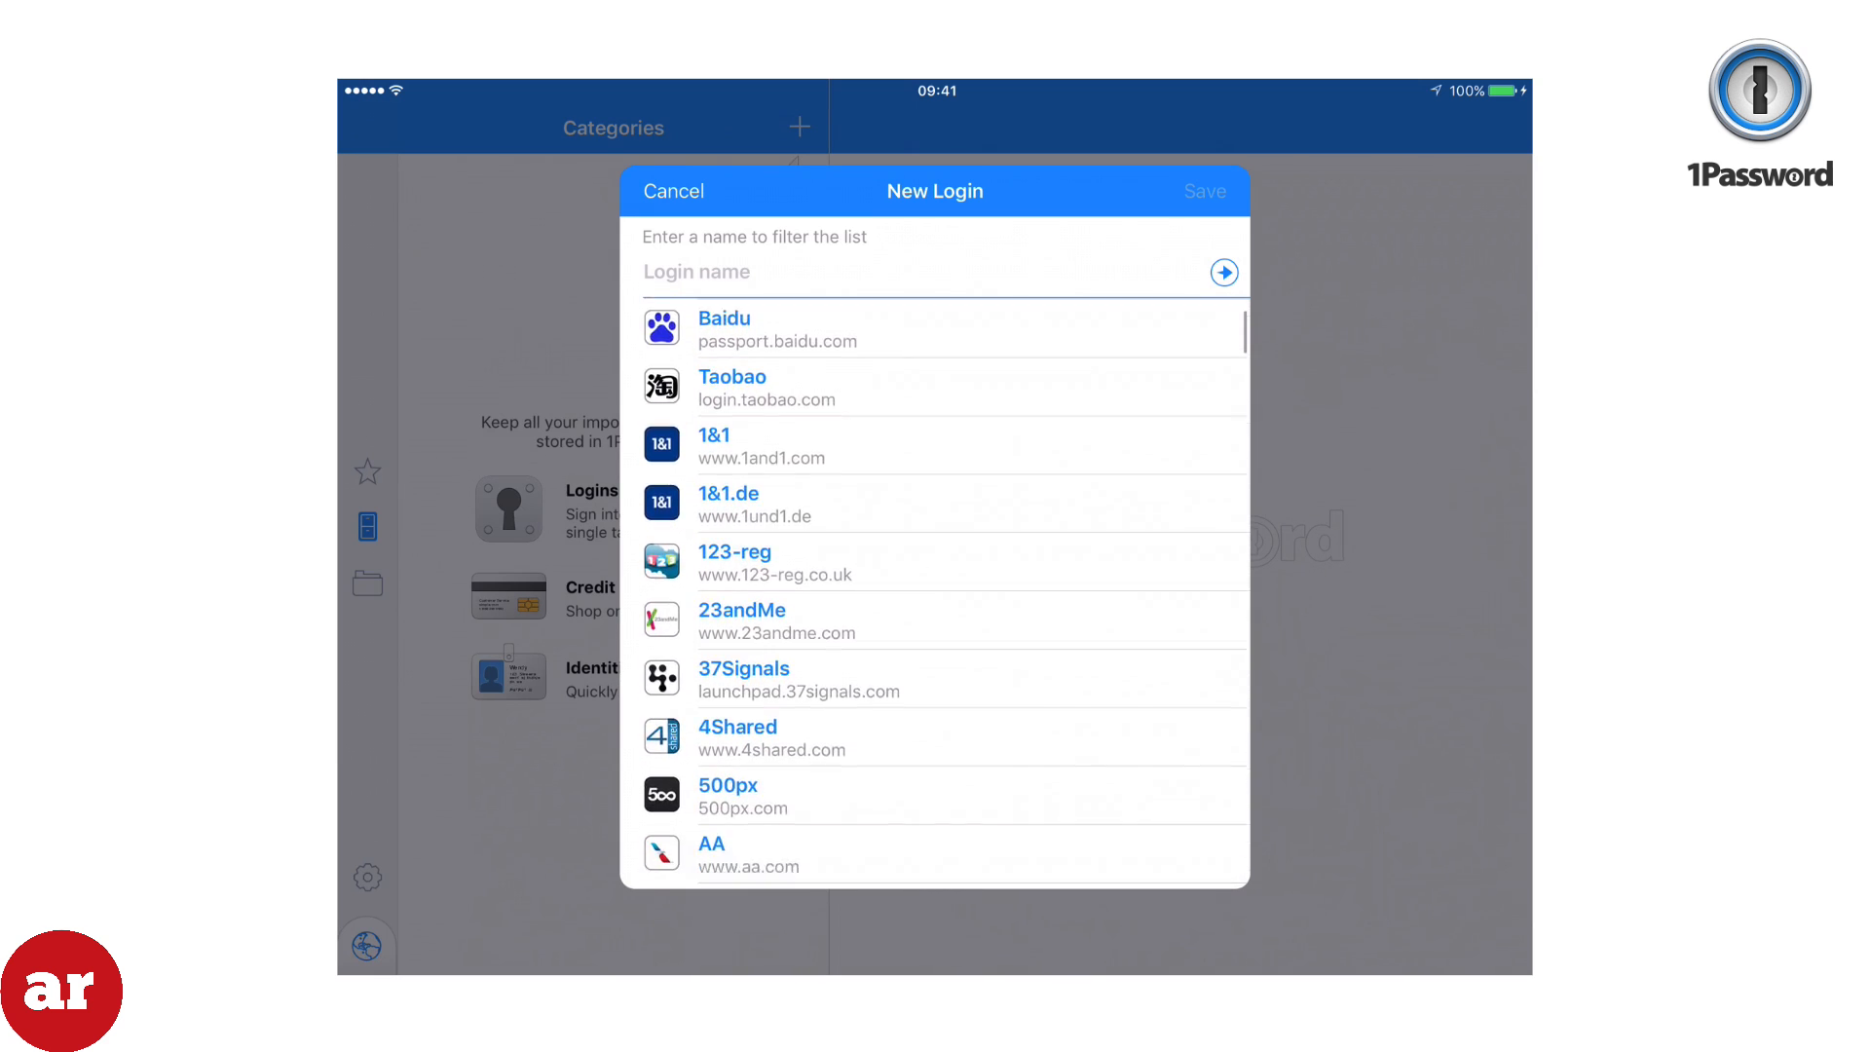
scroll(down, 3)
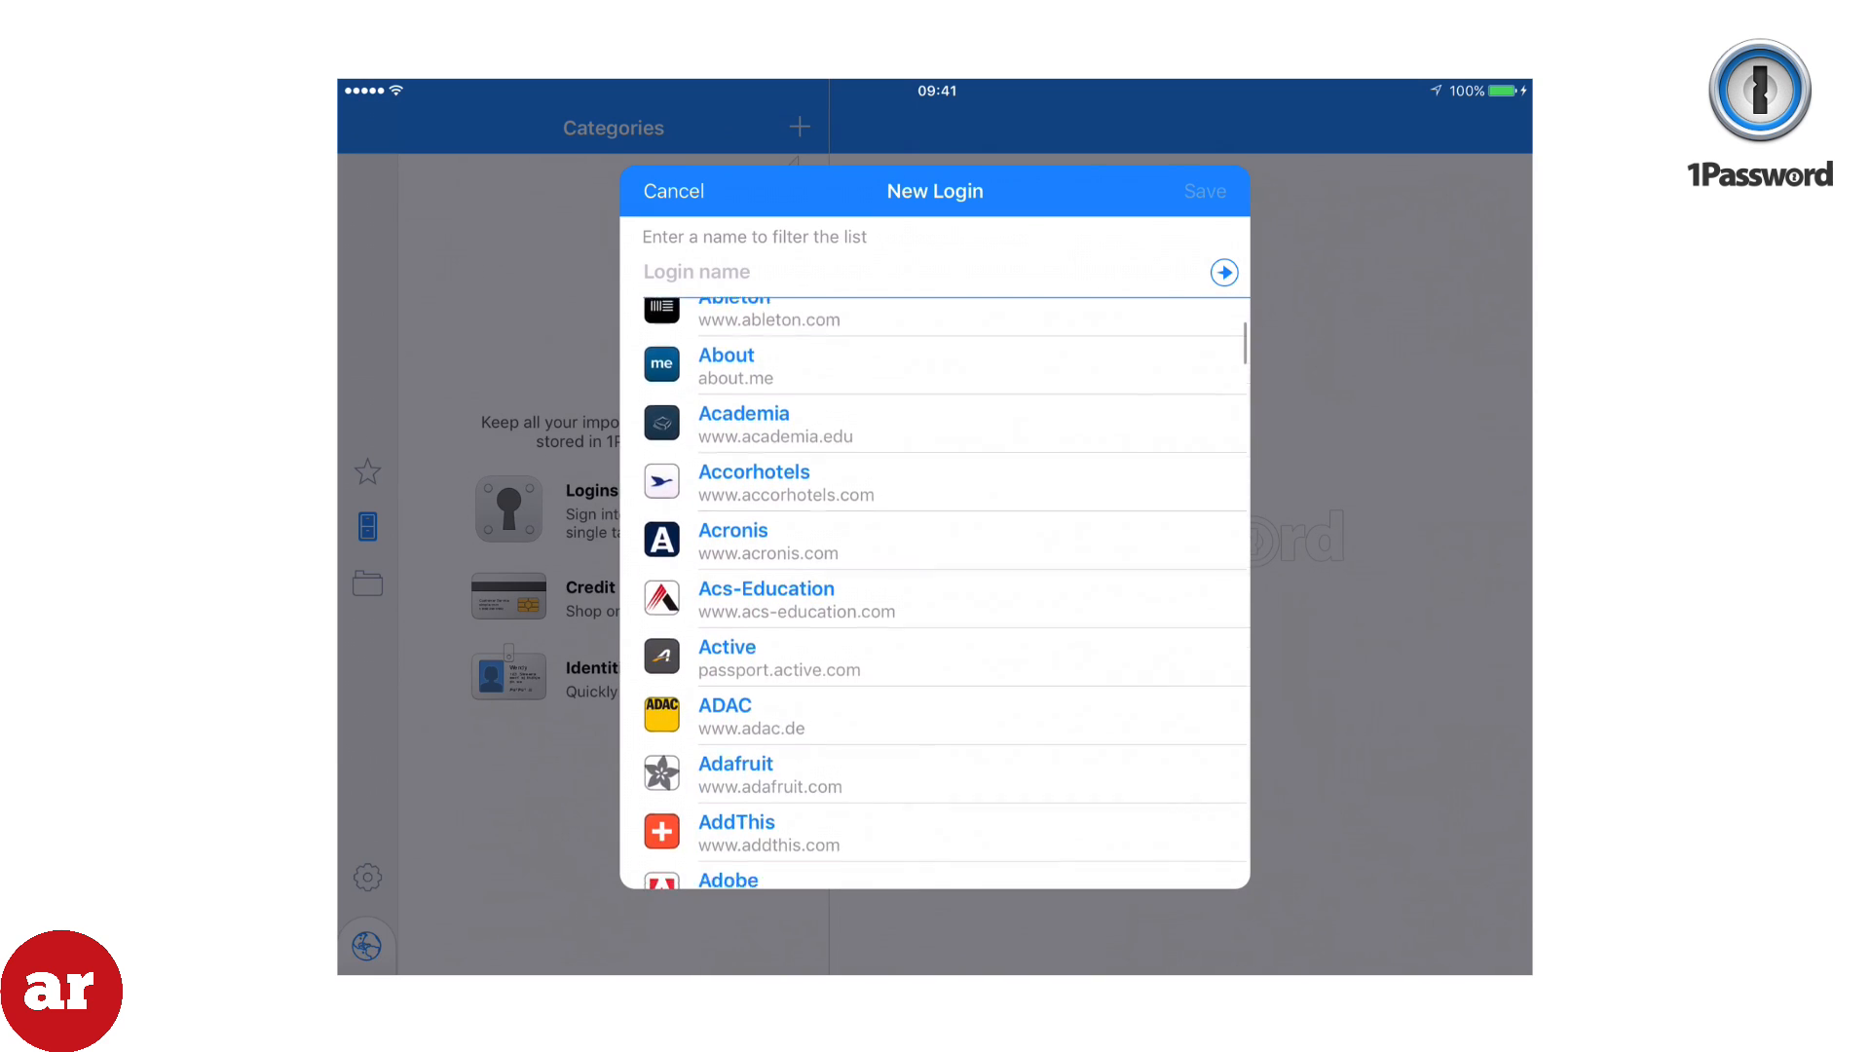
scroll(down, 3)
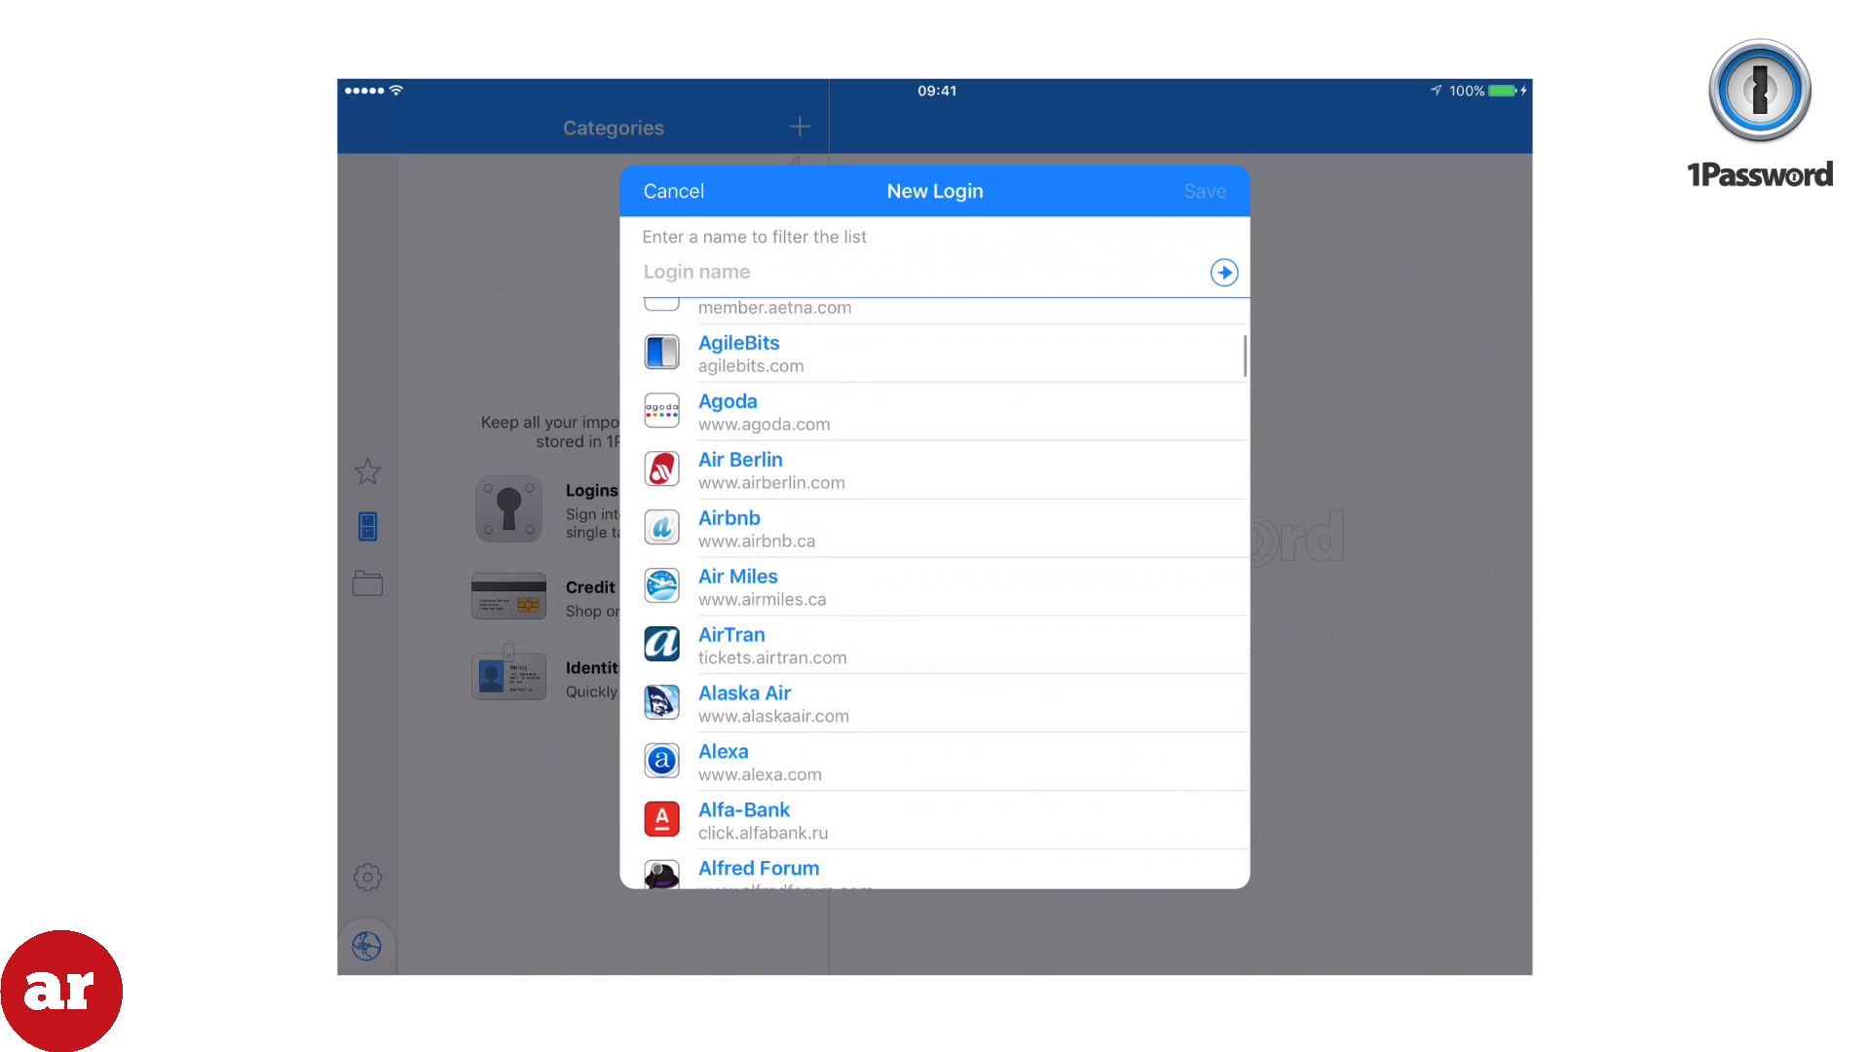
scroll(down, 3)
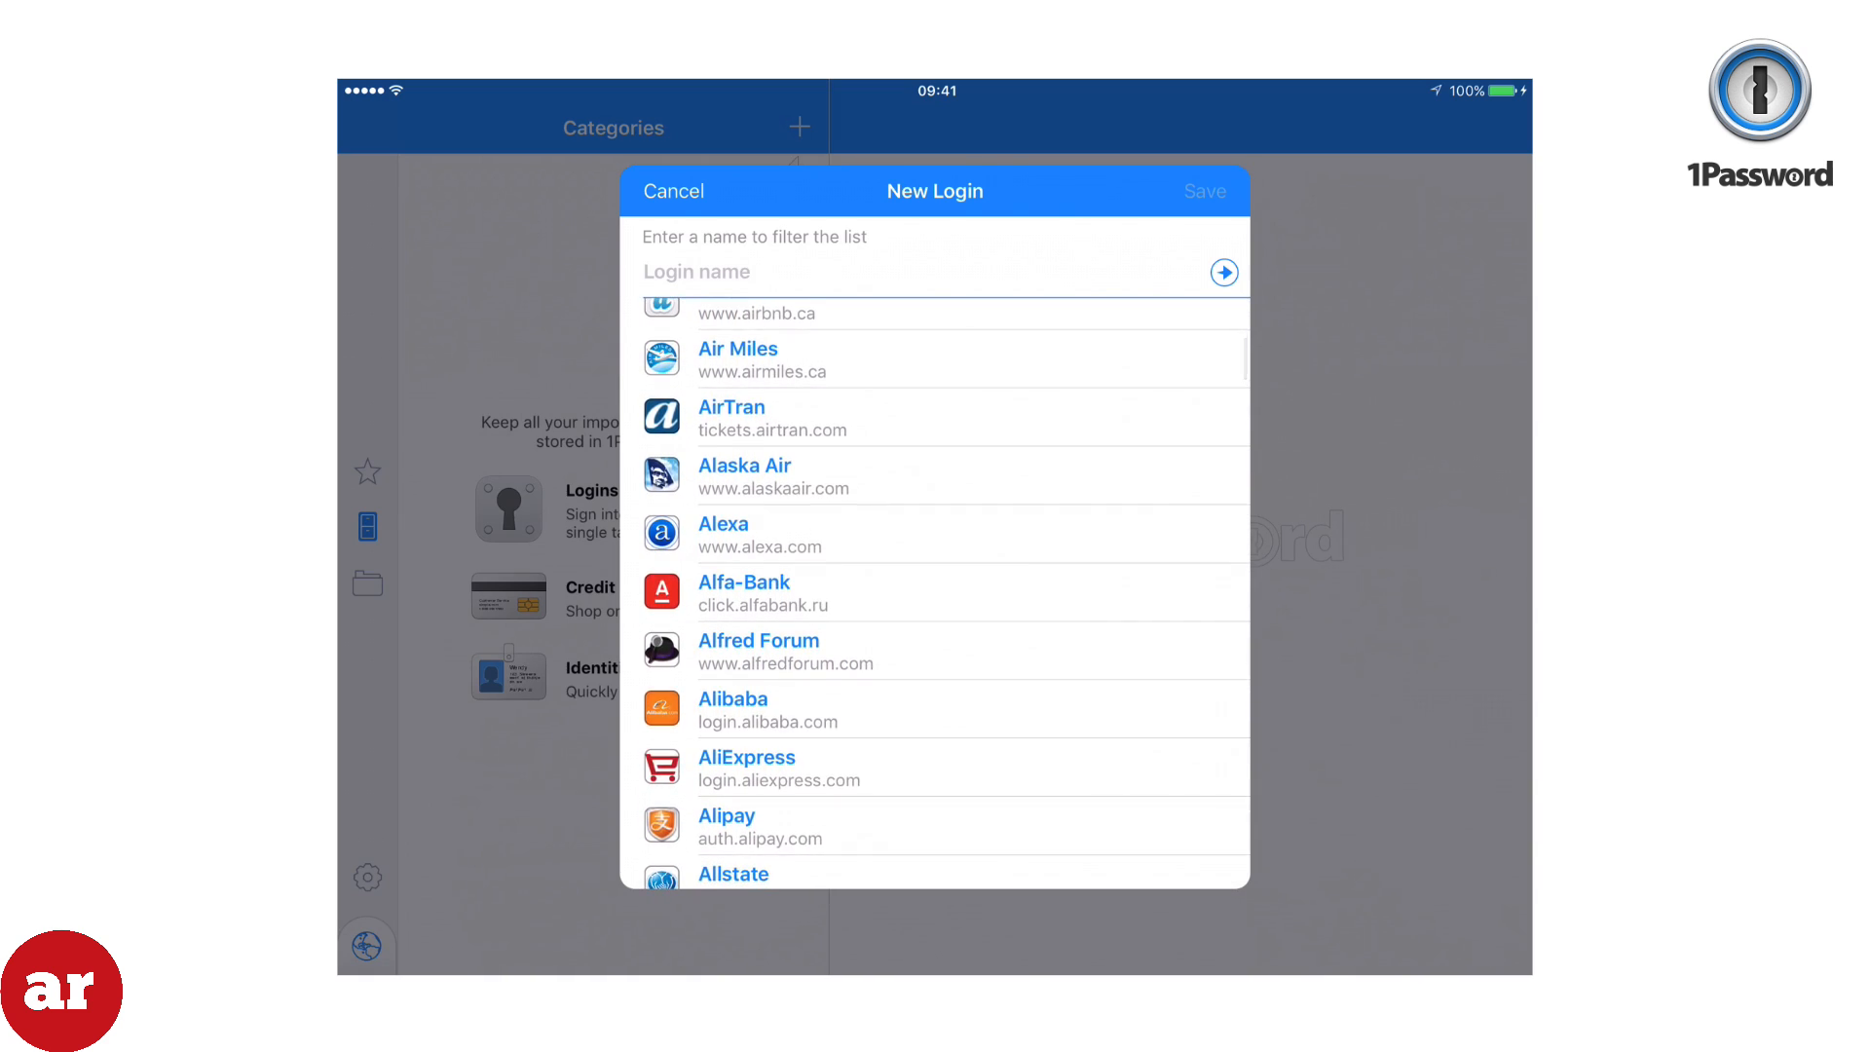
scroll(down, 3)
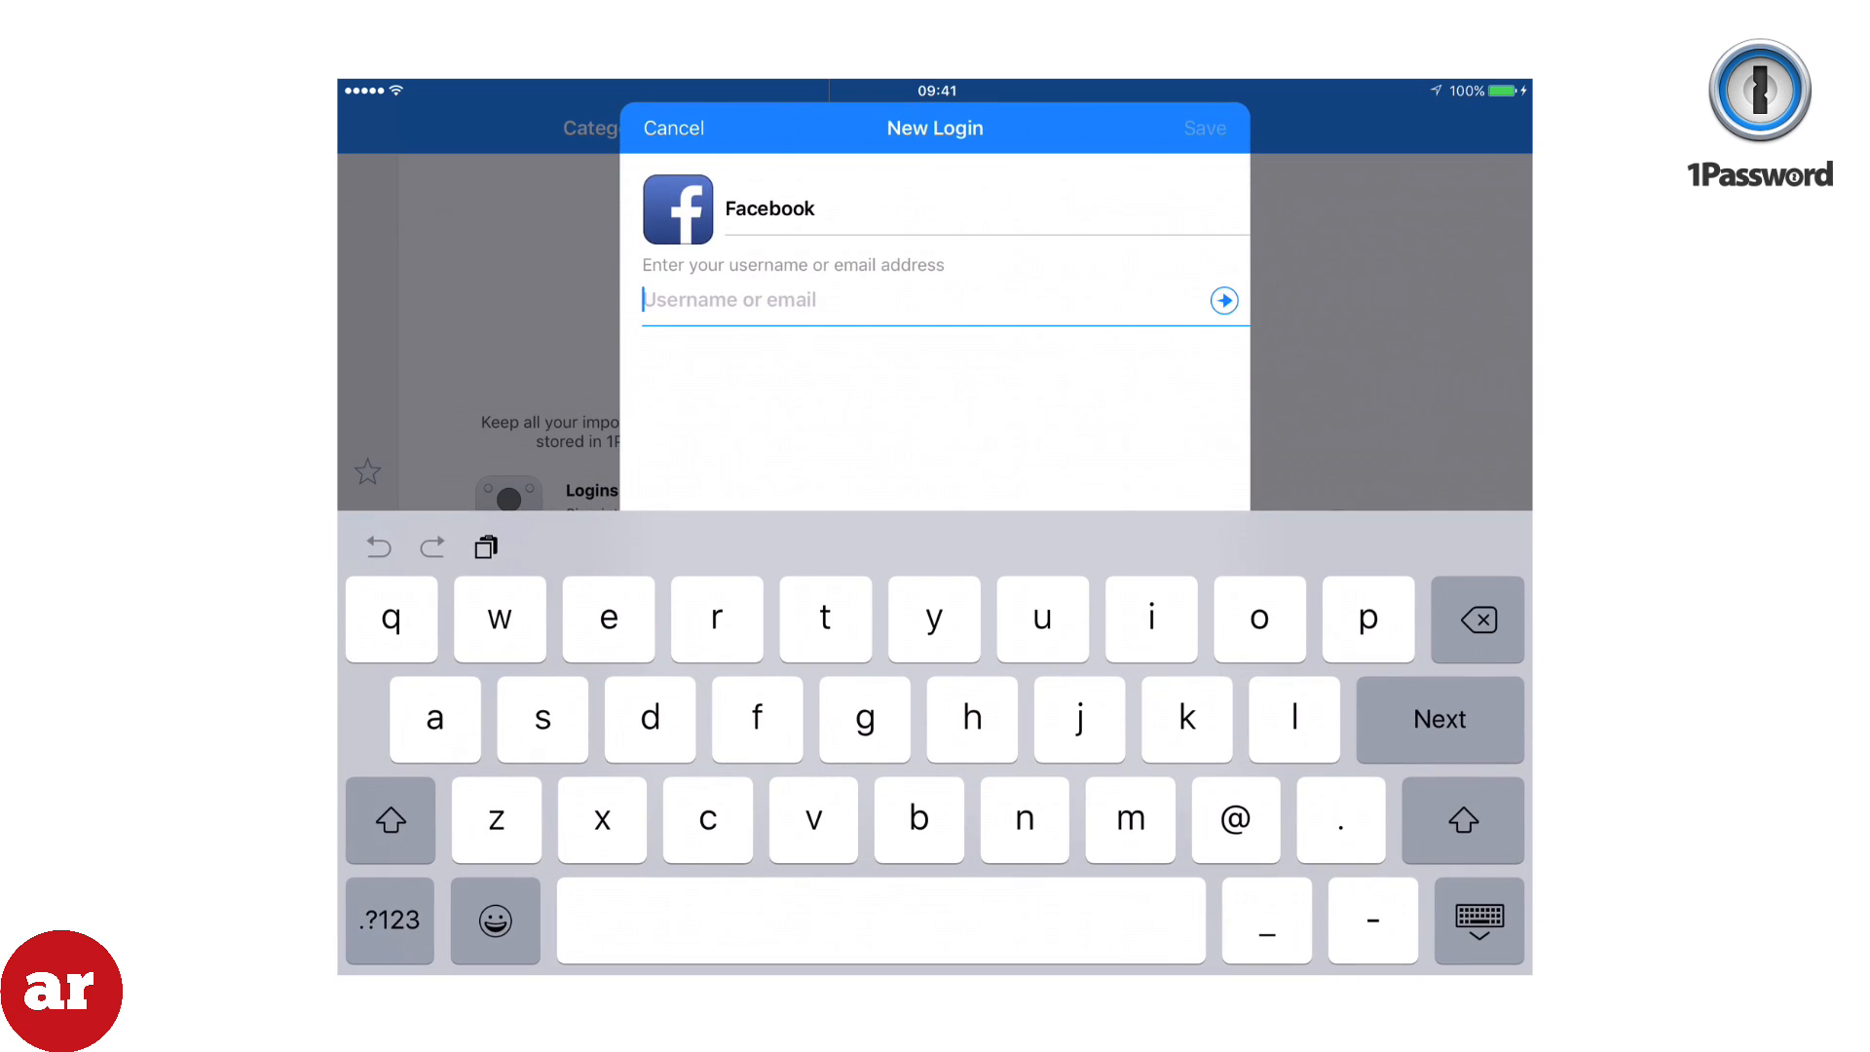
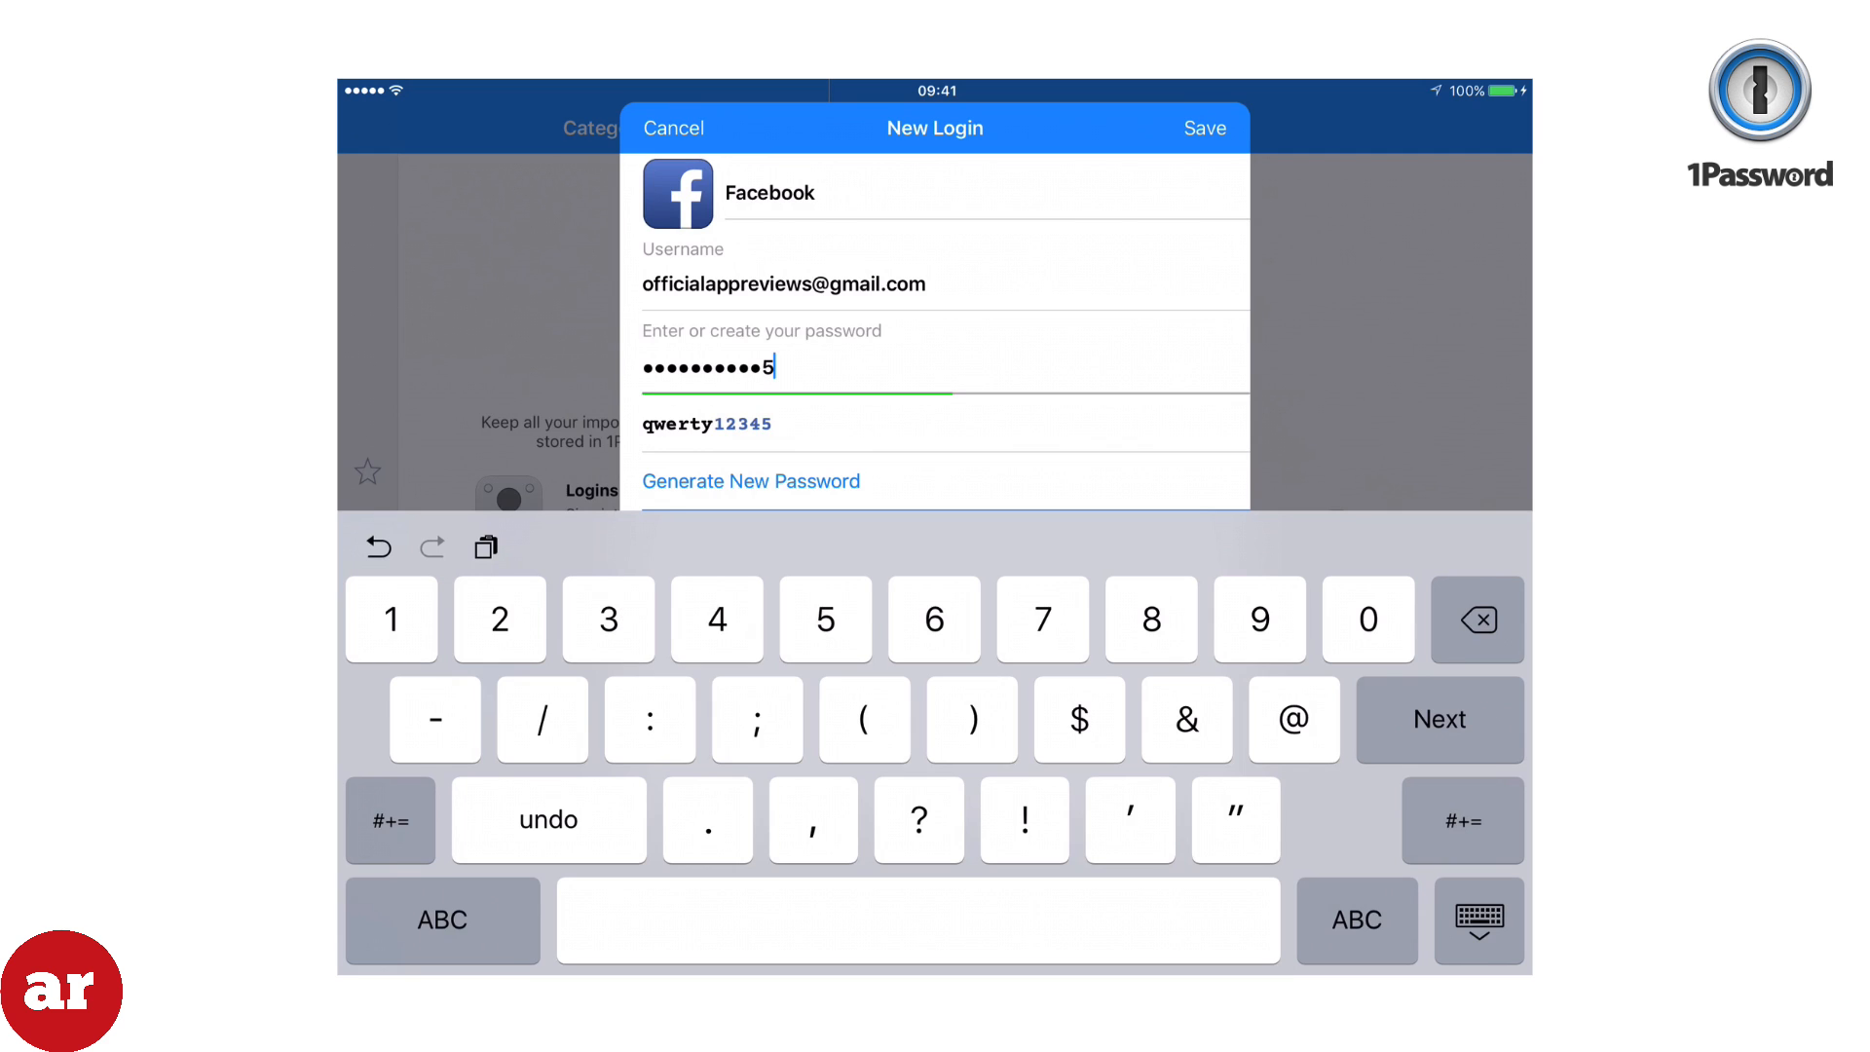
click(1204, 128)
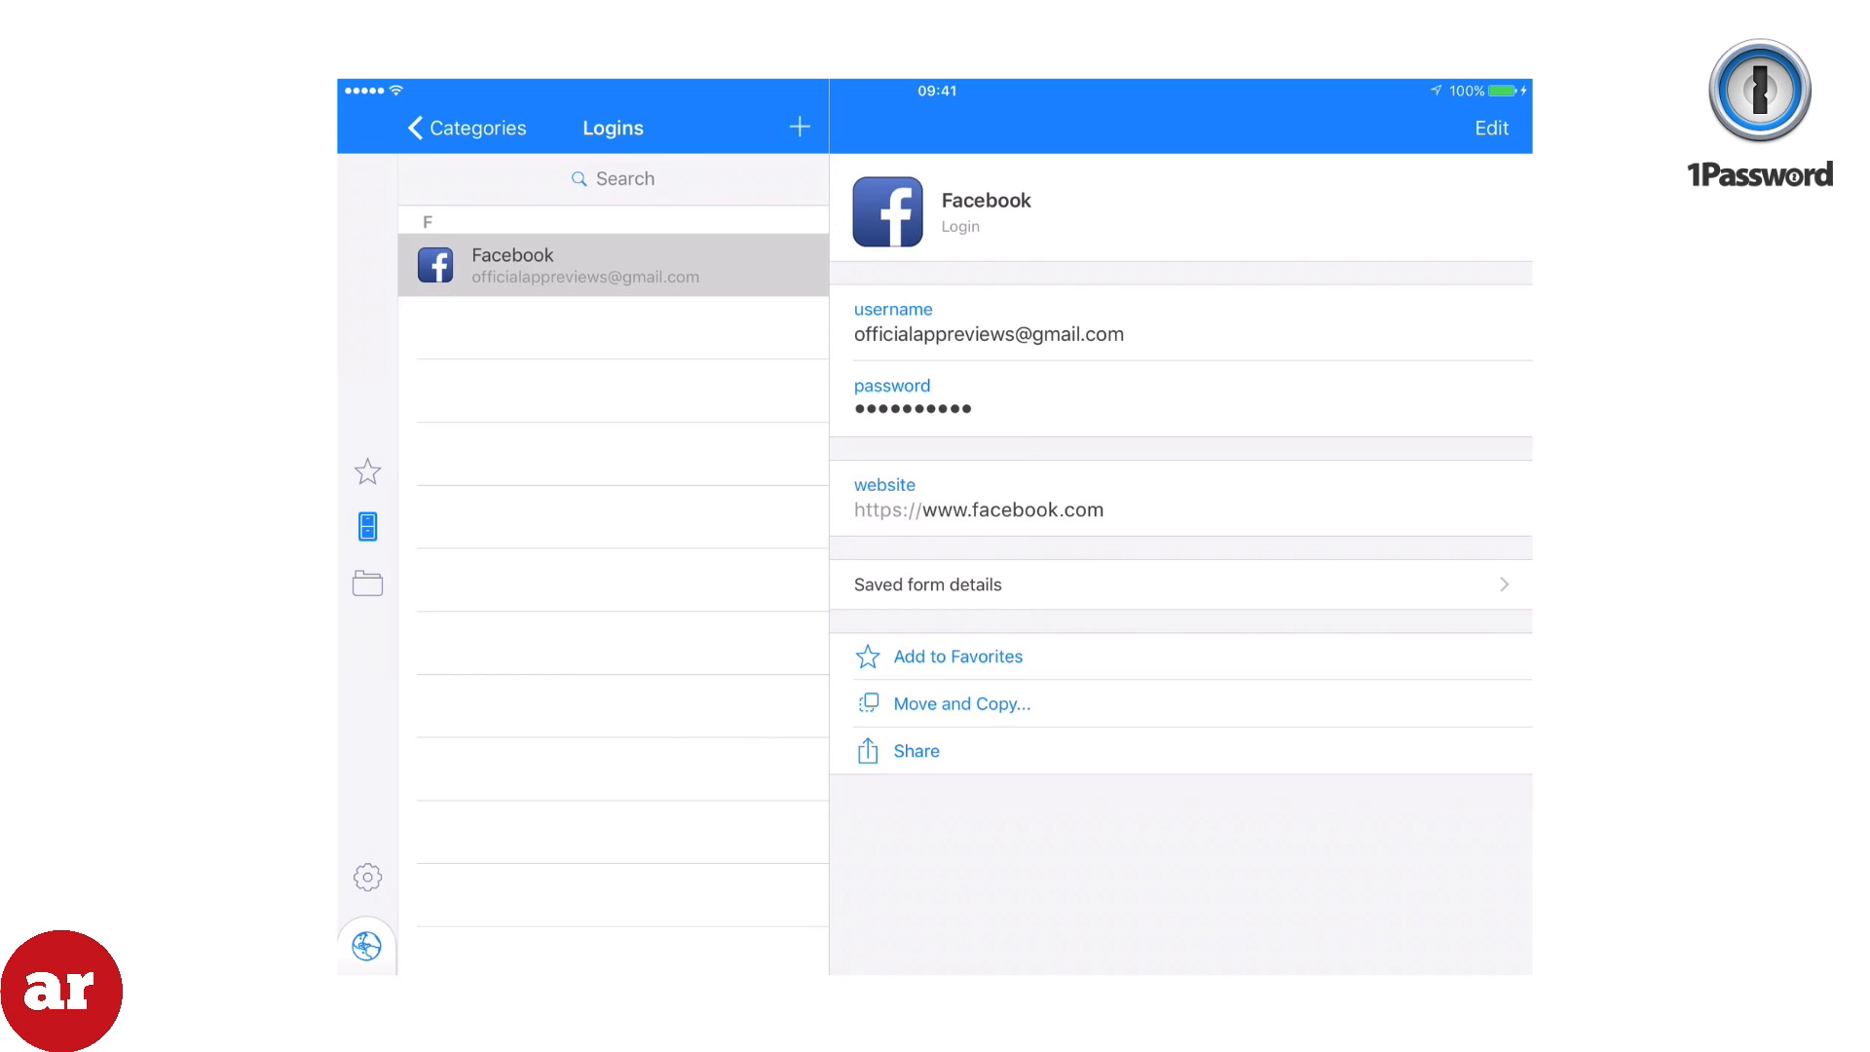
Start a Gmail login with username test and a generated 12-character password.
click(799, 124)
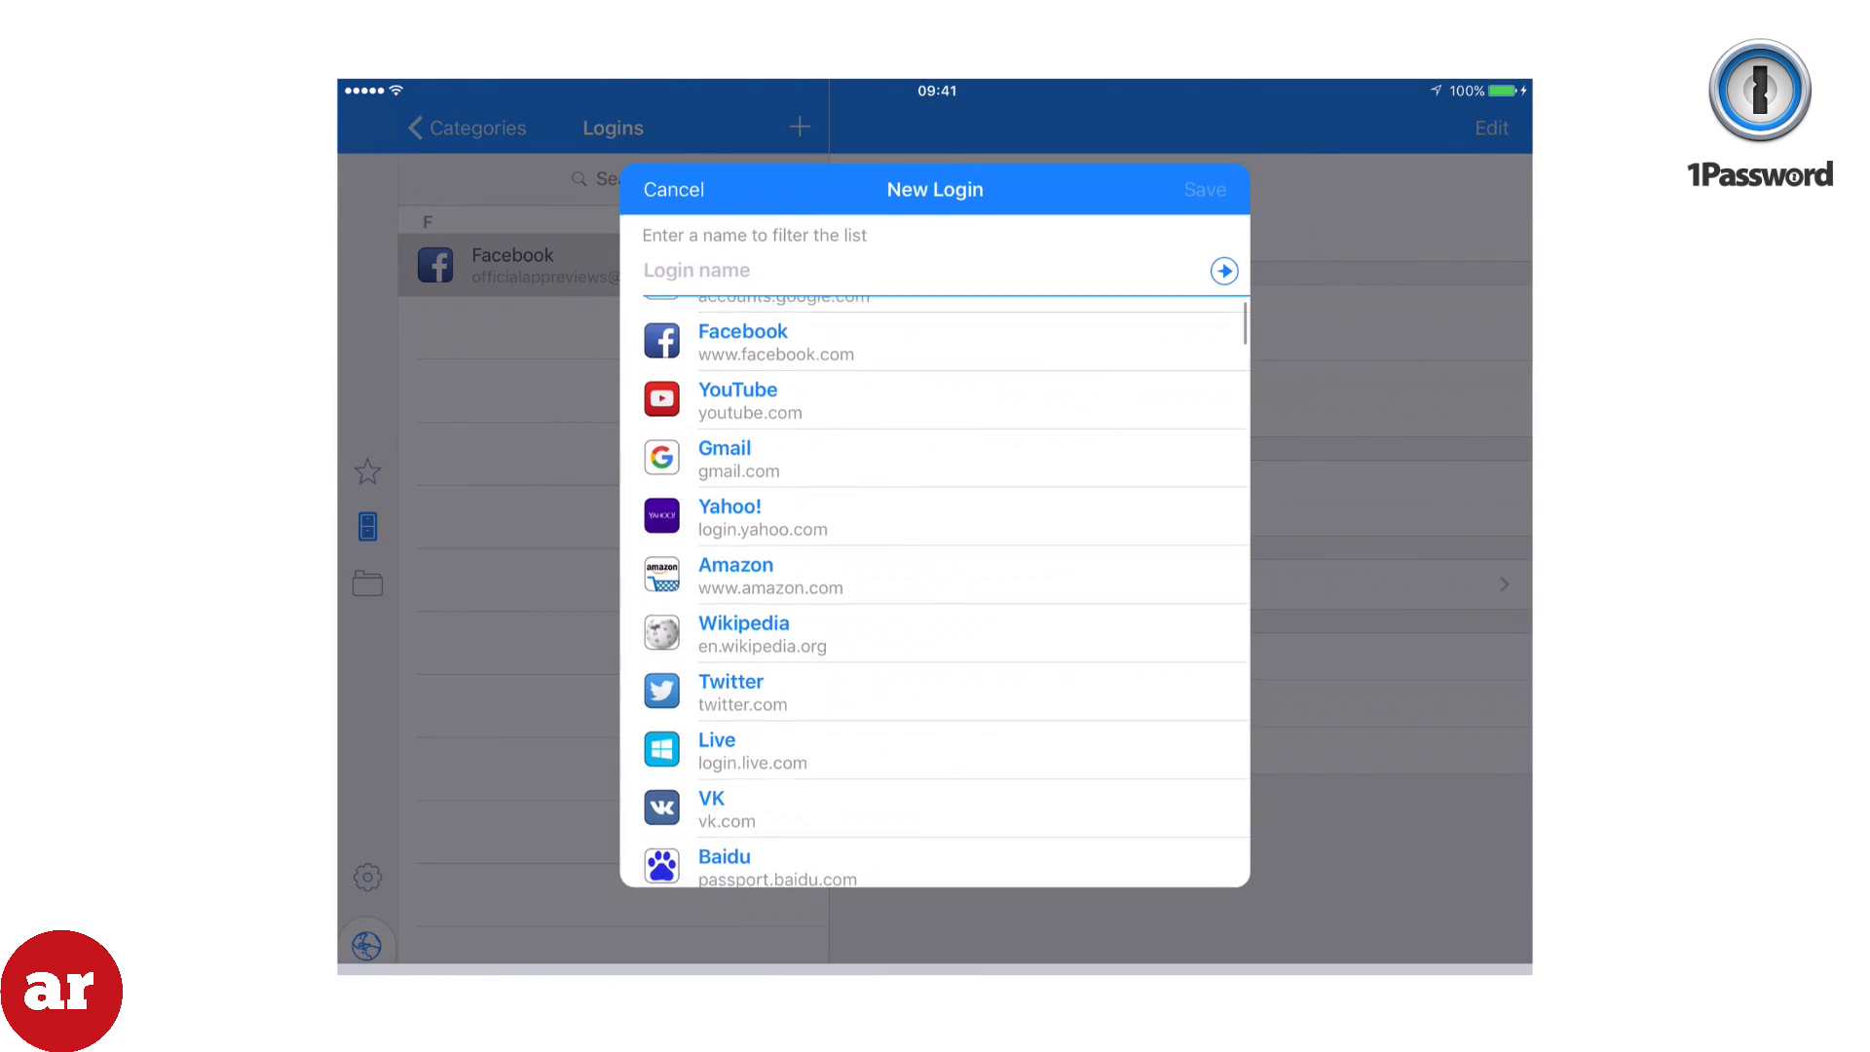
scroll(down, 3)
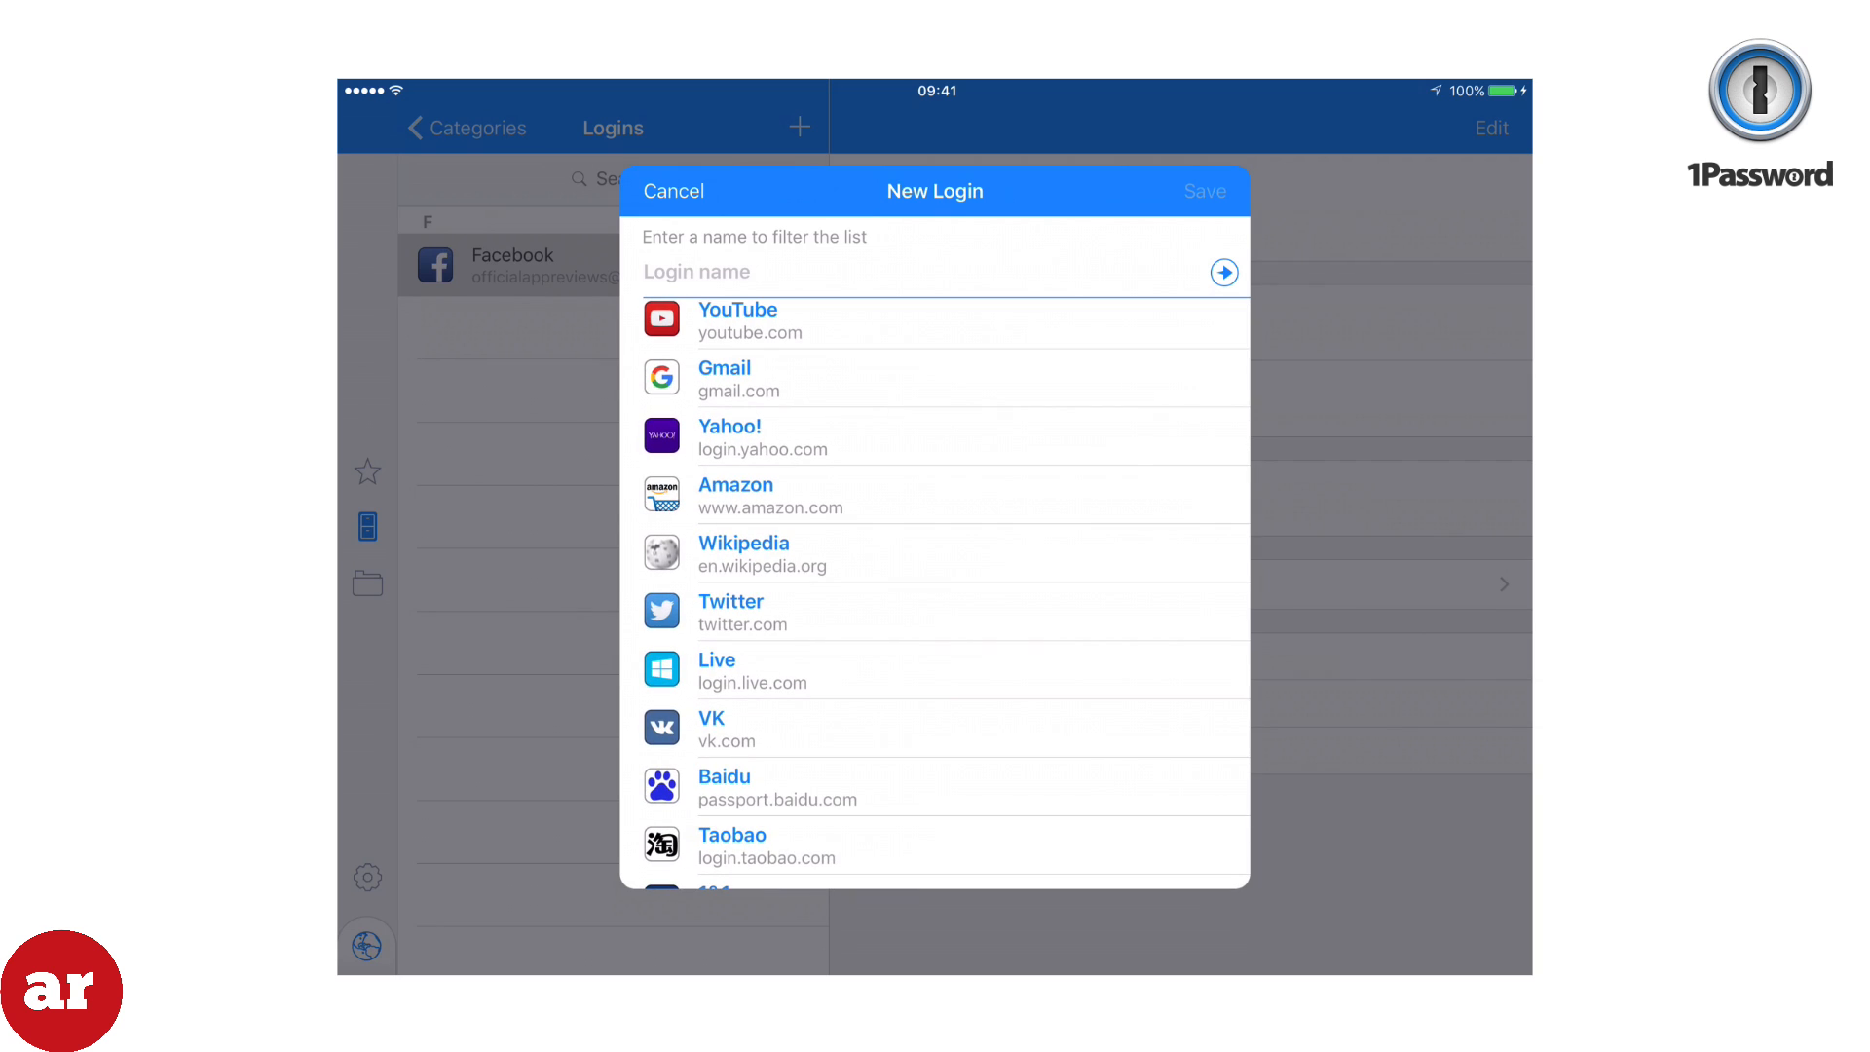
click(725, 378)
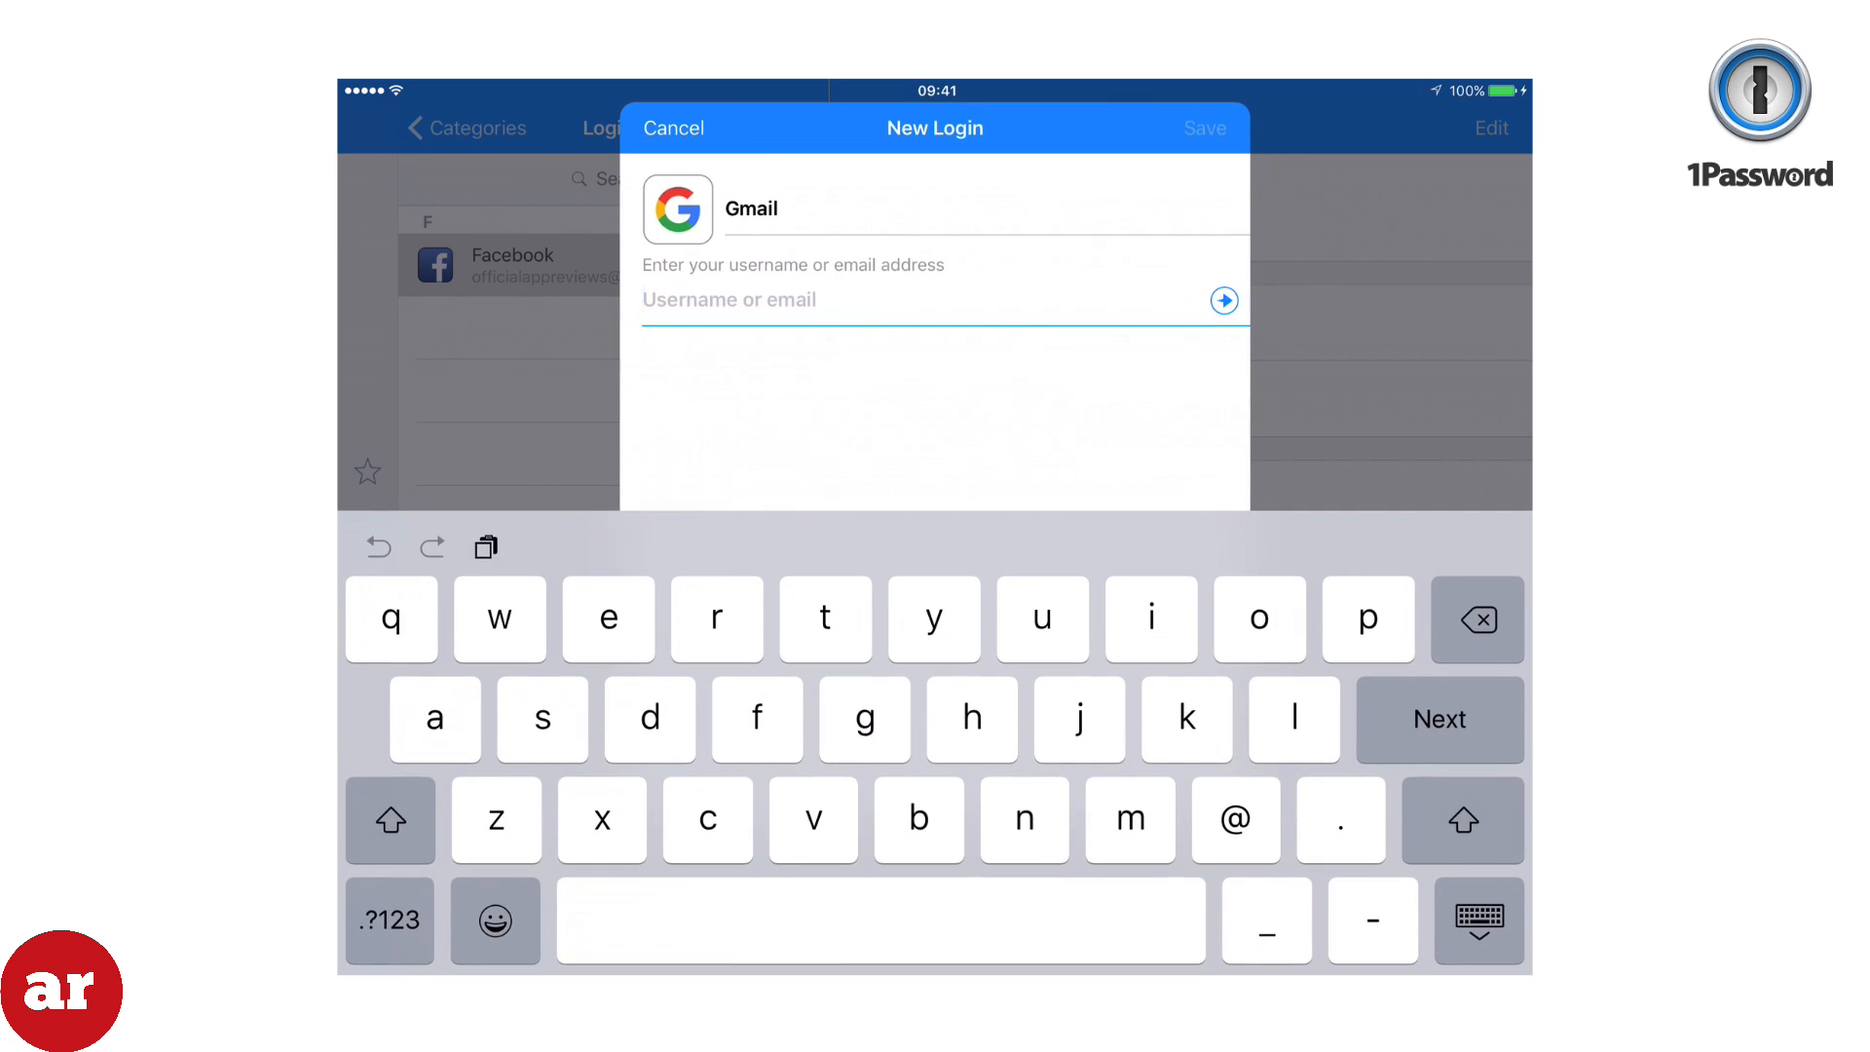
text(test)
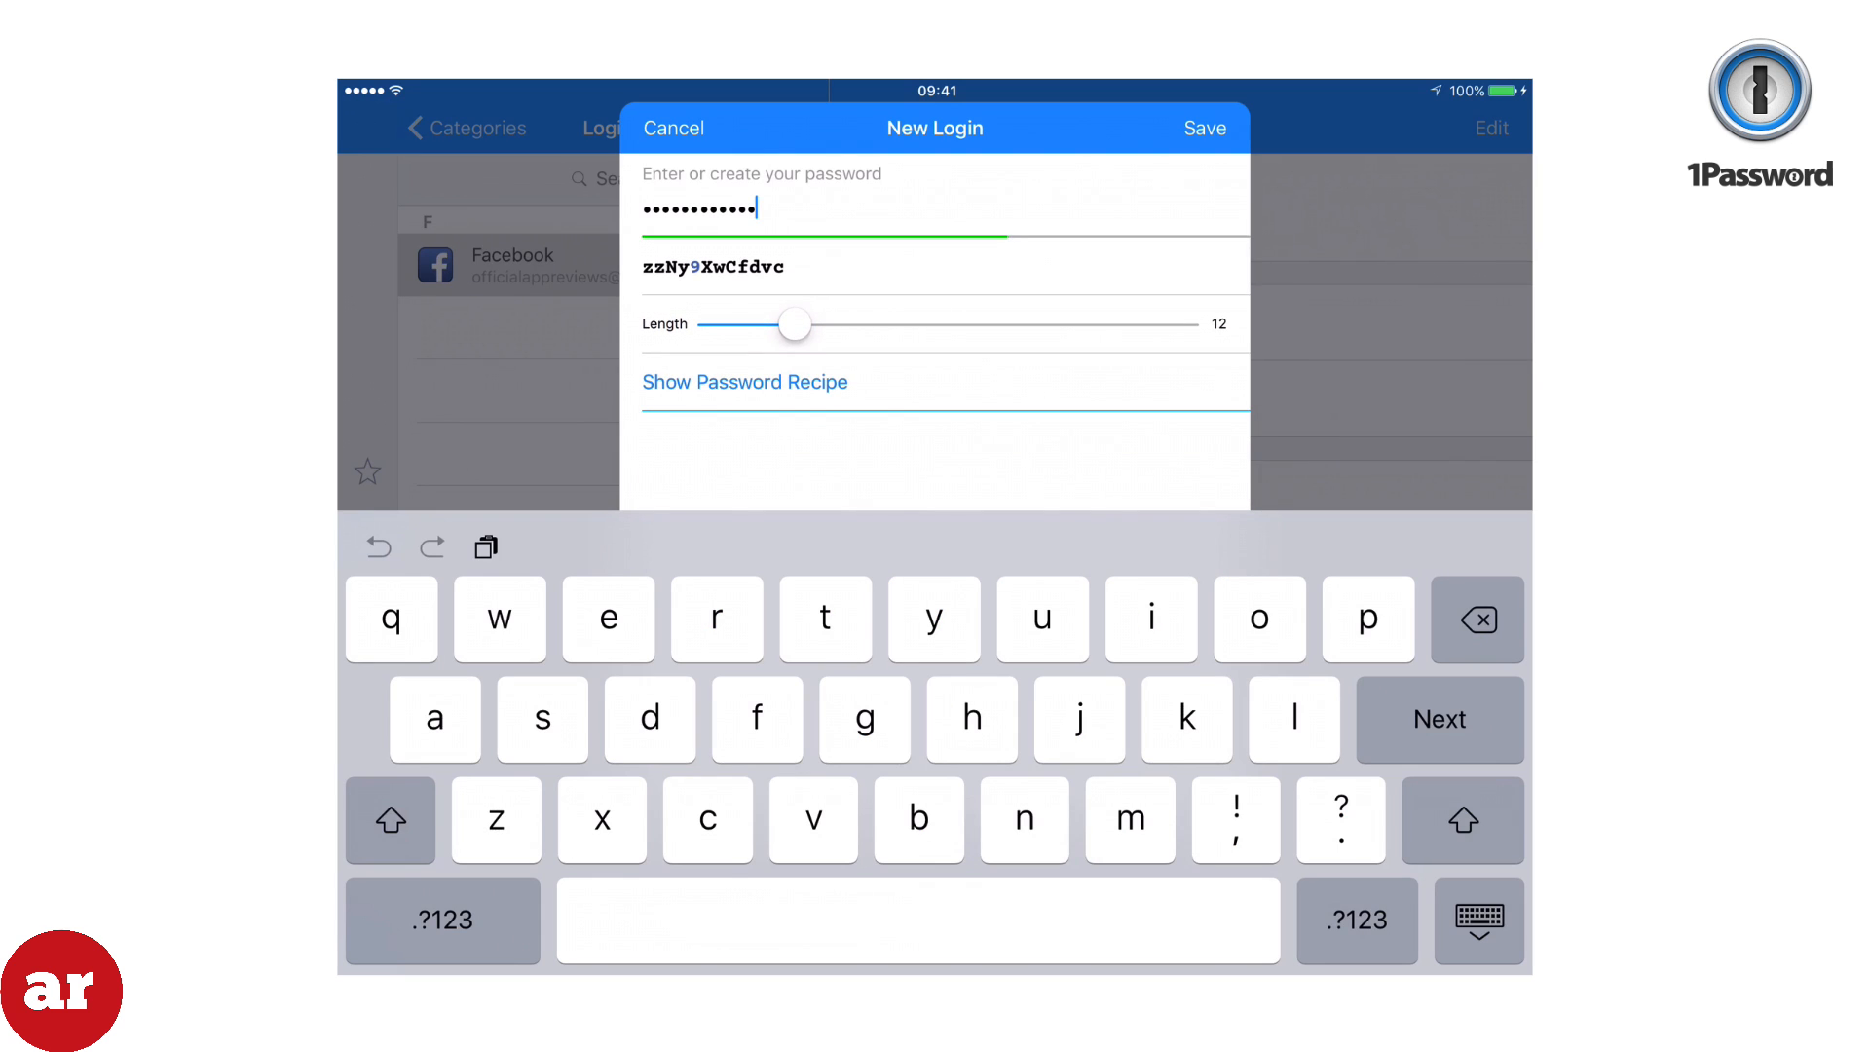
Lengthen the generated Gmail password to 13 characters and save the login.
drag(794, 323, 808, 323)
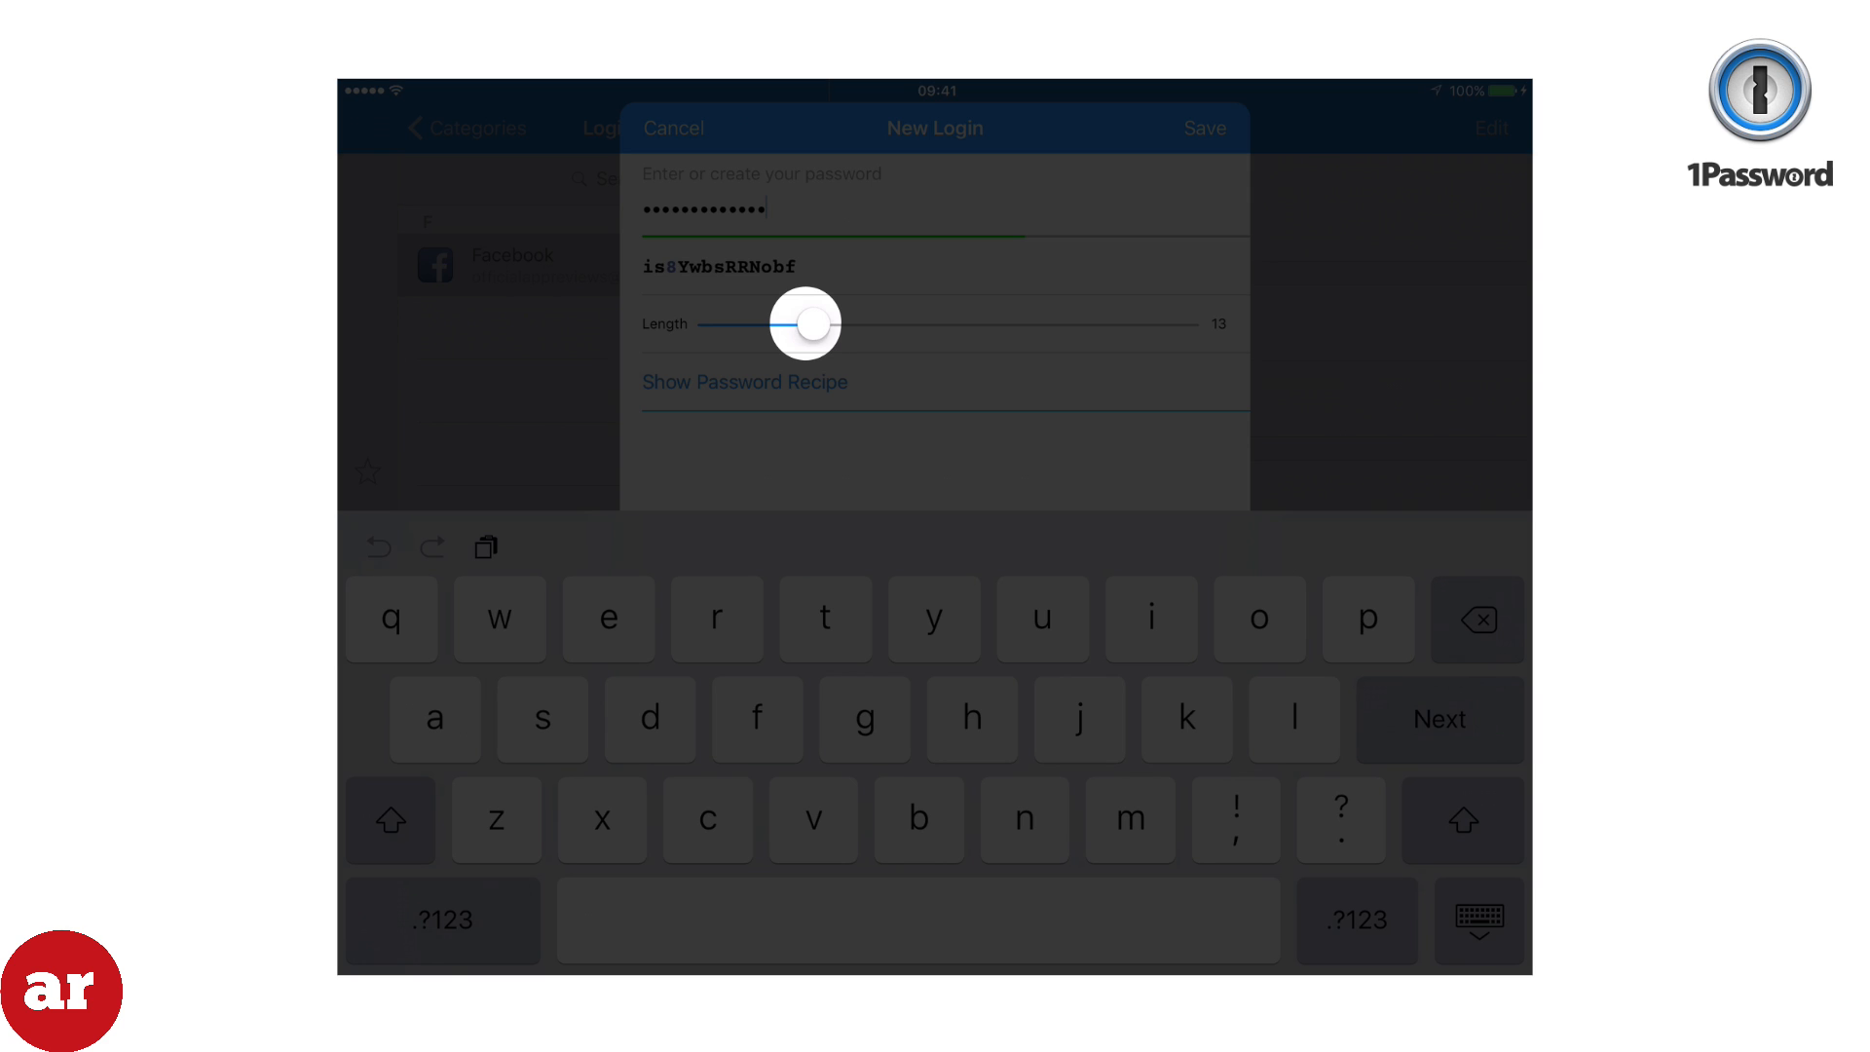
click(1203, 128)
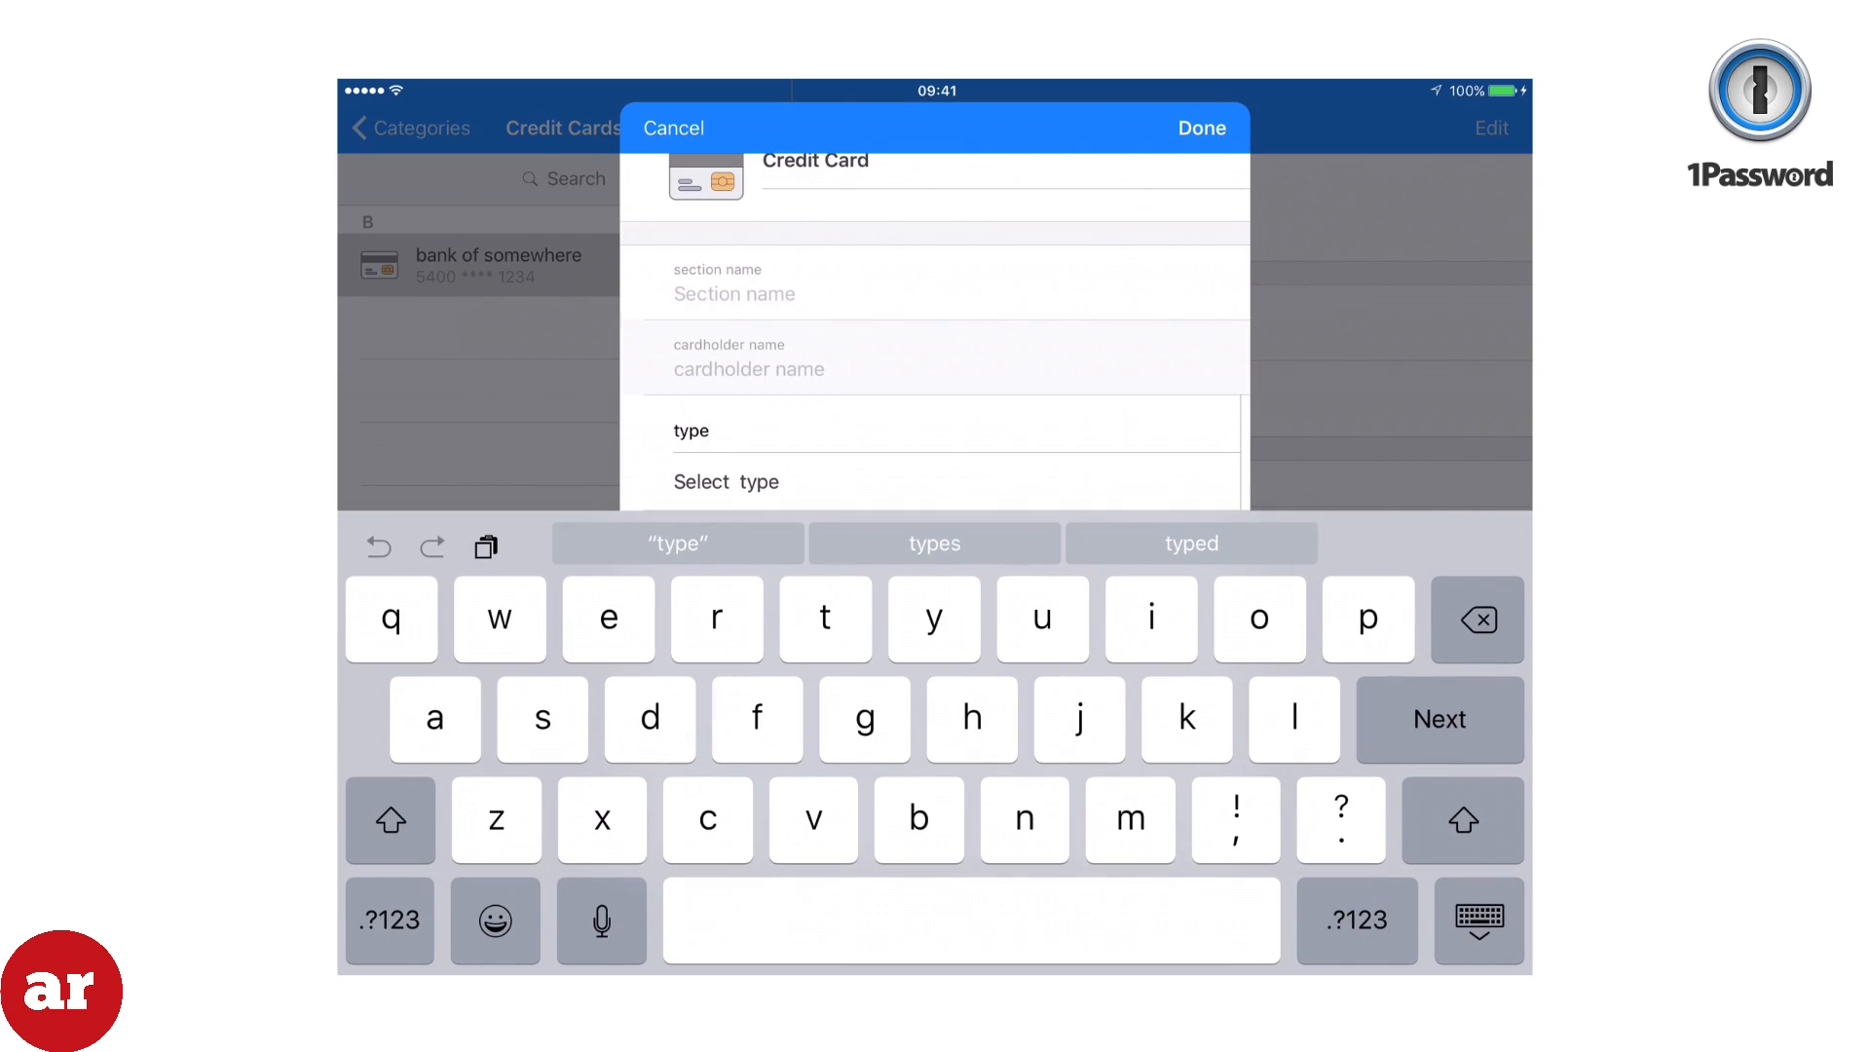
Enter card type master and the card number on the new Credit Card item.
text(master)
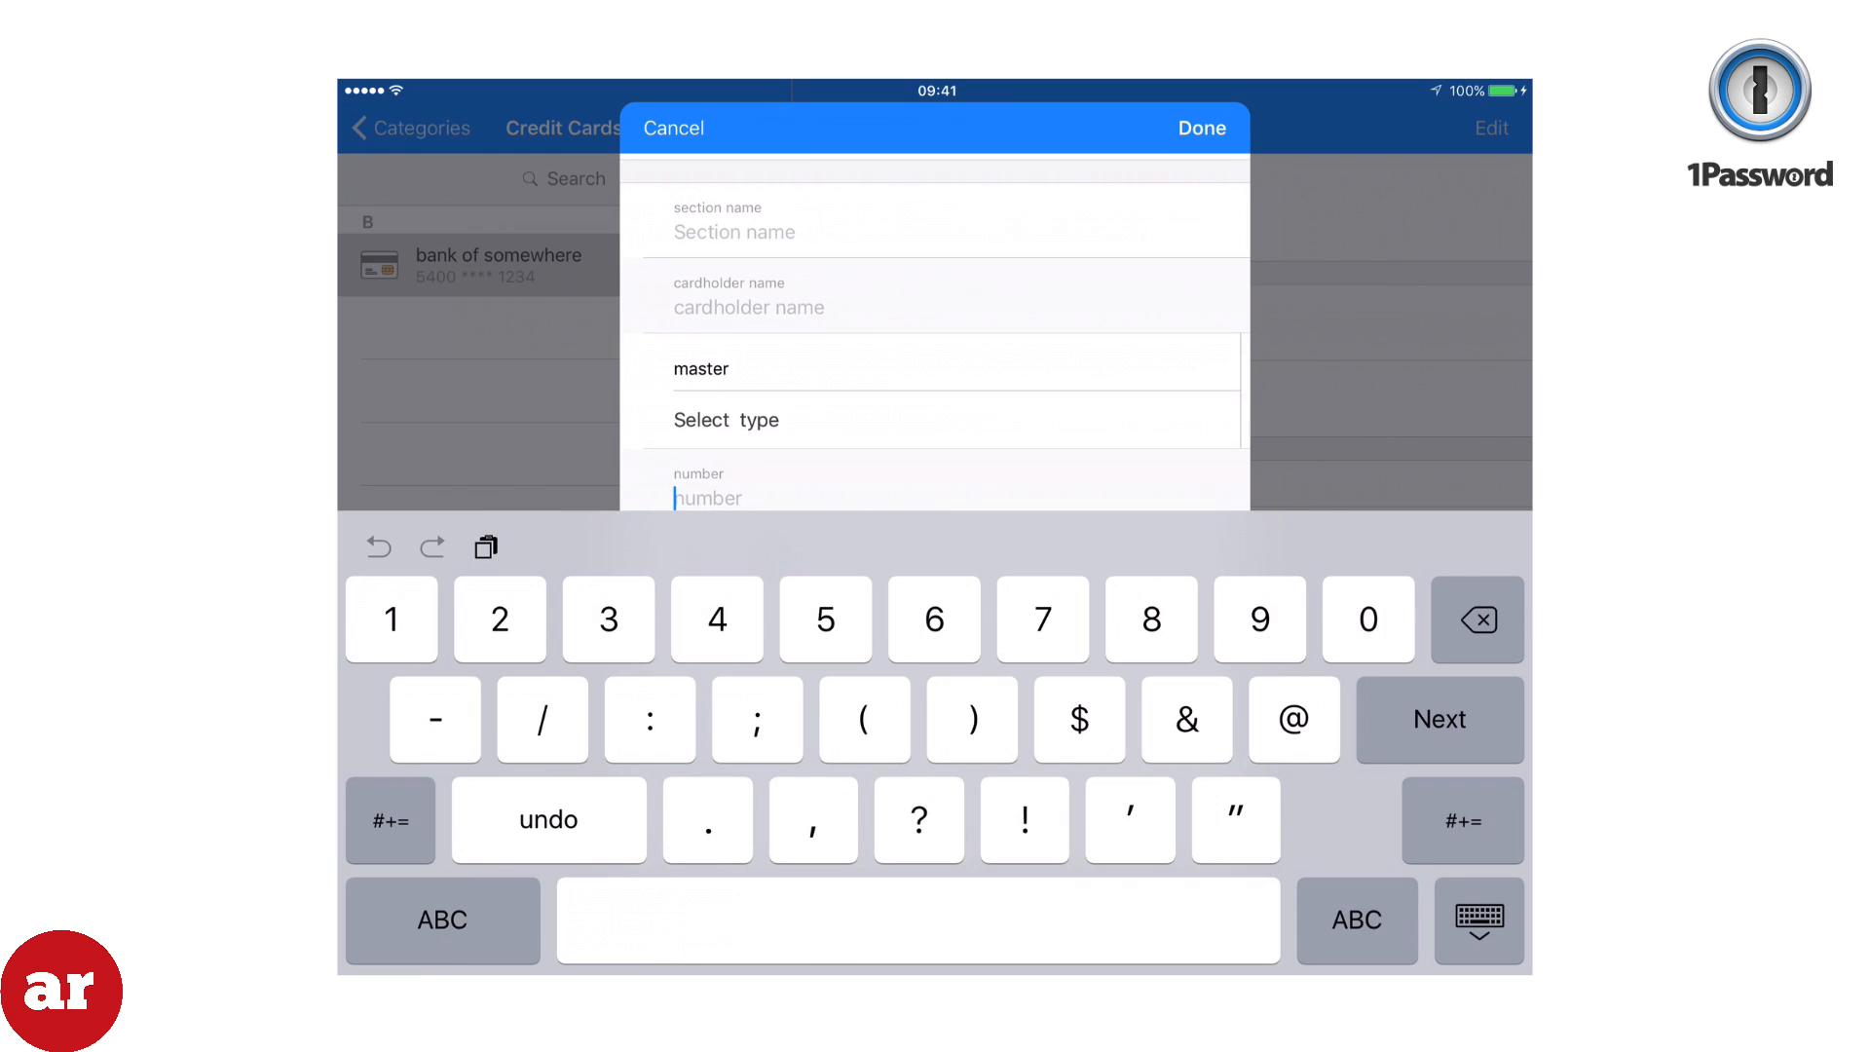
text(54)
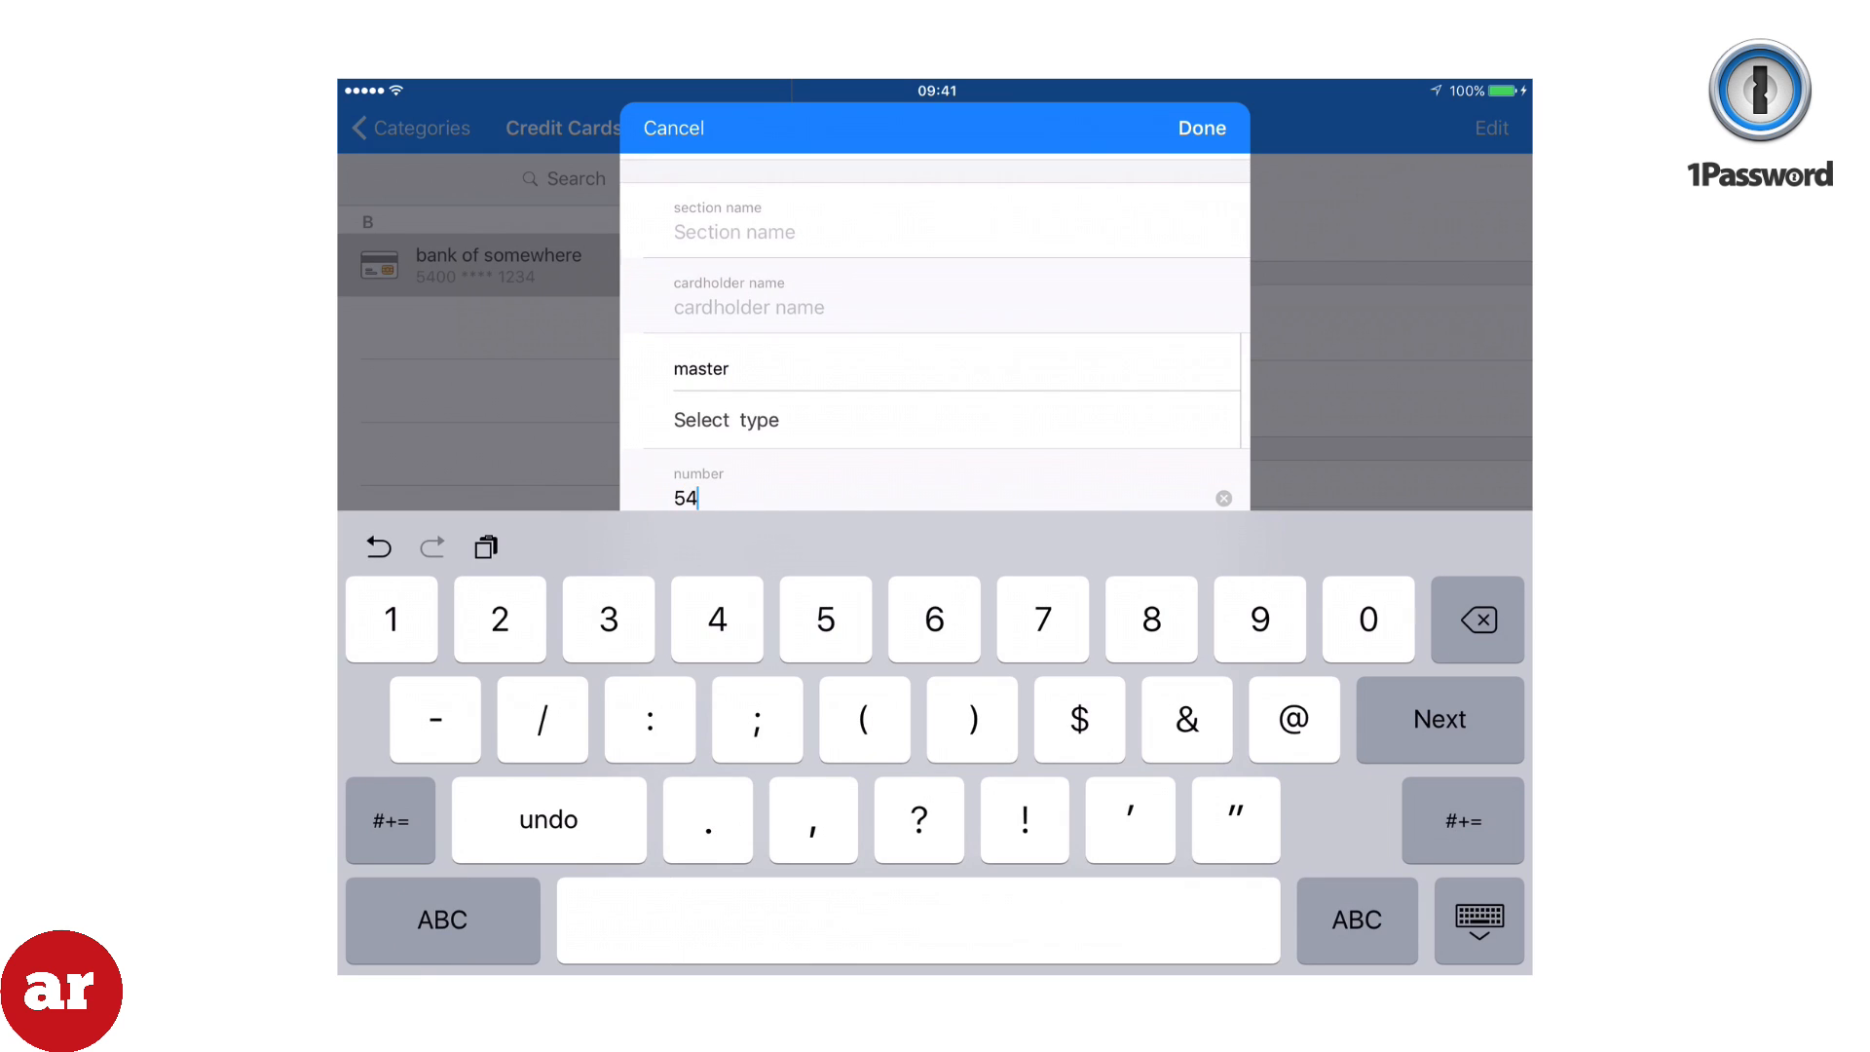
text(8956)
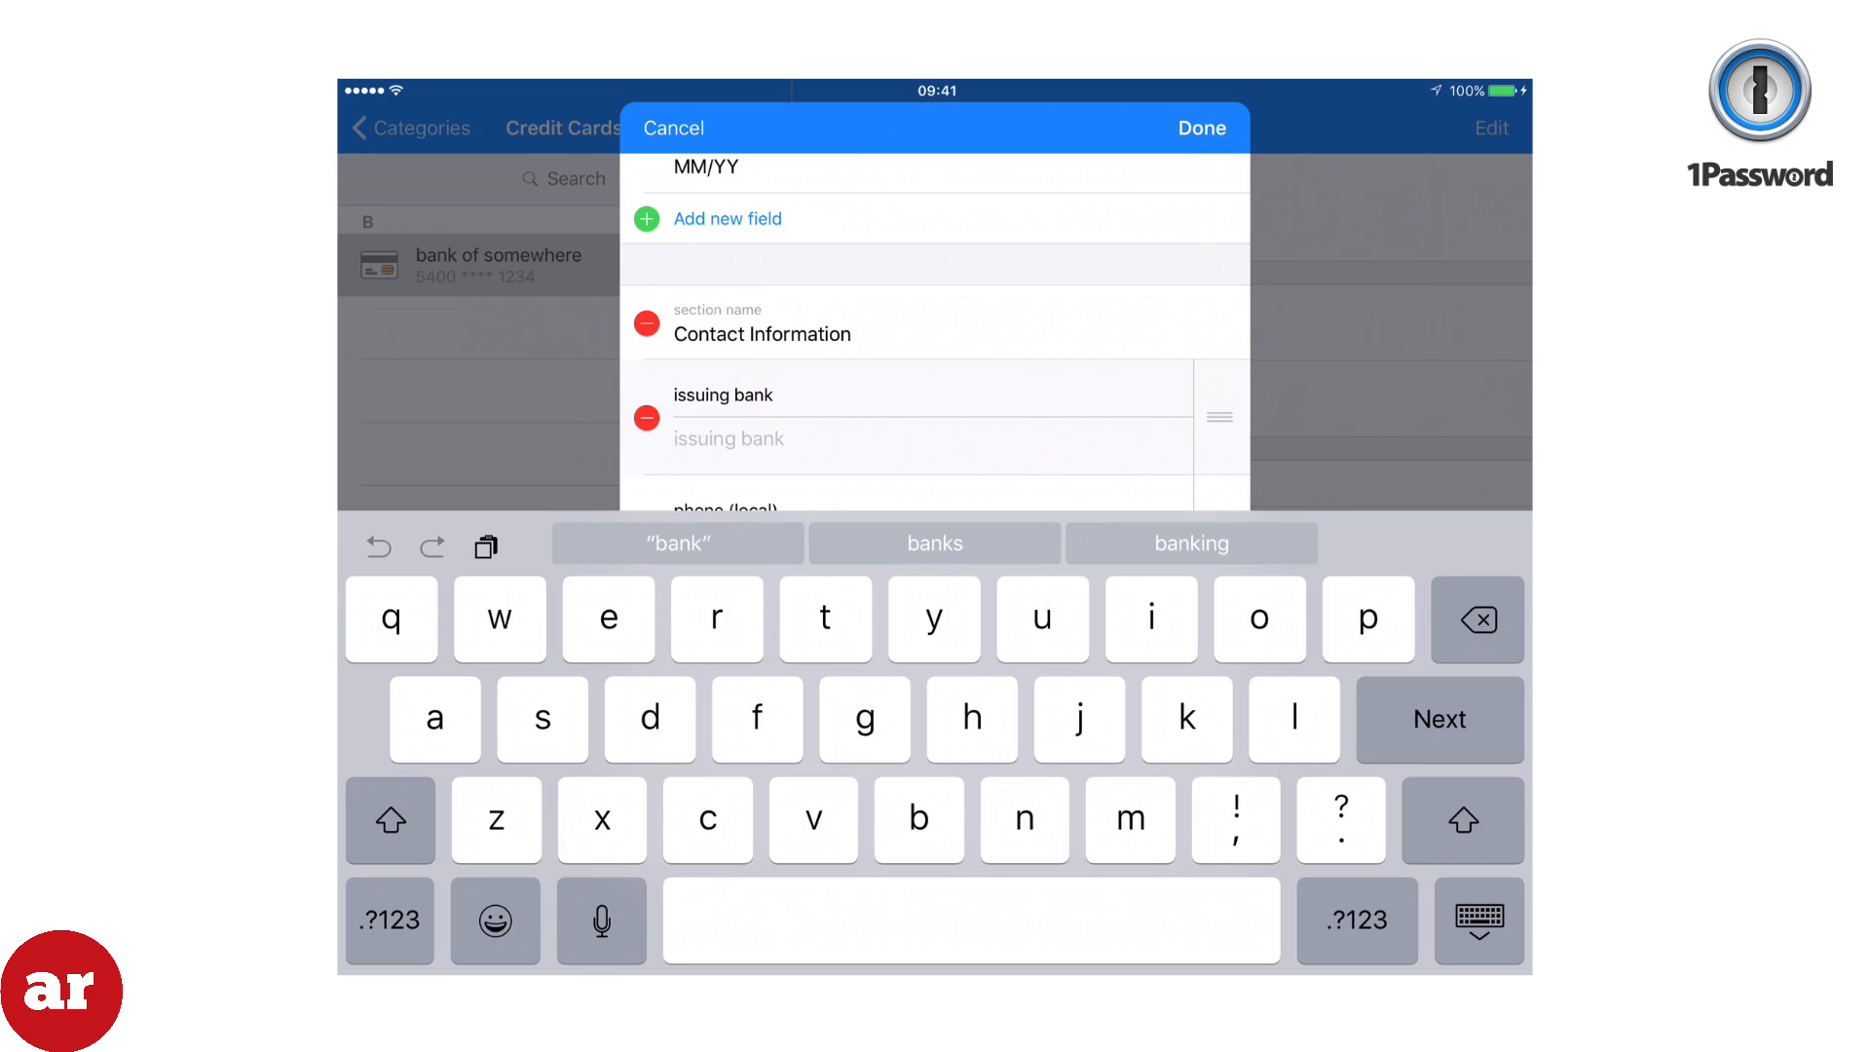
Add issuing bank Bank Of Germany and local phone 18002377, then save the credit card.
text(Bank O)
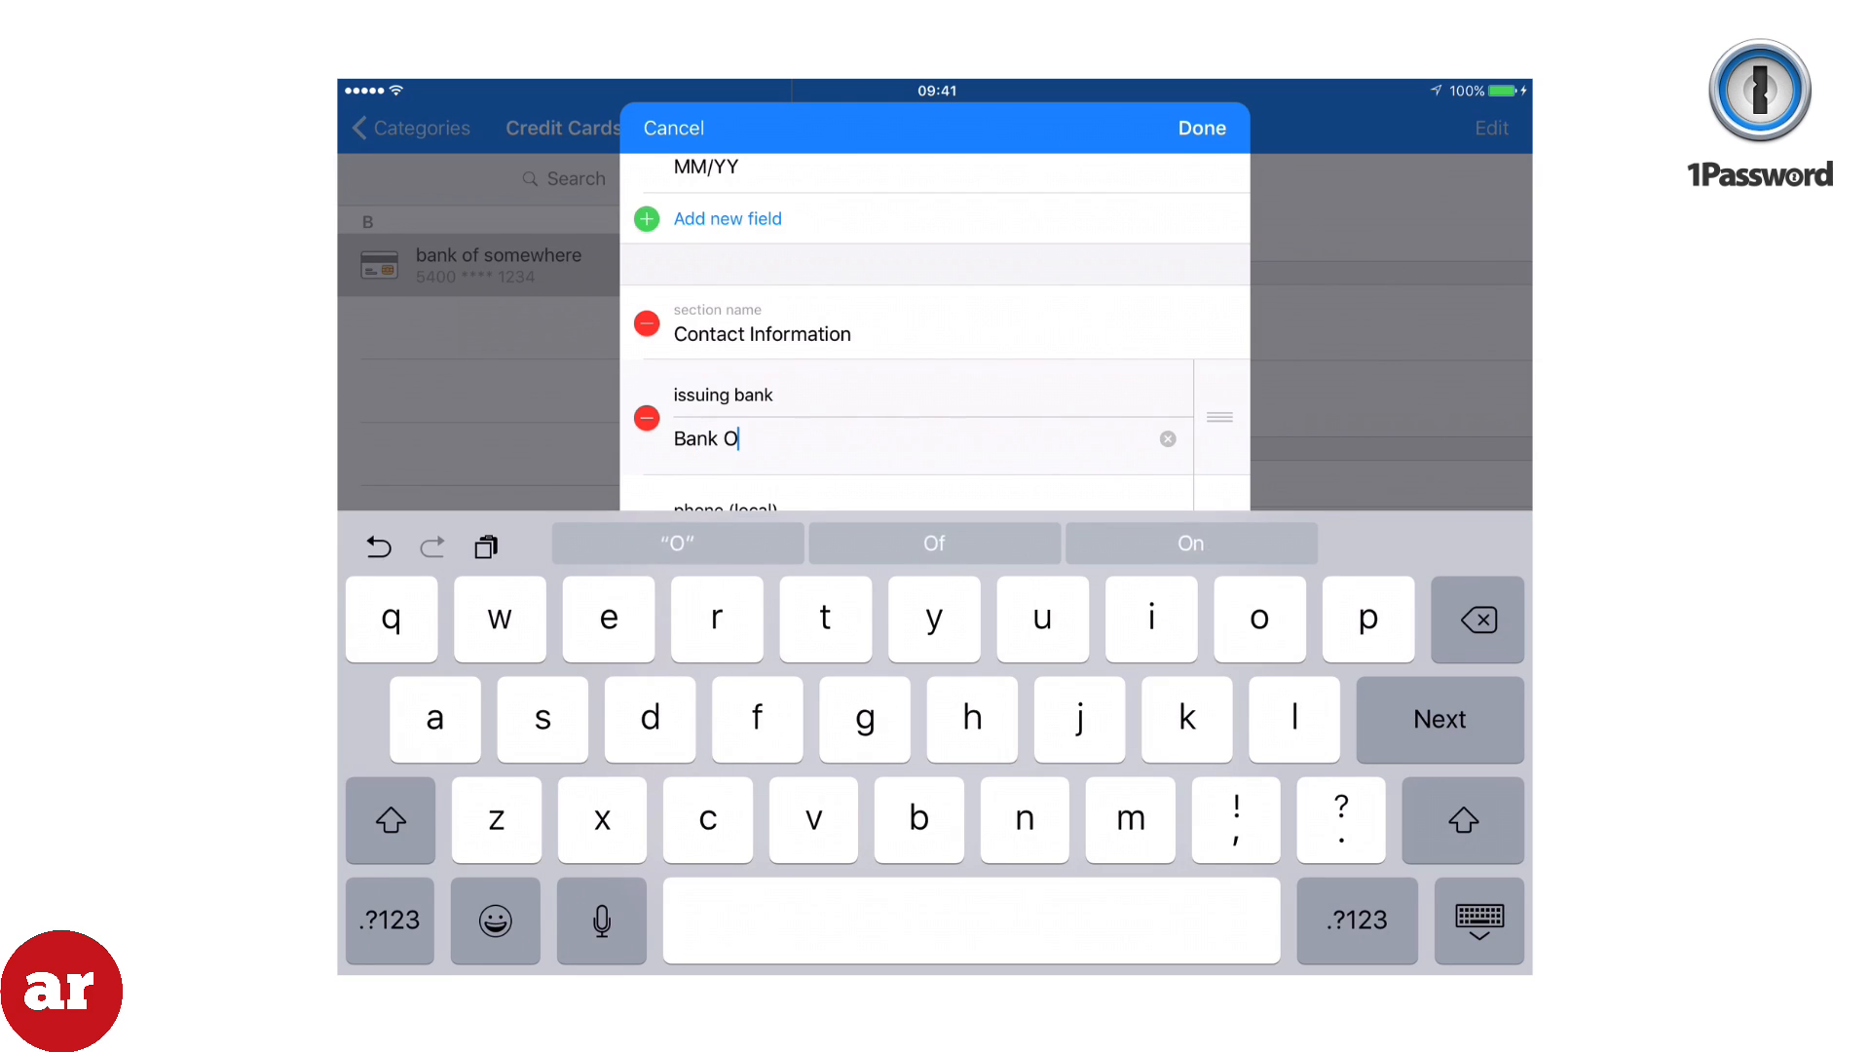
text(f)
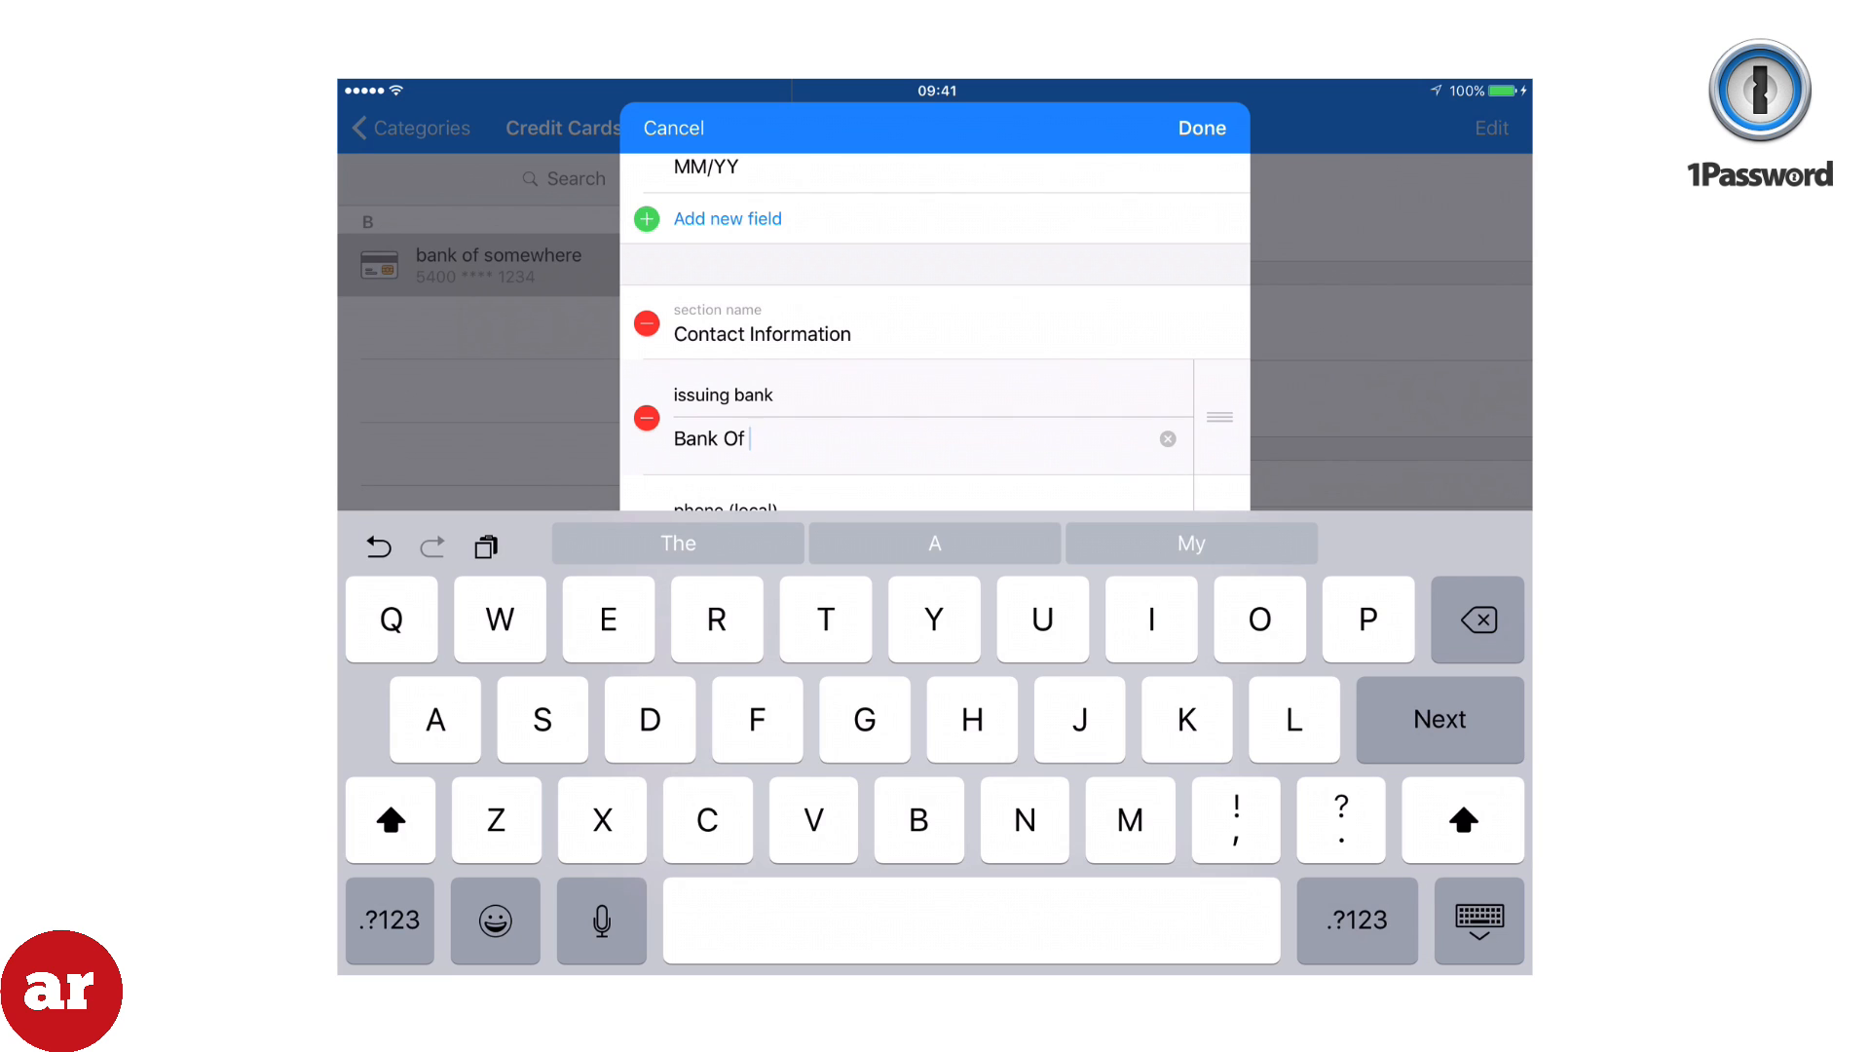
text(Germany)
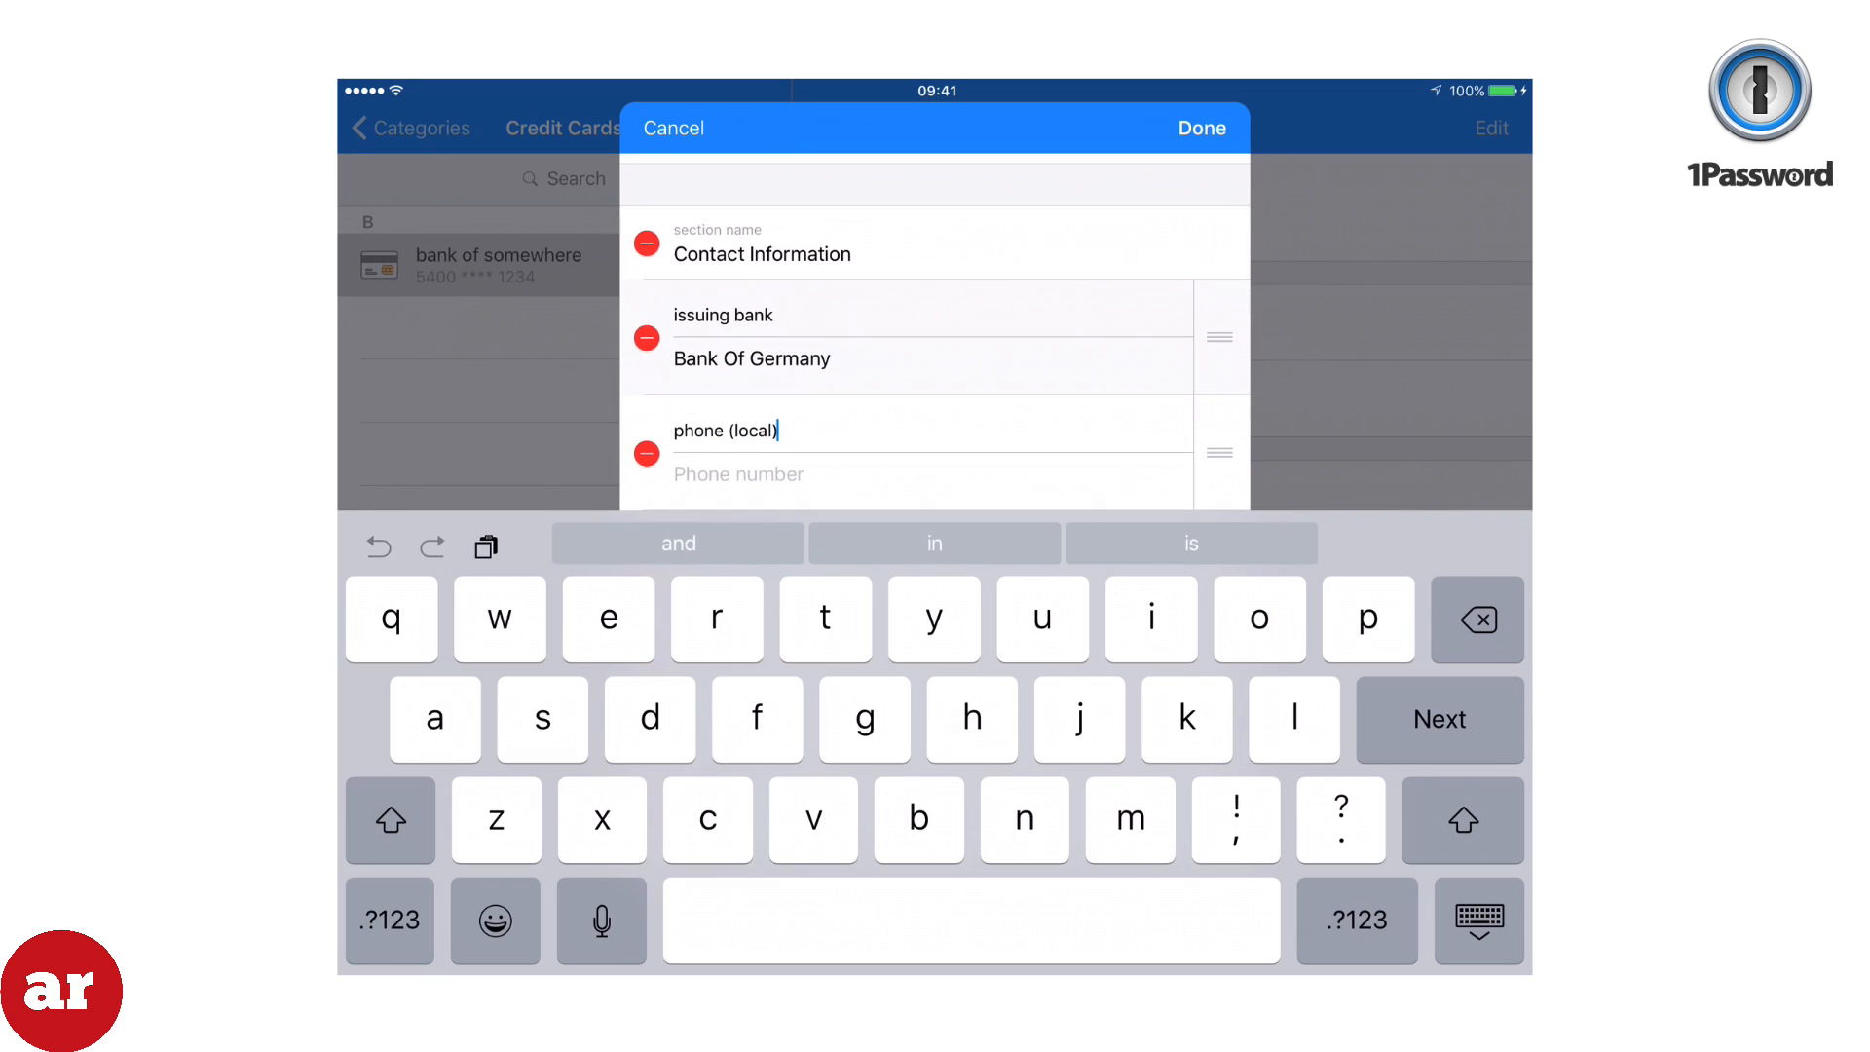
text(1)
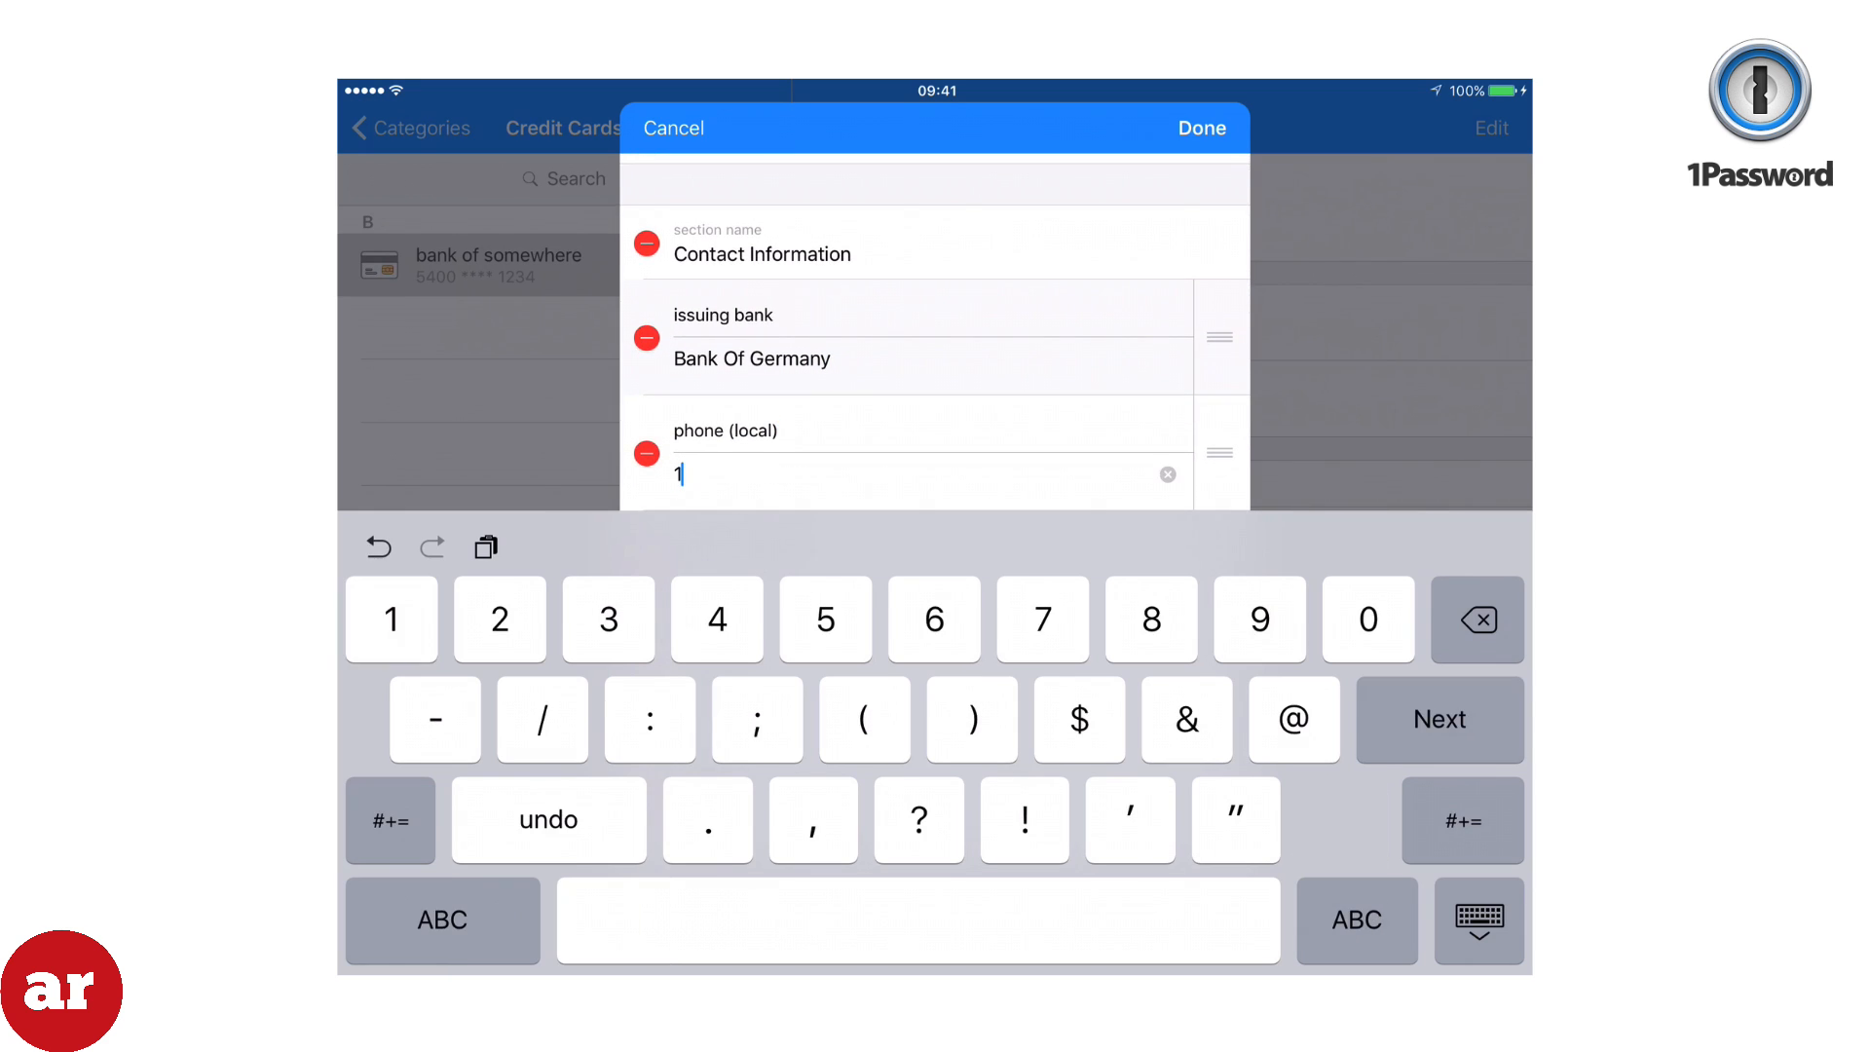
text(800)
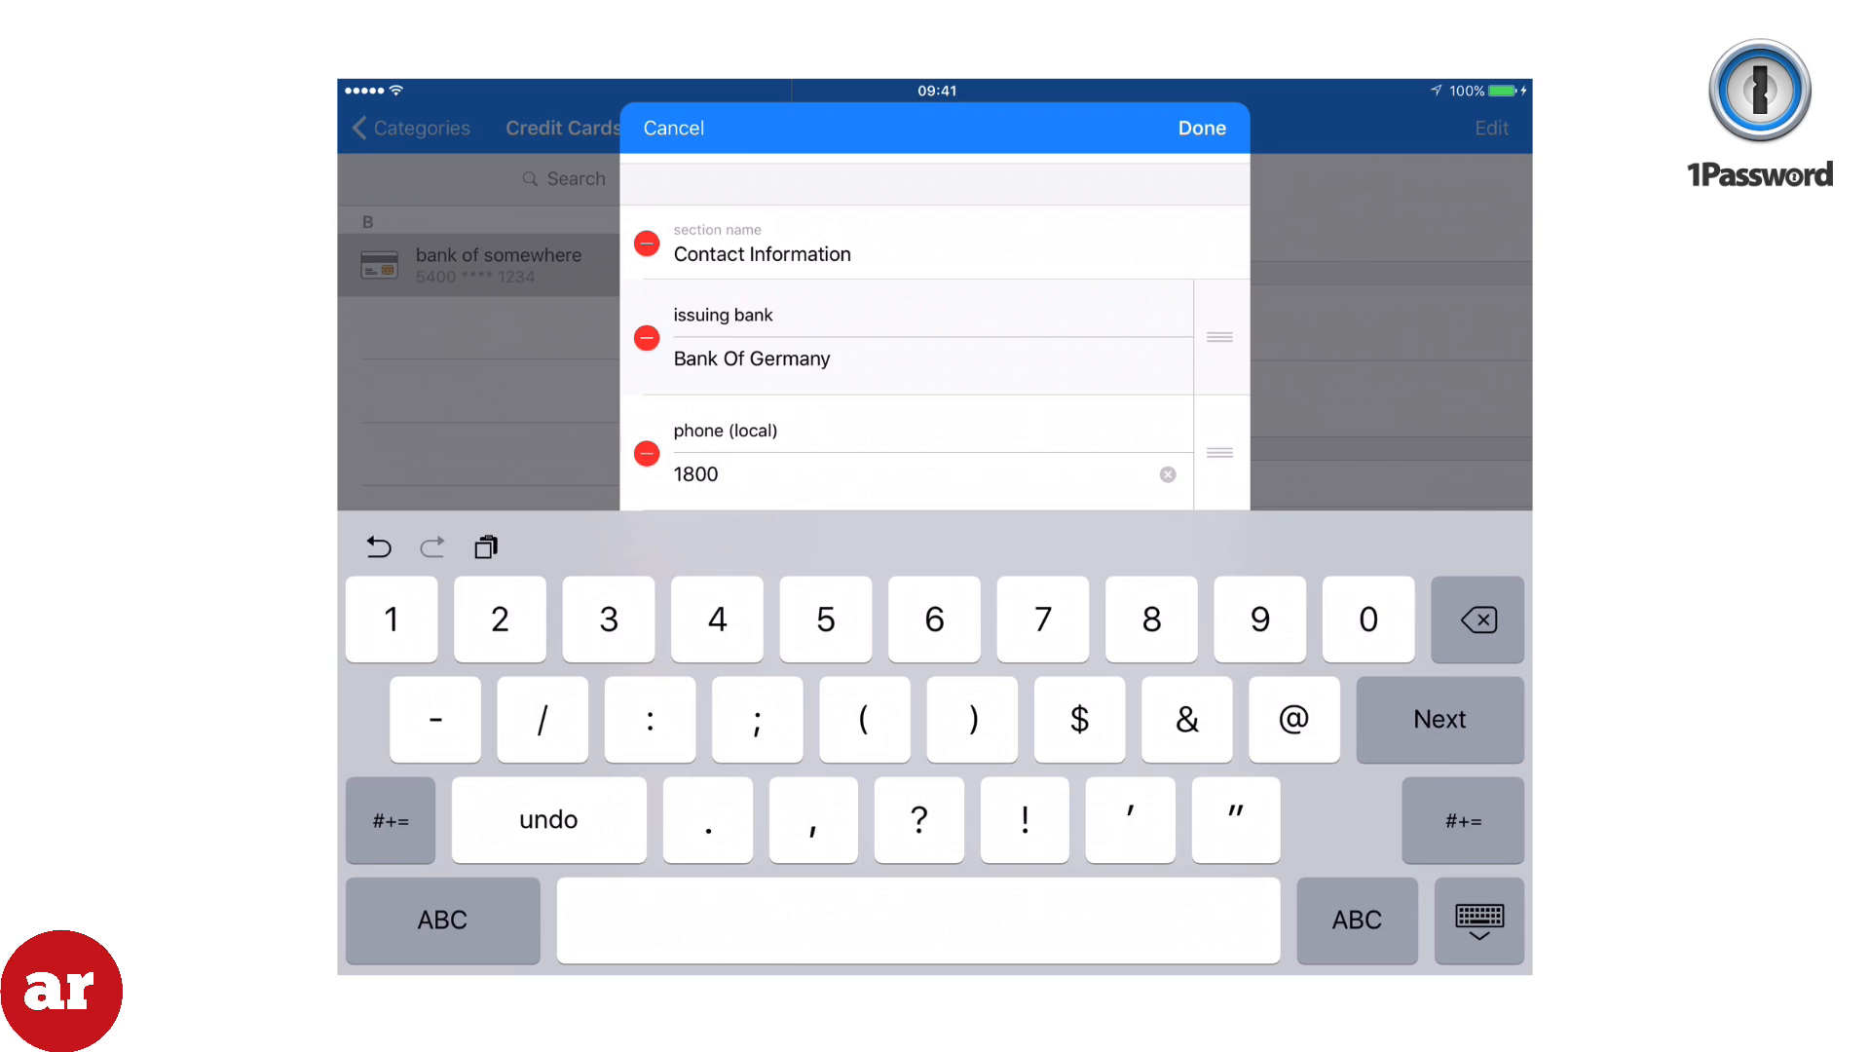
text(2377)
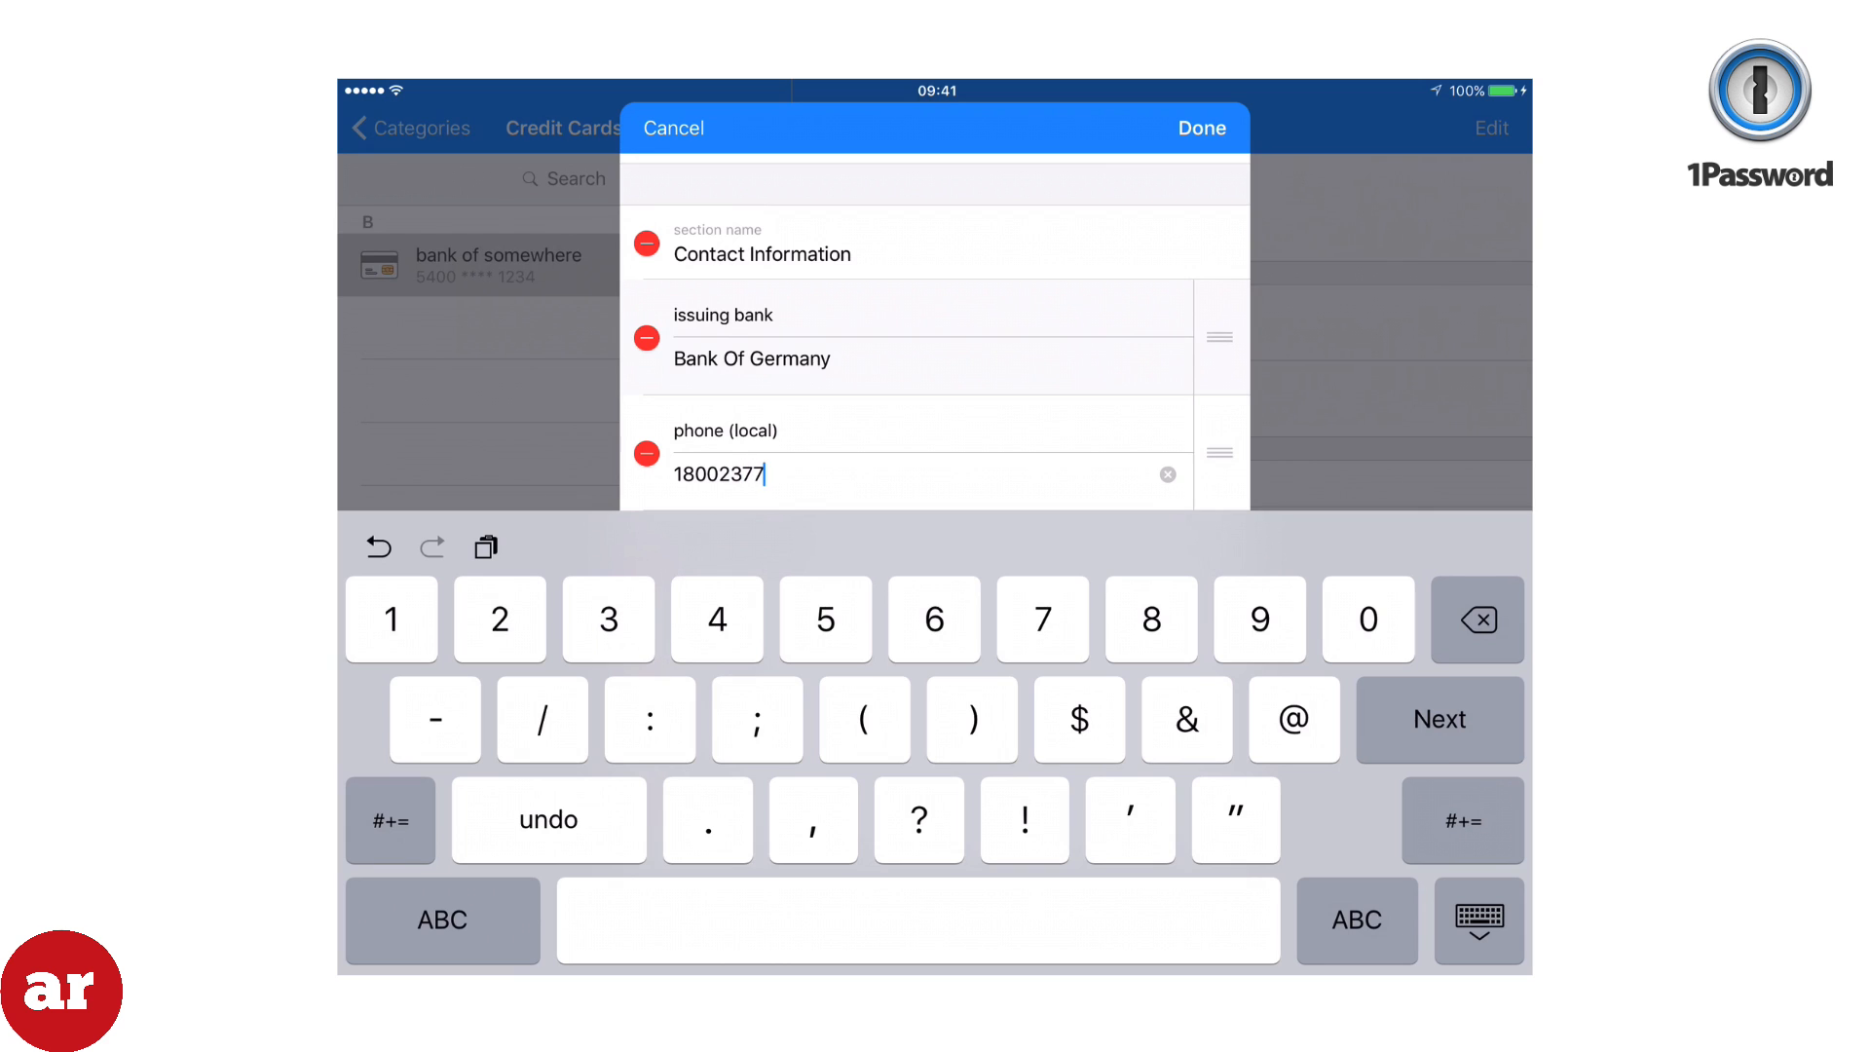
click(1204, 129)
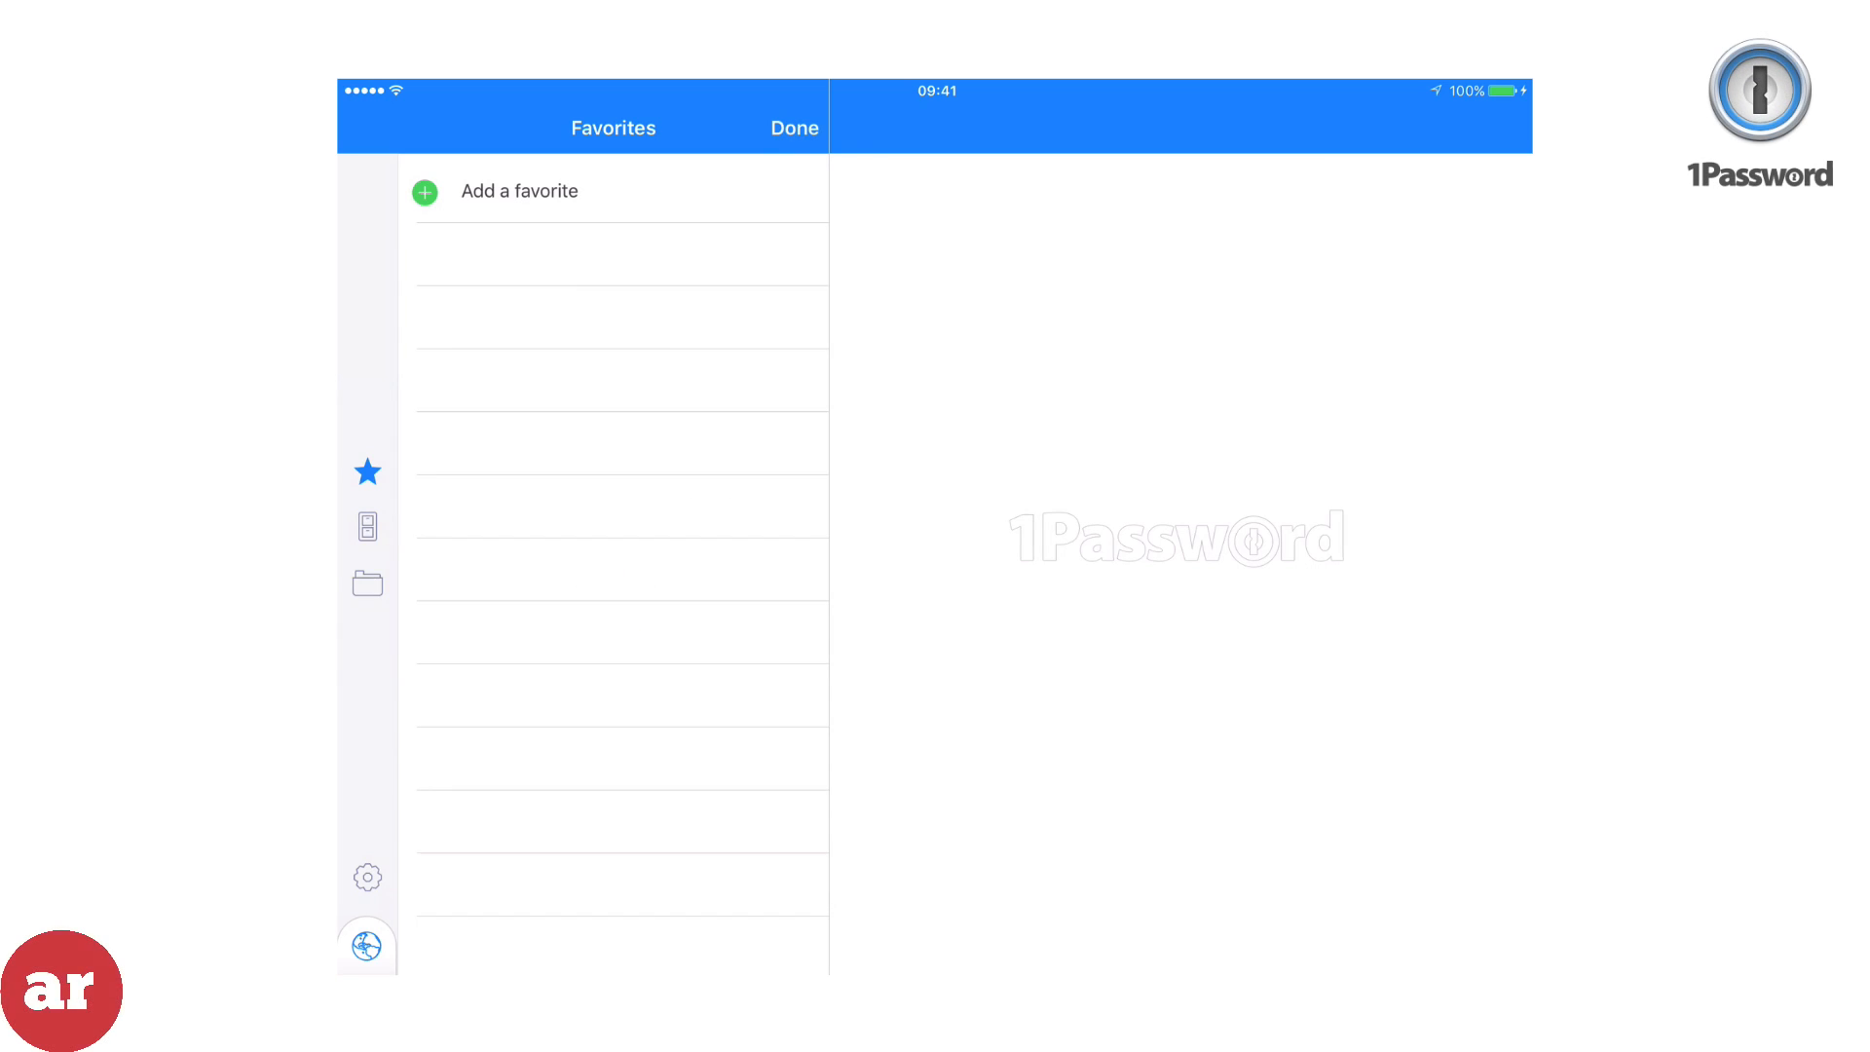
Add Chase and Facebook to Favorites, then bring up the built-in 1Browser.
click(518, 190)
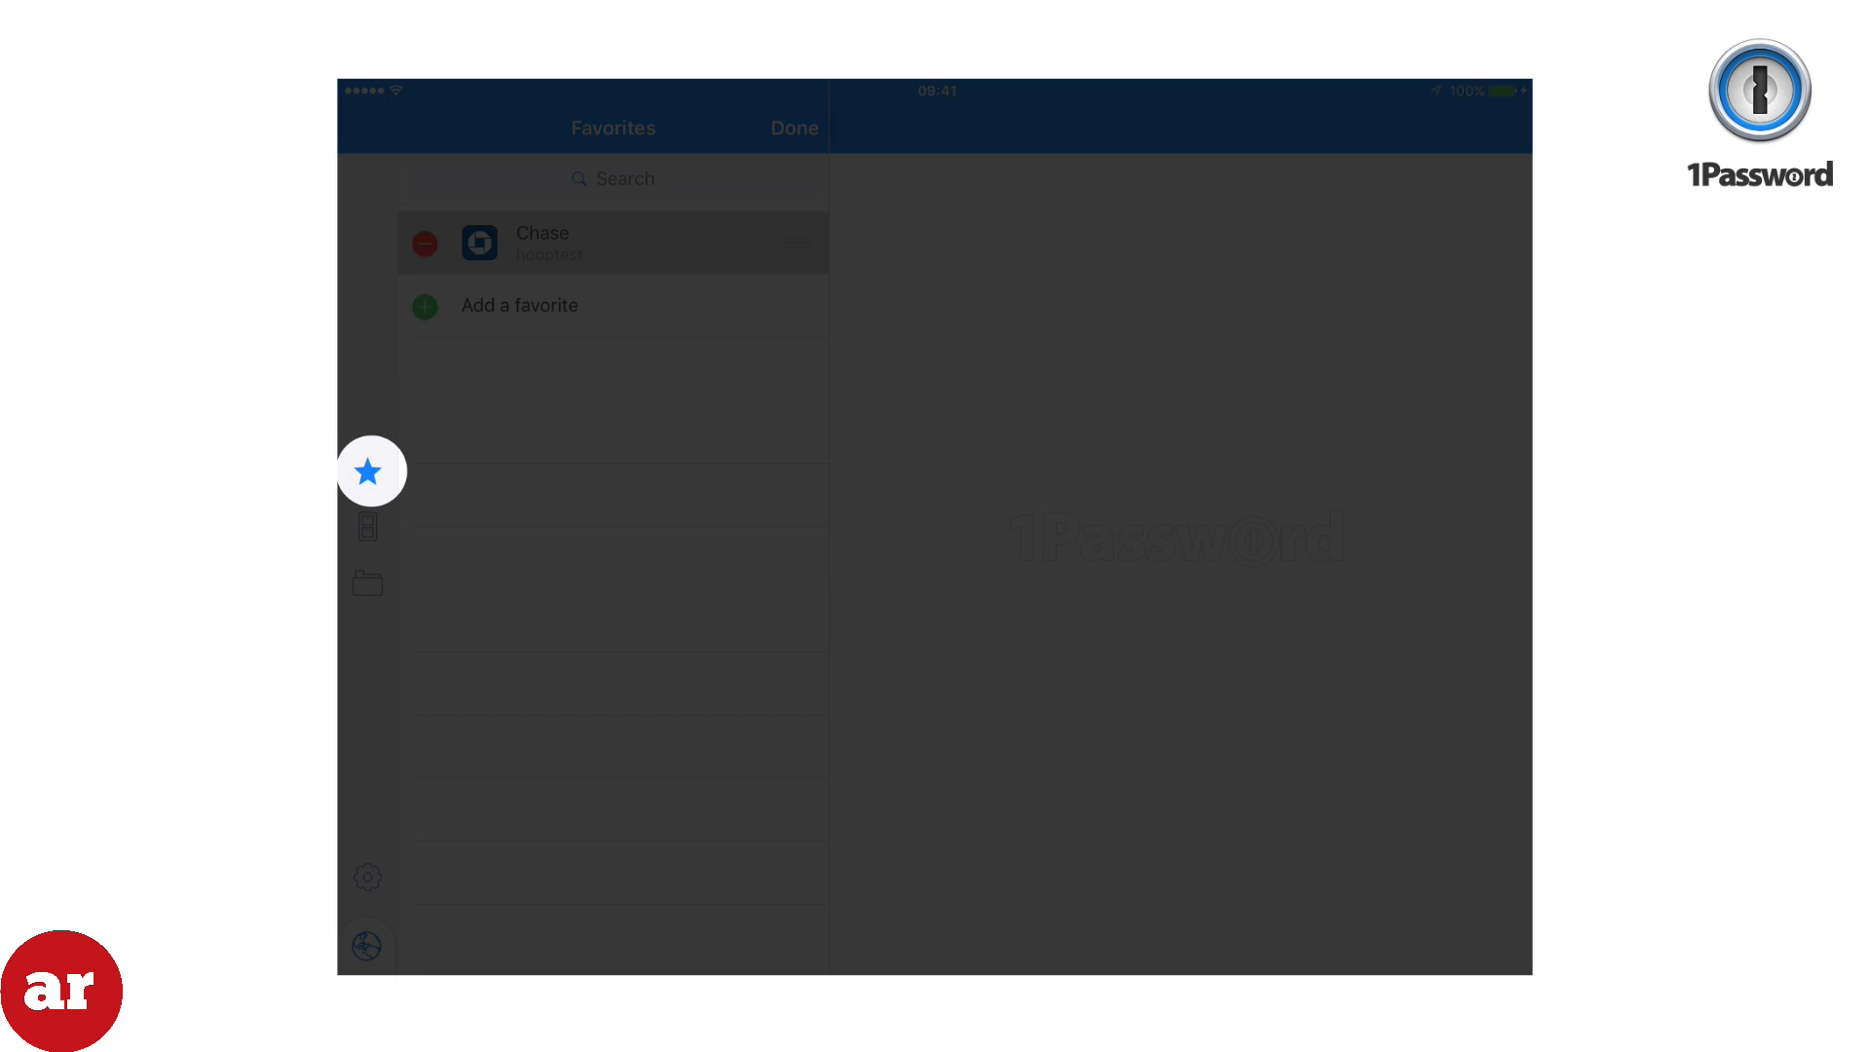
click(518, 304)
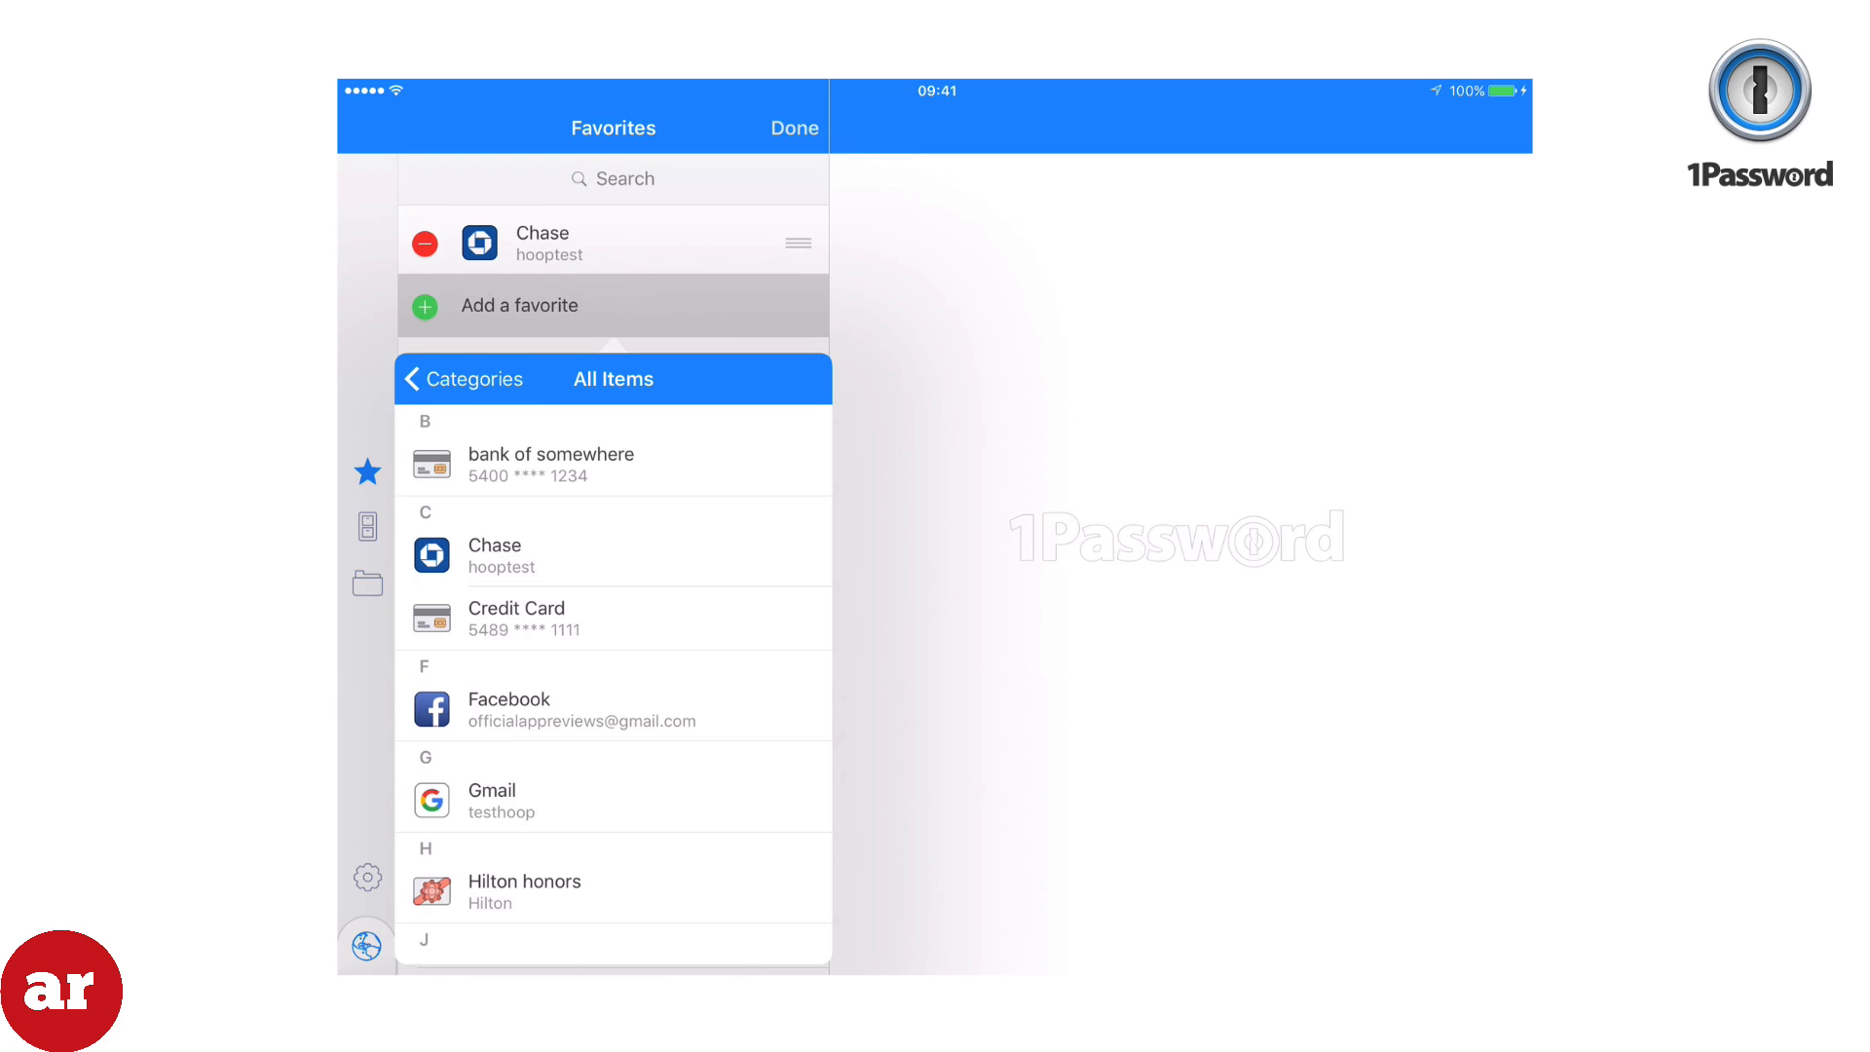
click(509, 709)
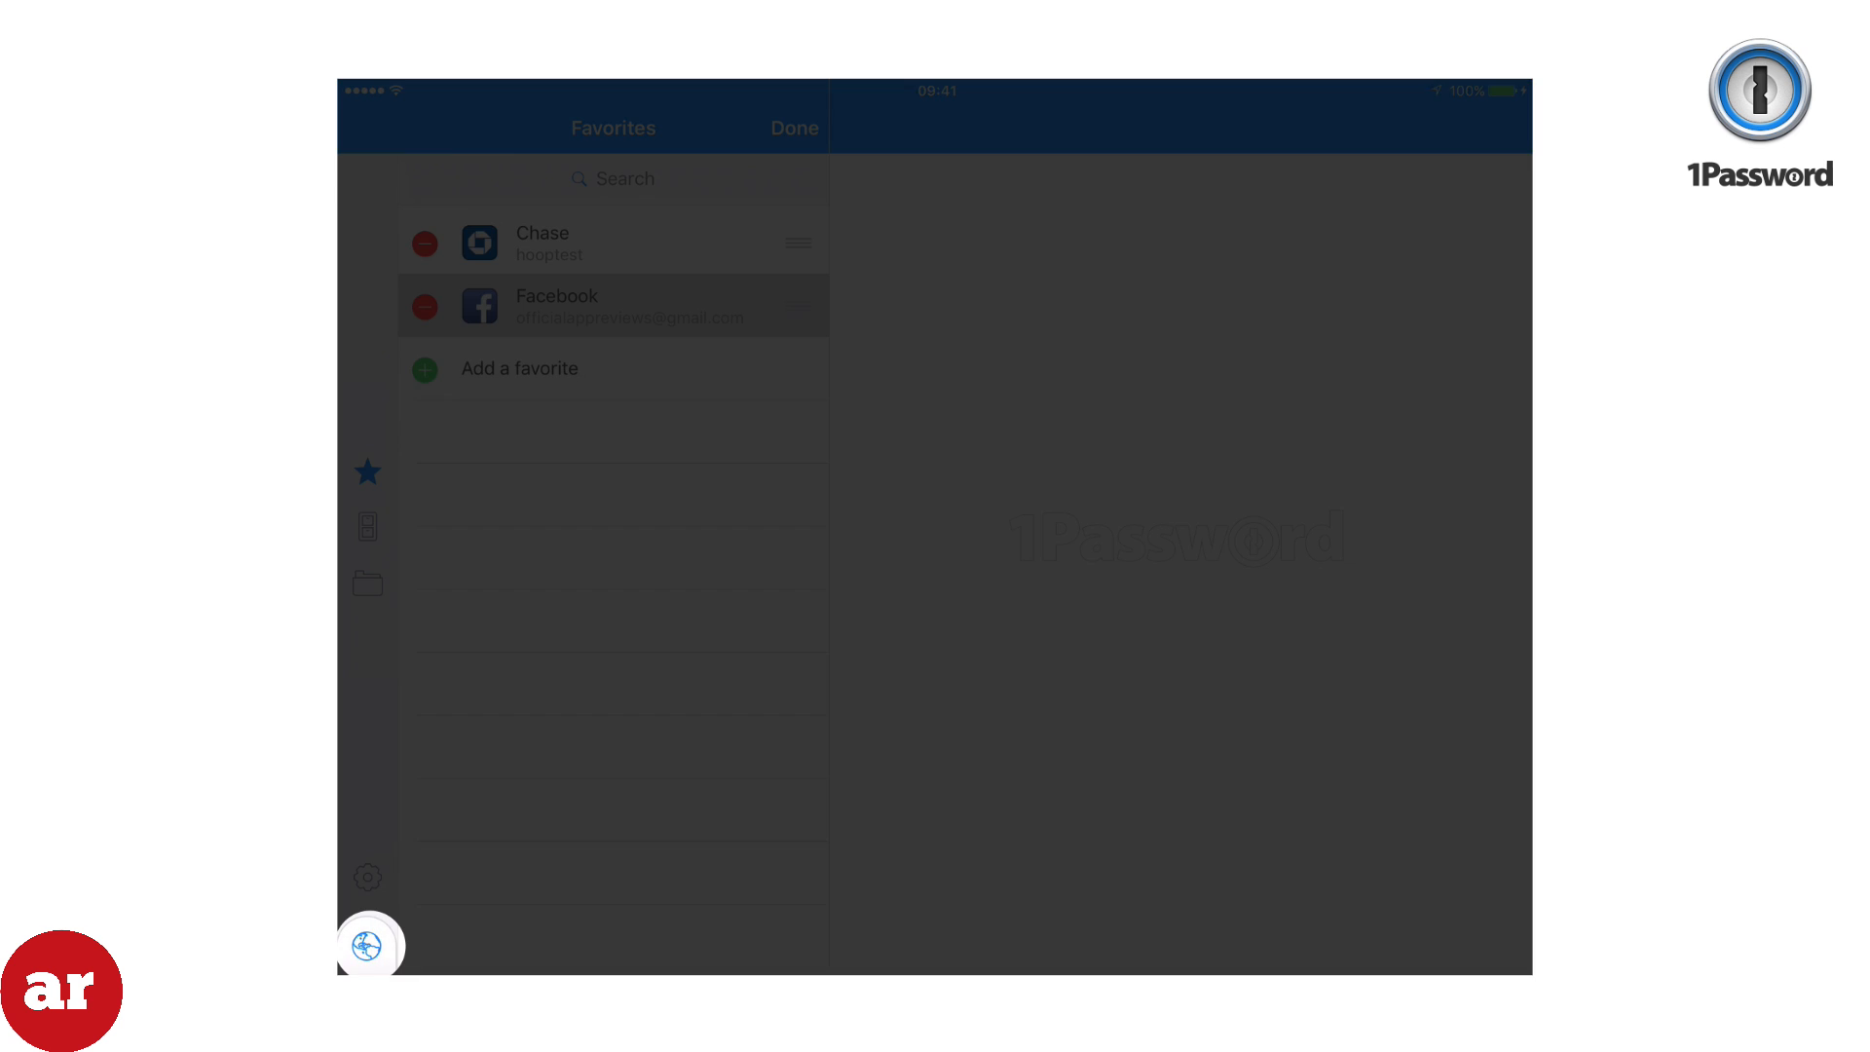
click(794, 128)
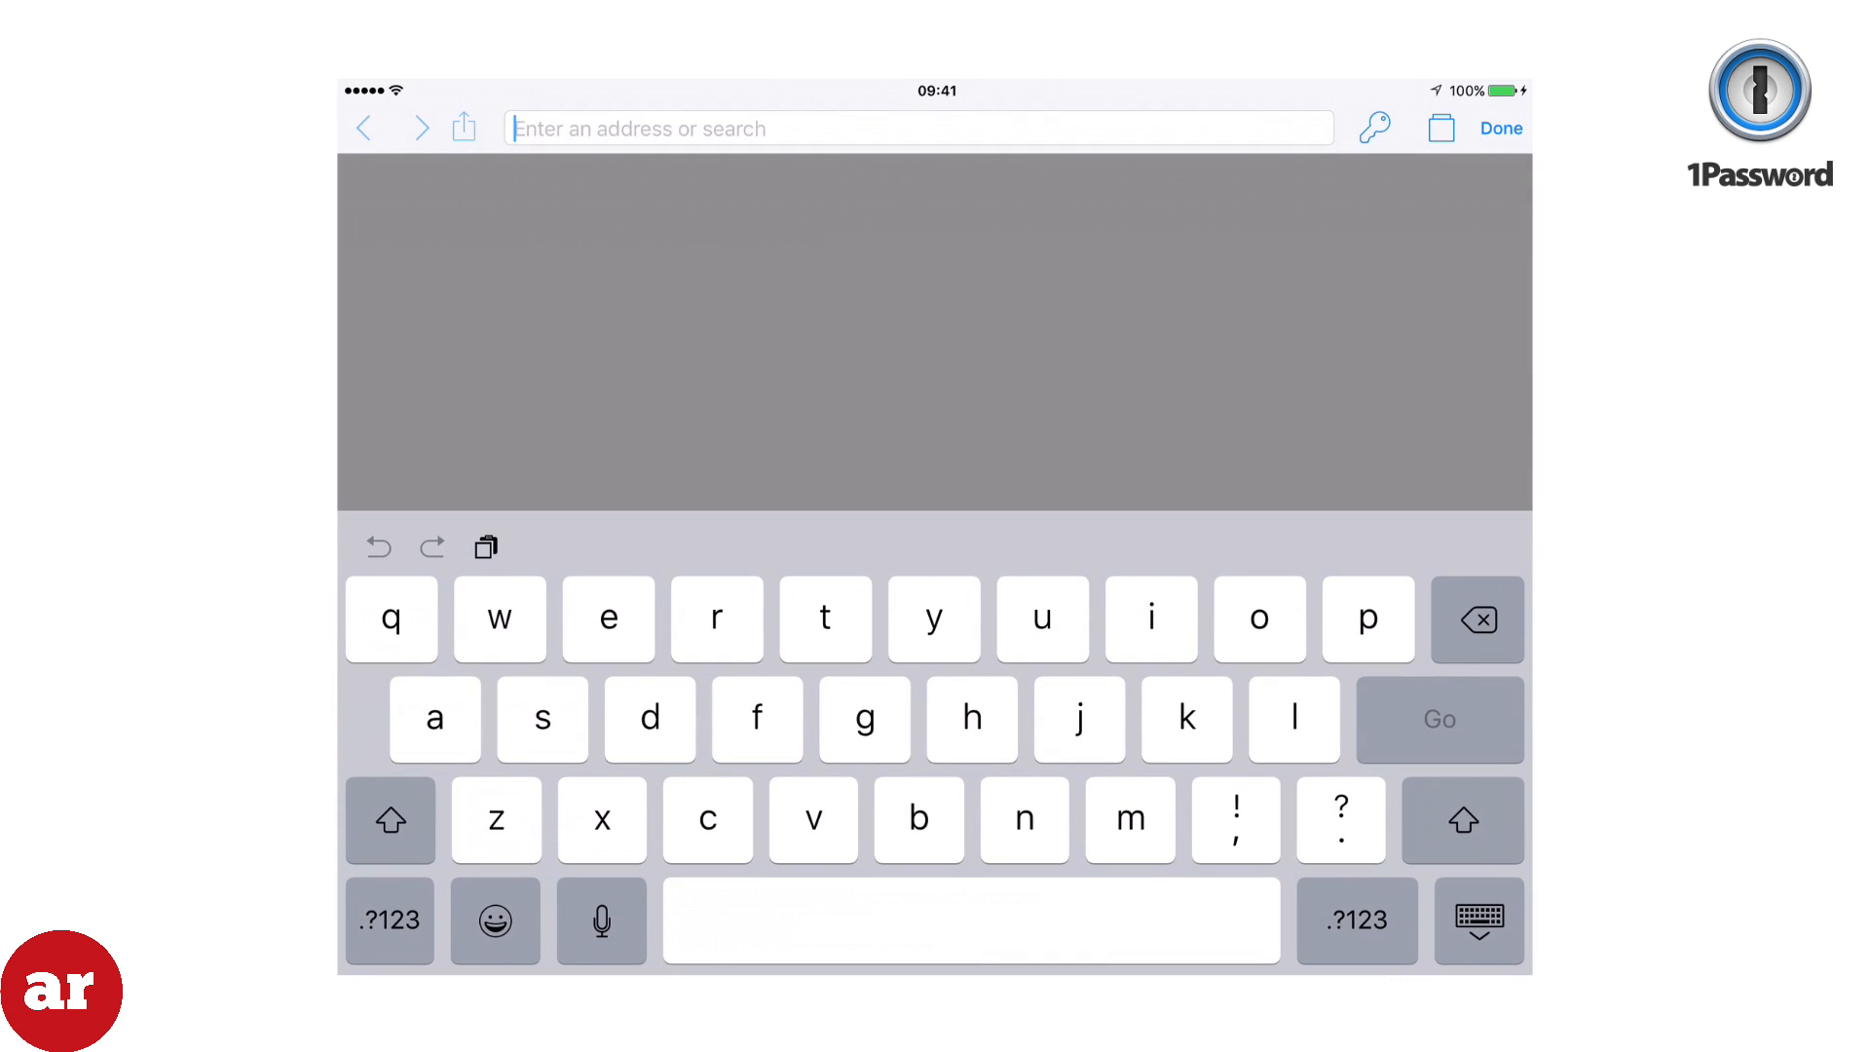
text(wwww)
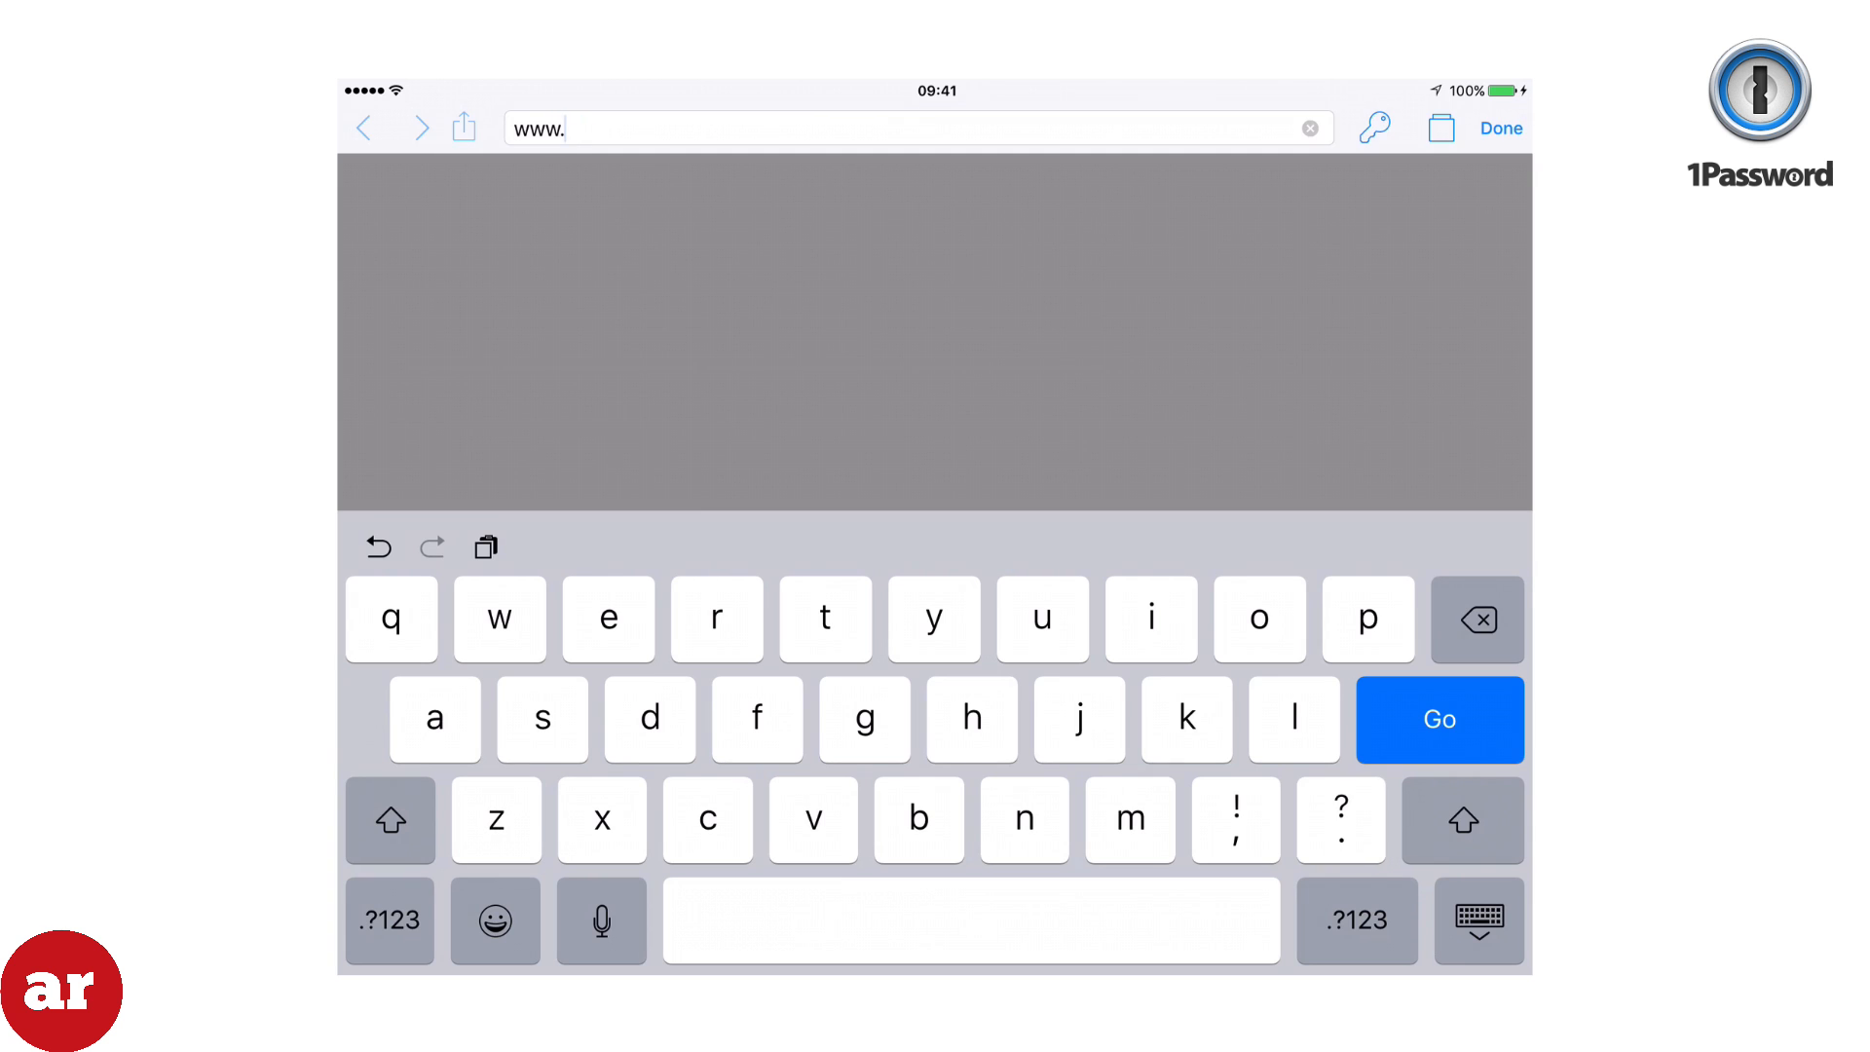
text(facebook.c)
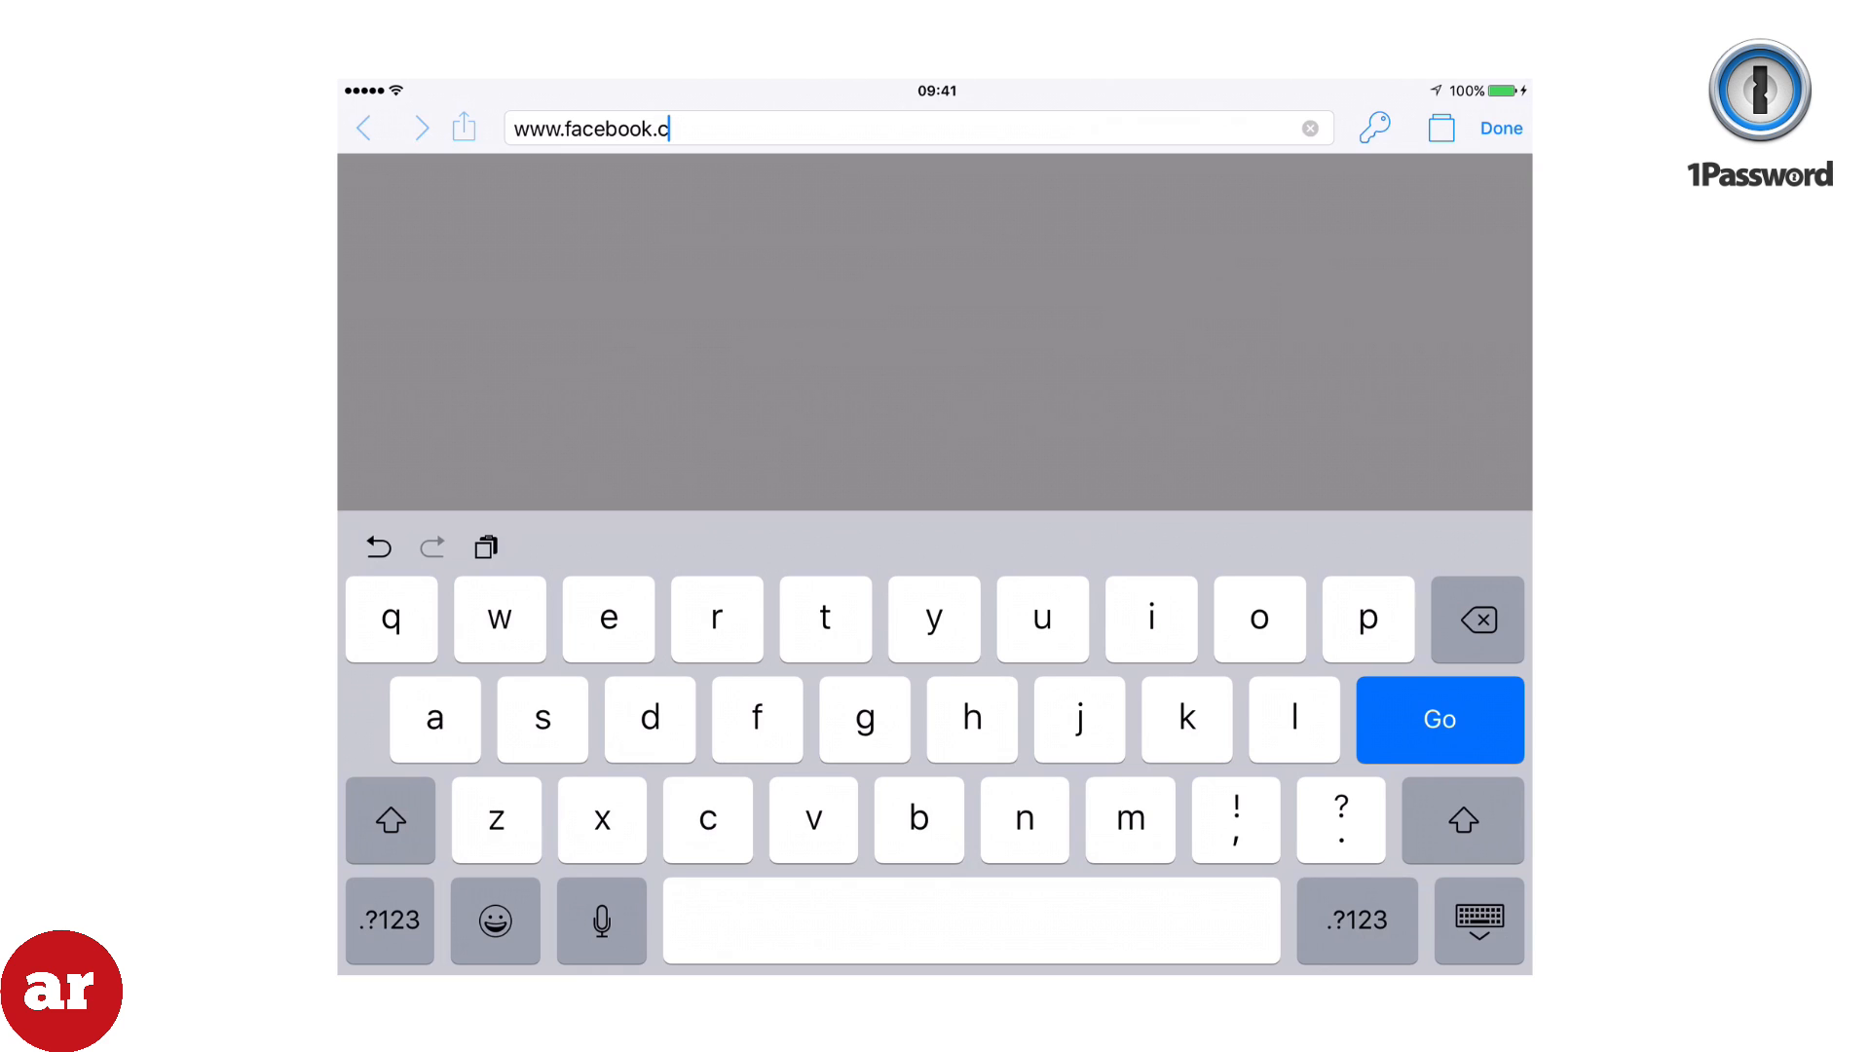
click(1439, 718)
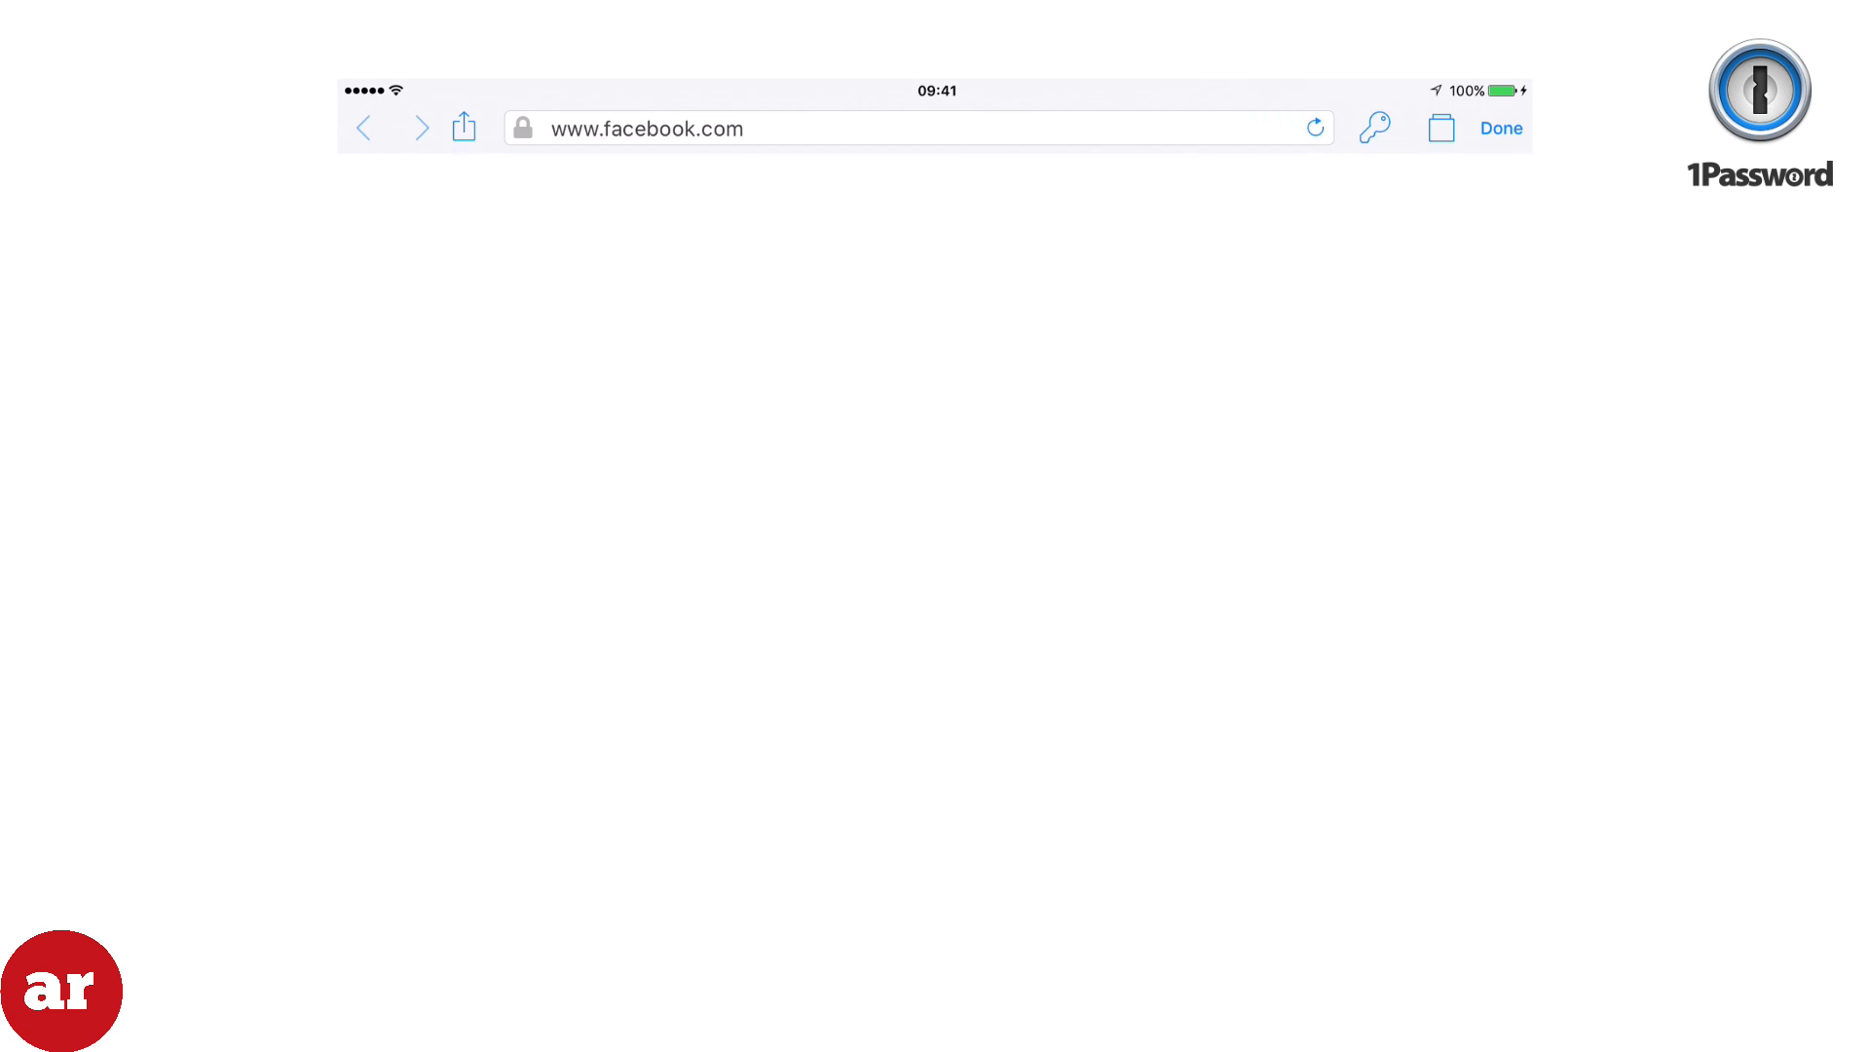
Fill the Facebook login with the saved credentials and return to Favorites.
click(1375, 129)
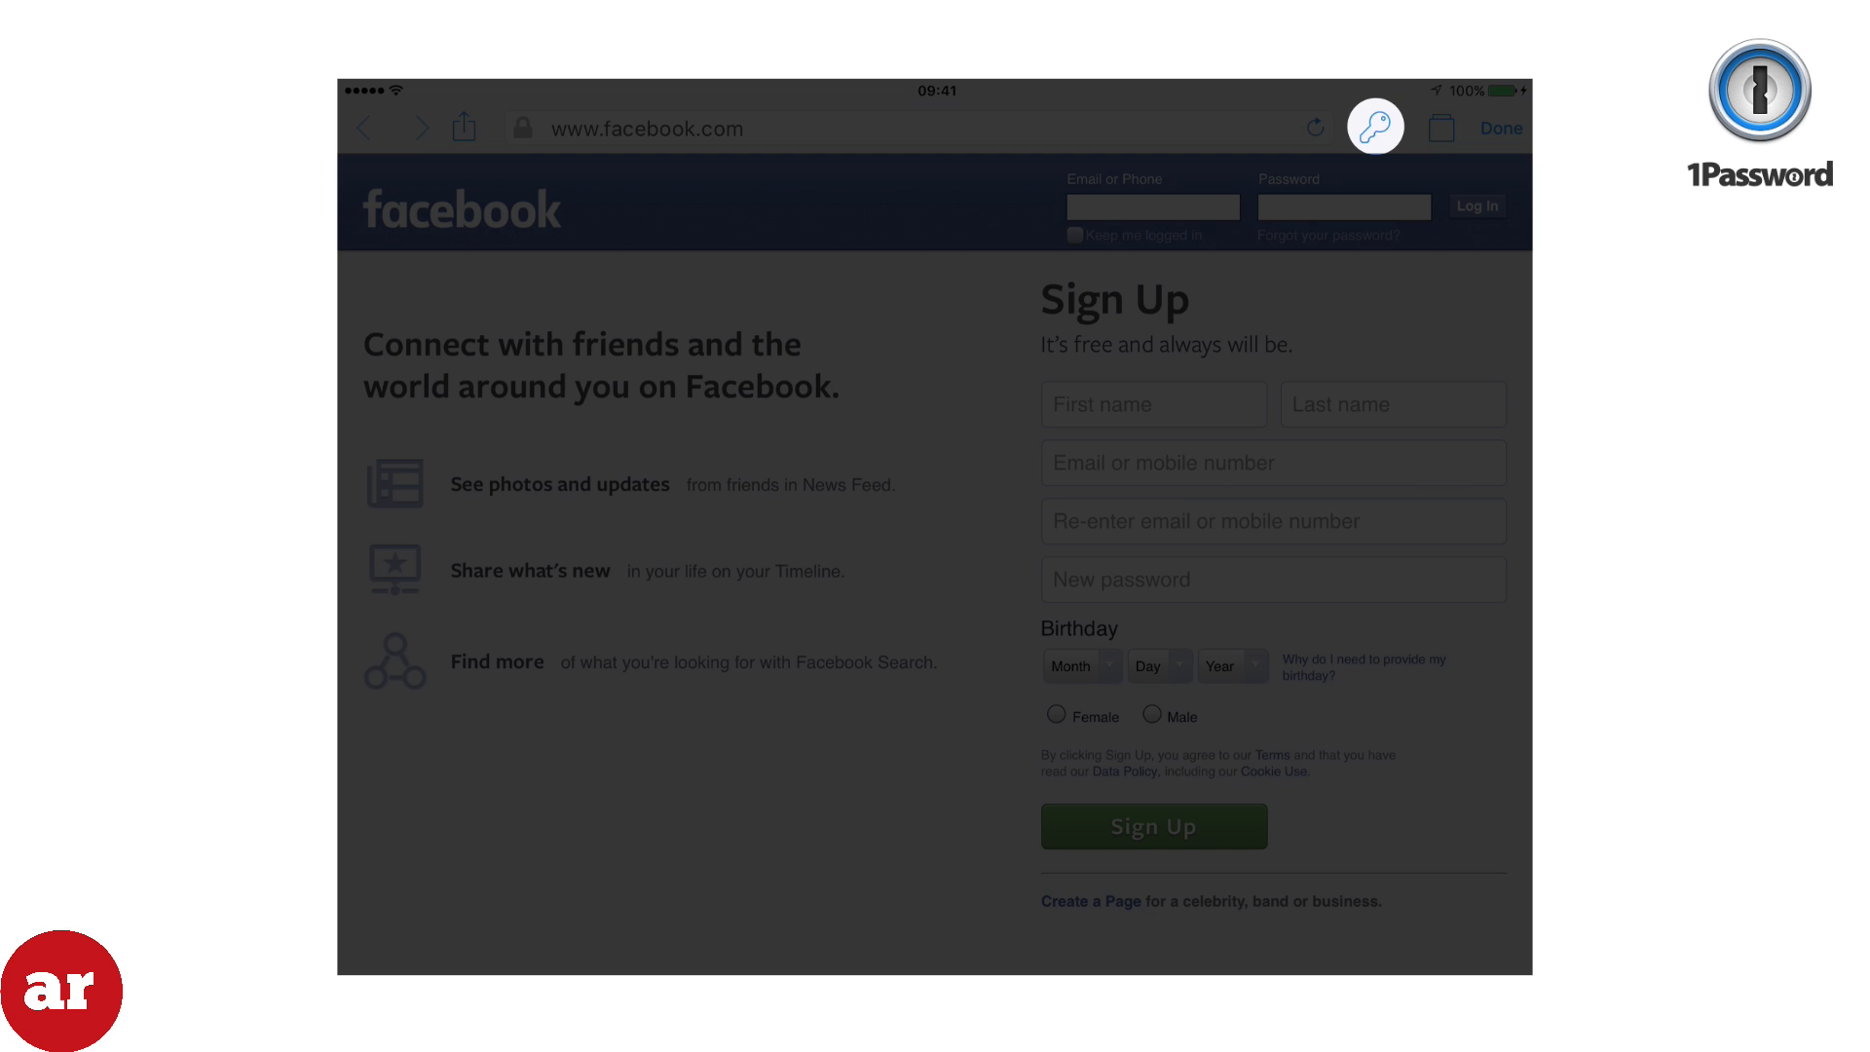
click(1342, 128)
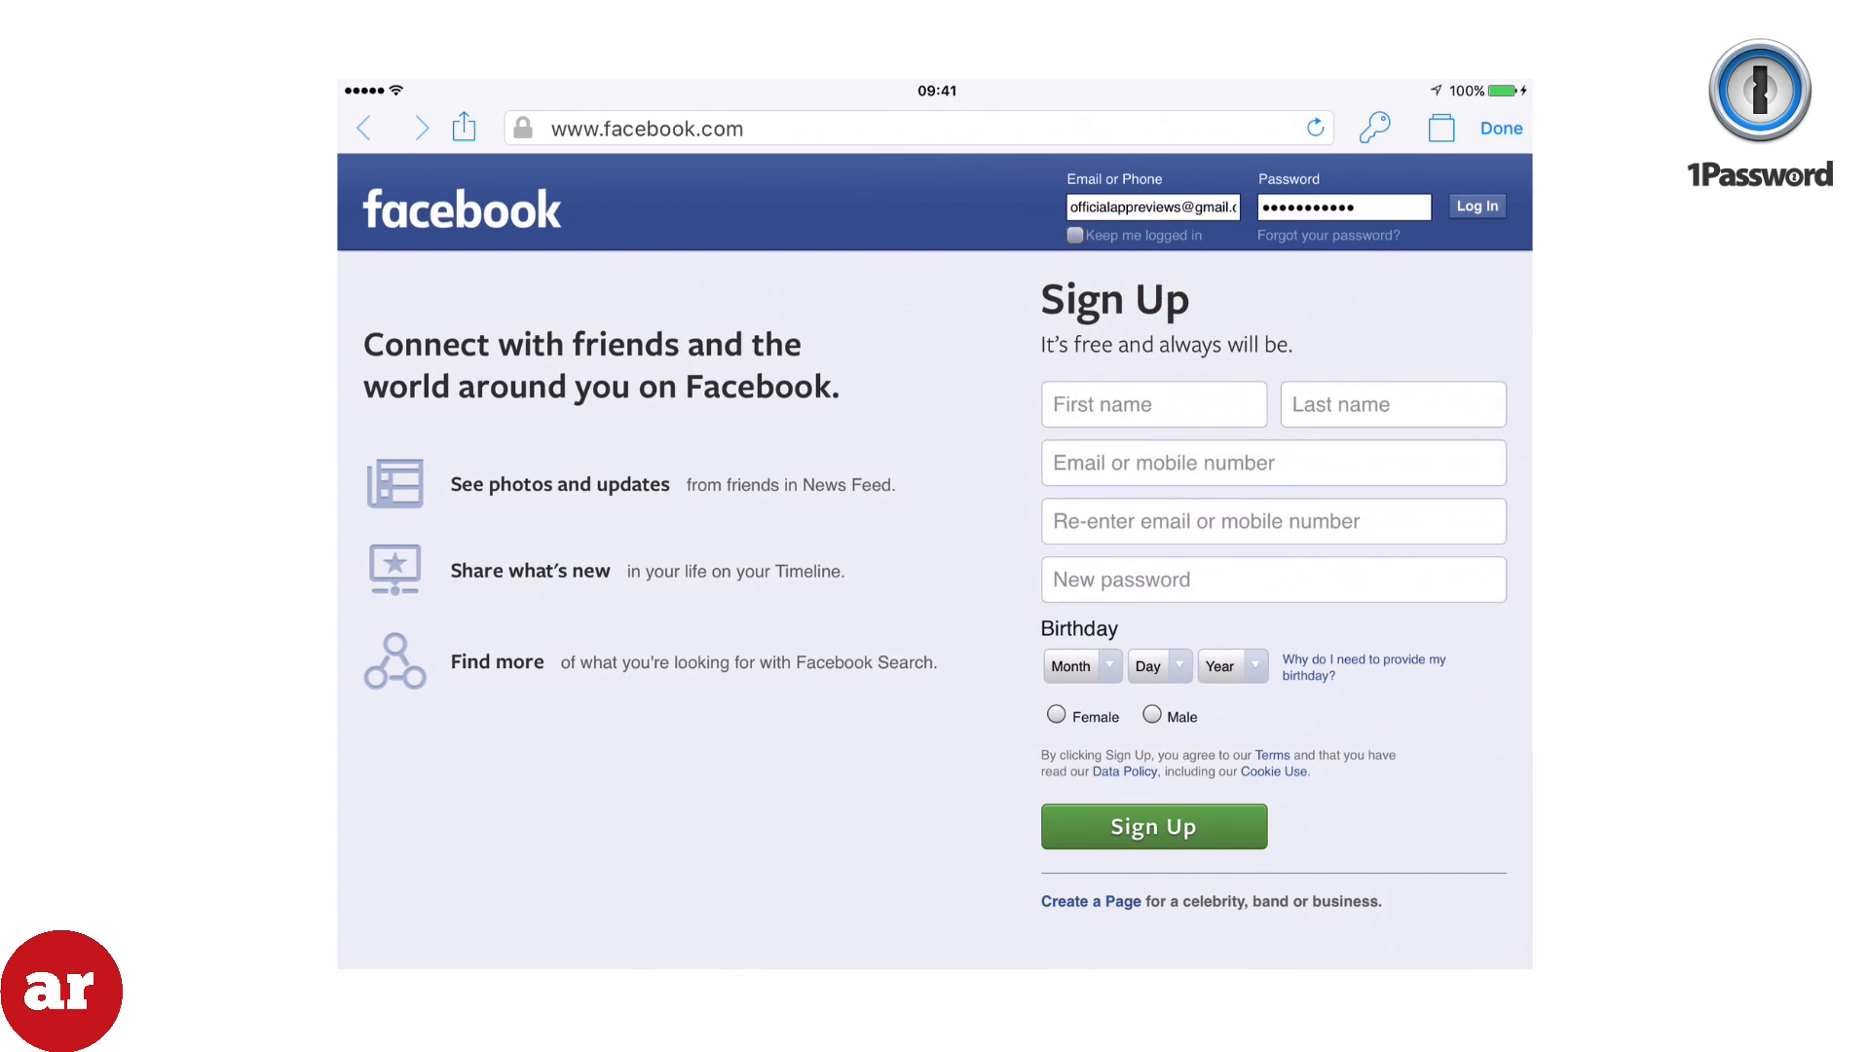
click(1476, 206)
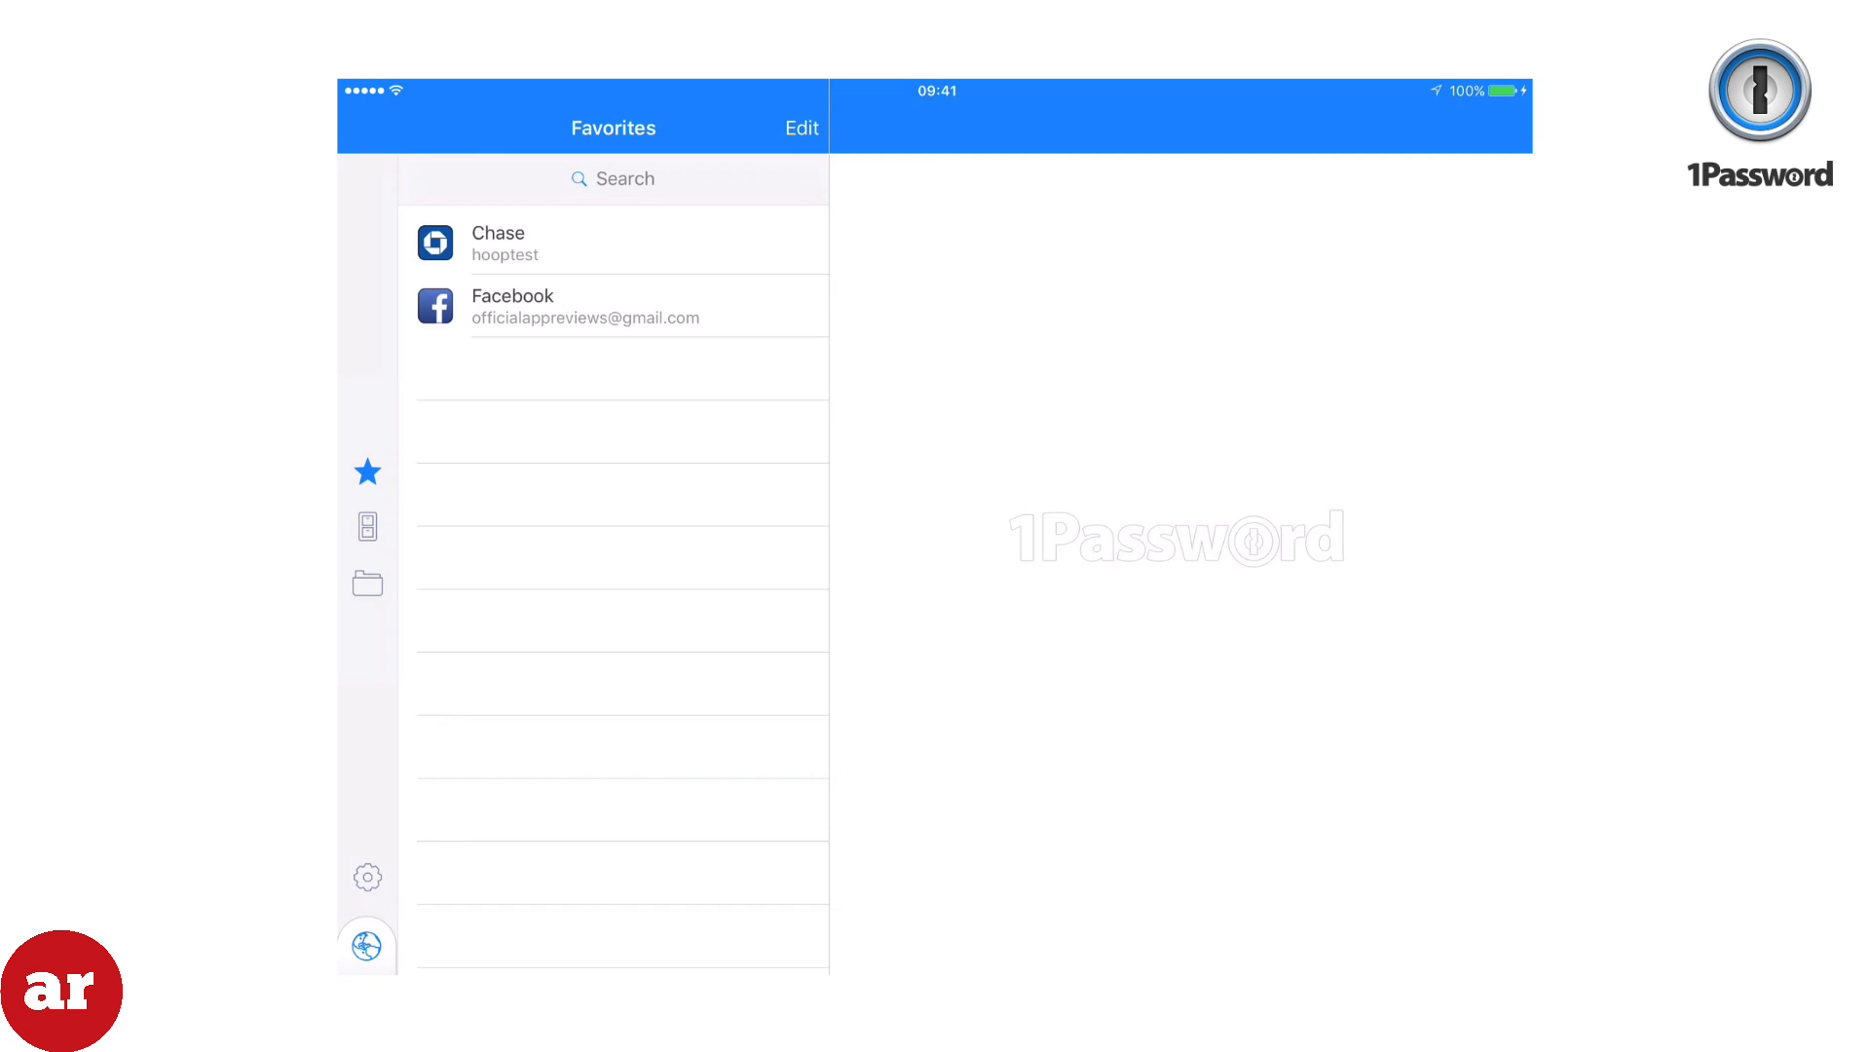
Show the Pro Features page in Settings, marked Purchased with More Categories listed.
click(367, 876)
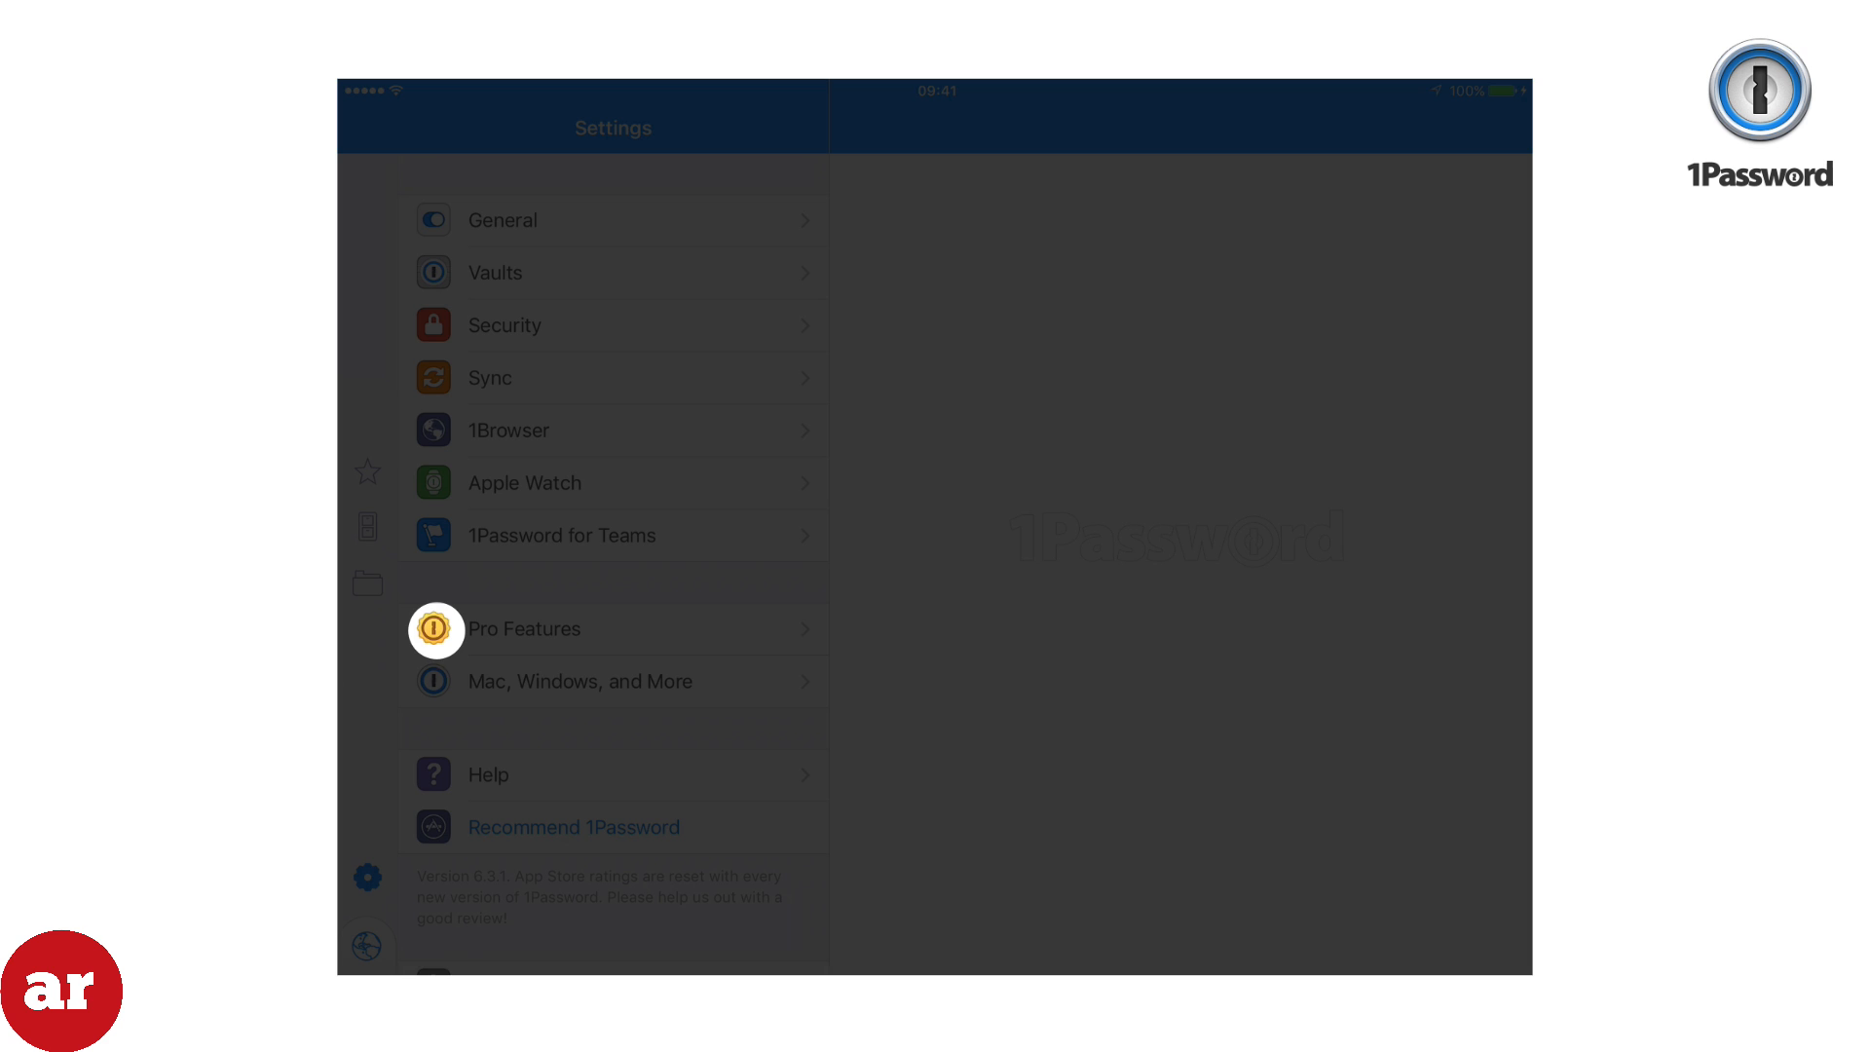
click(553, 627)
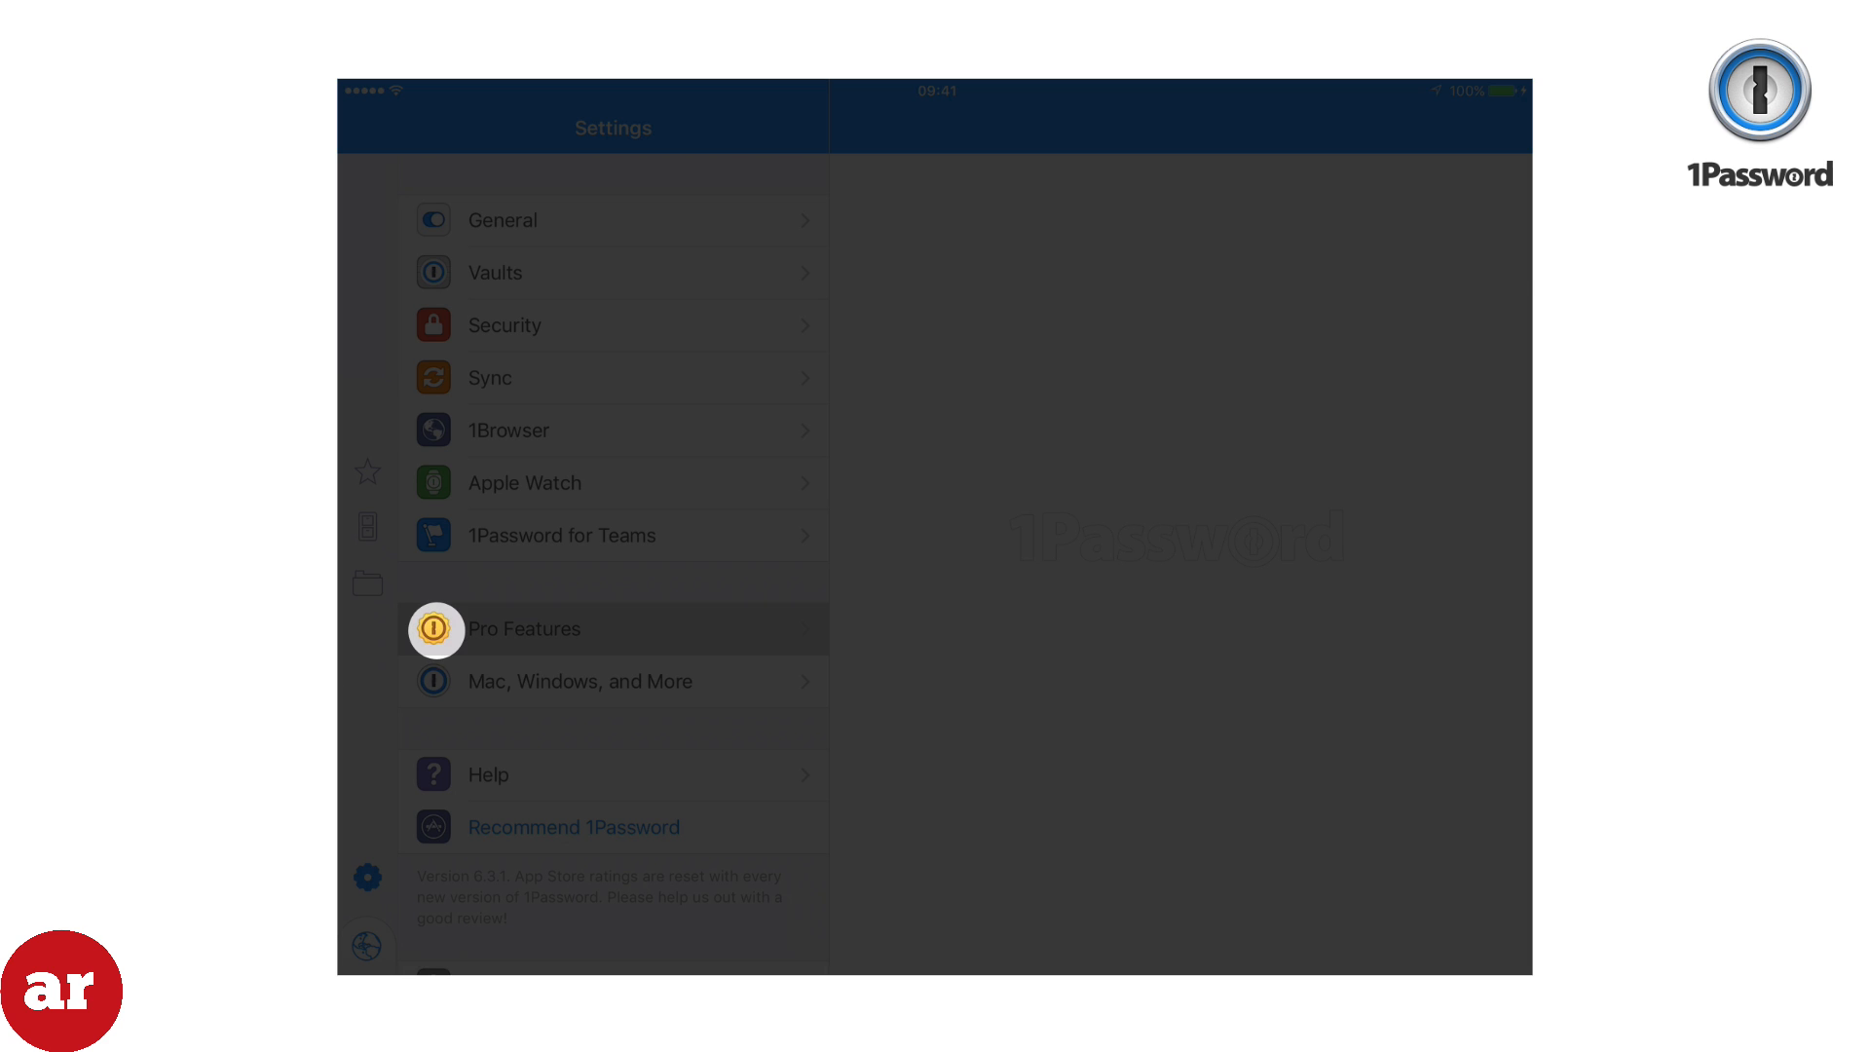
click(524, 629)
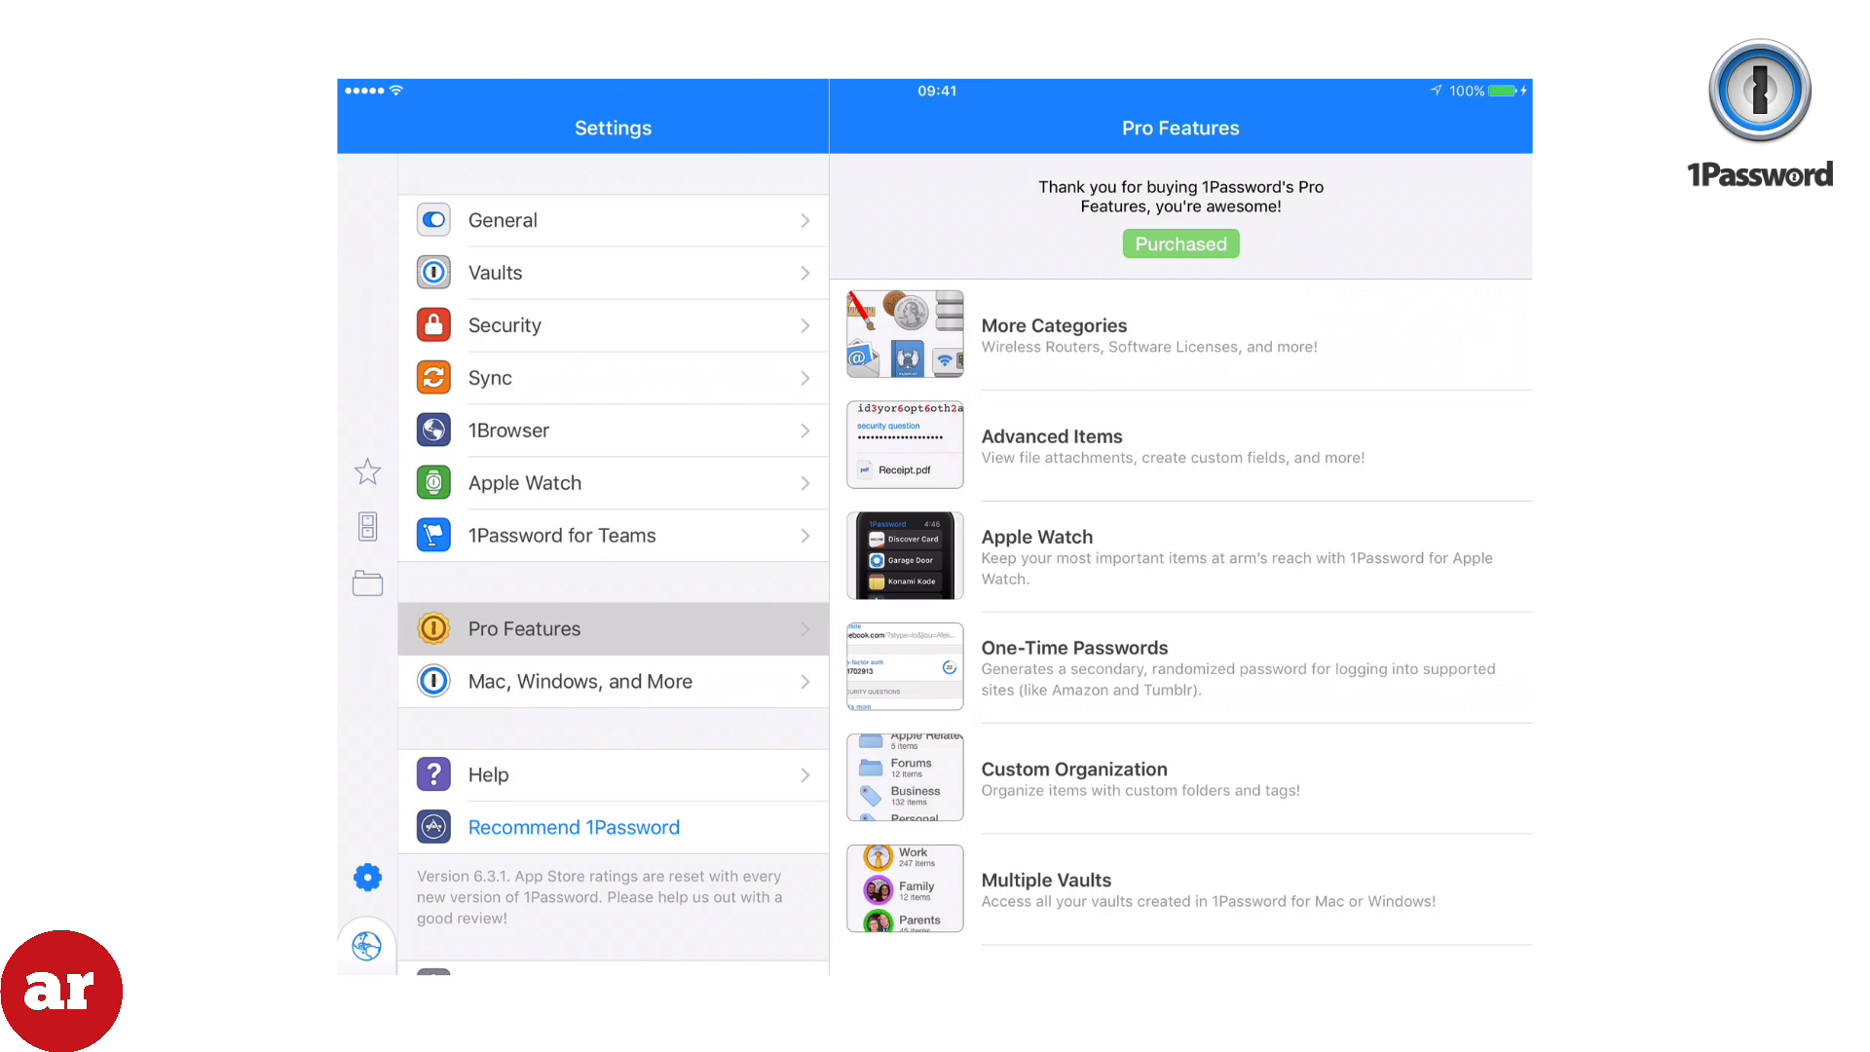